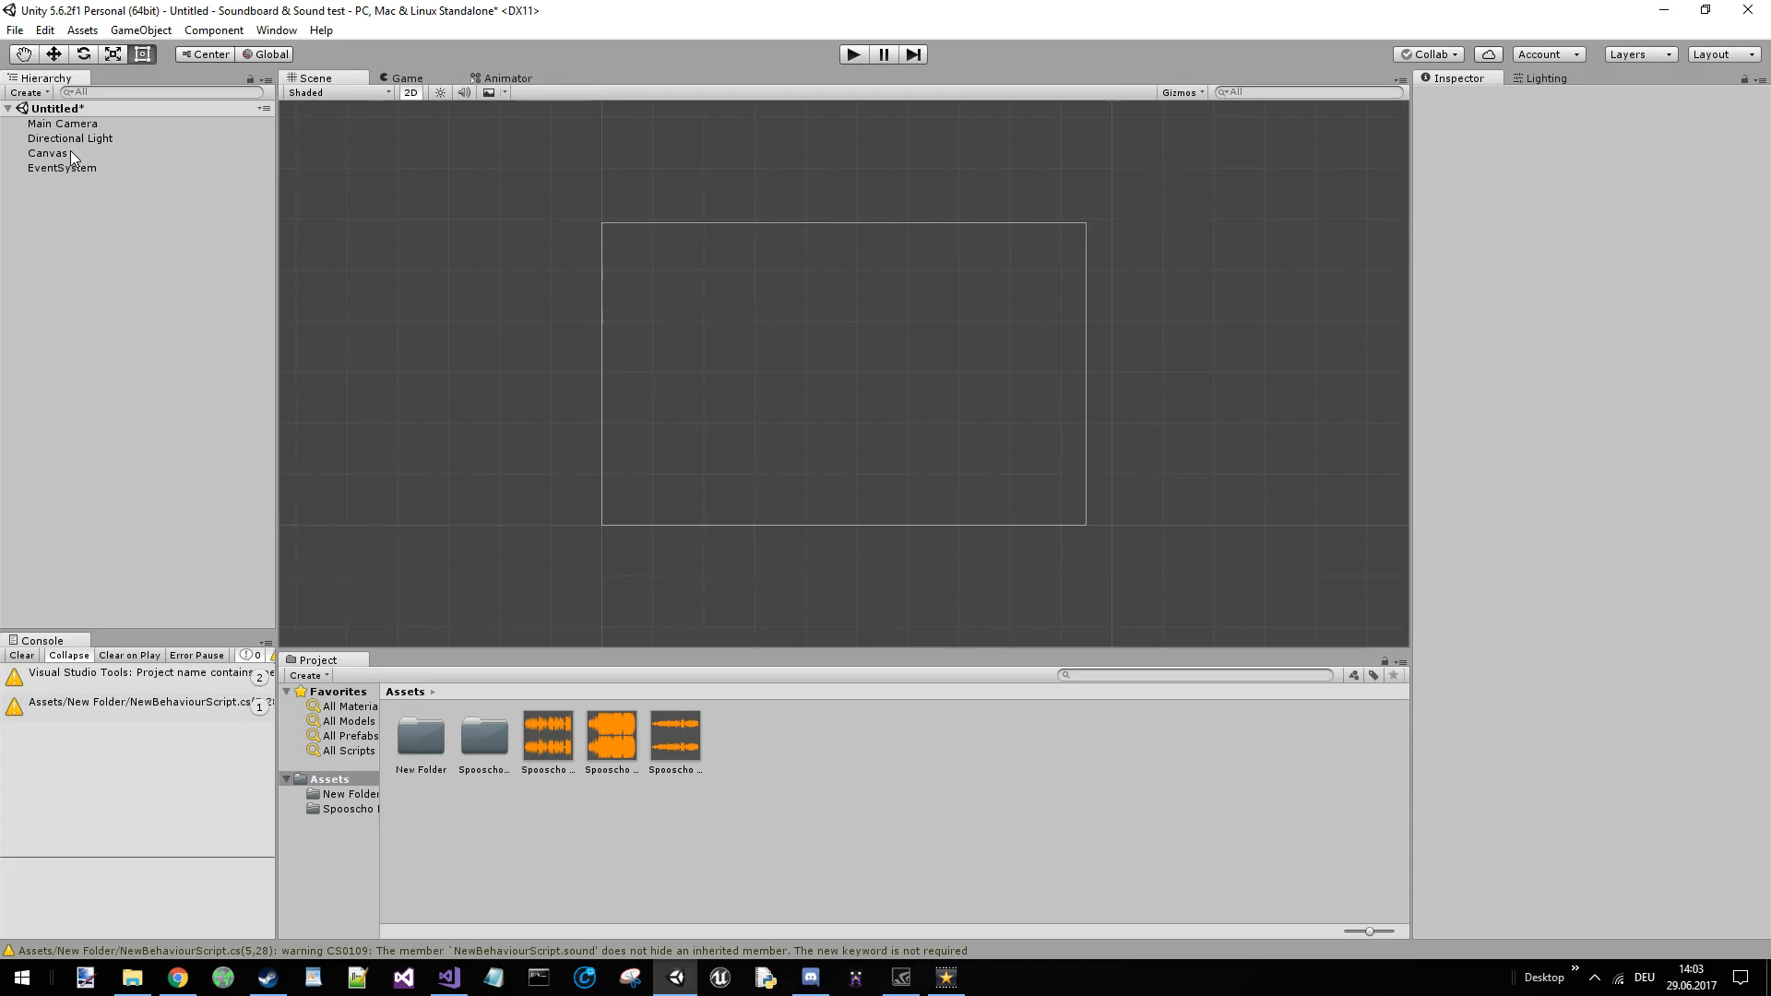
- Select the Canvas in the Hierarchy to add a UI Button under it
click(48, 153)
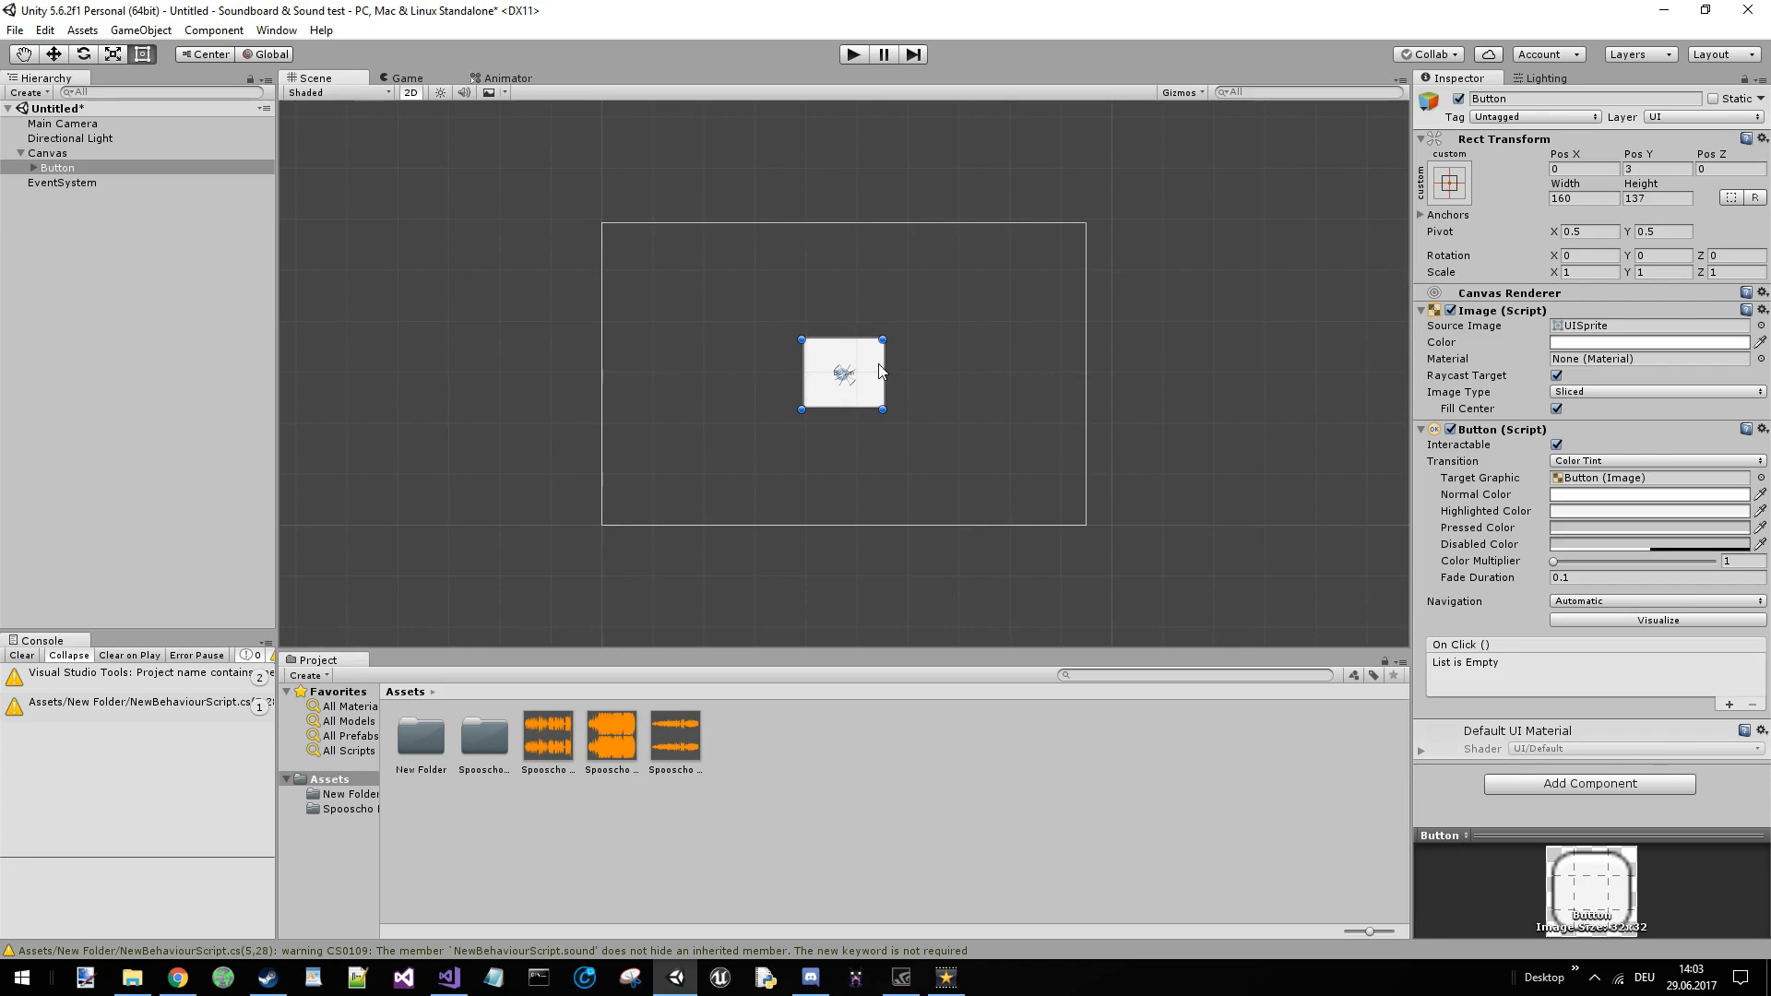
mouse_move(1048, 483)
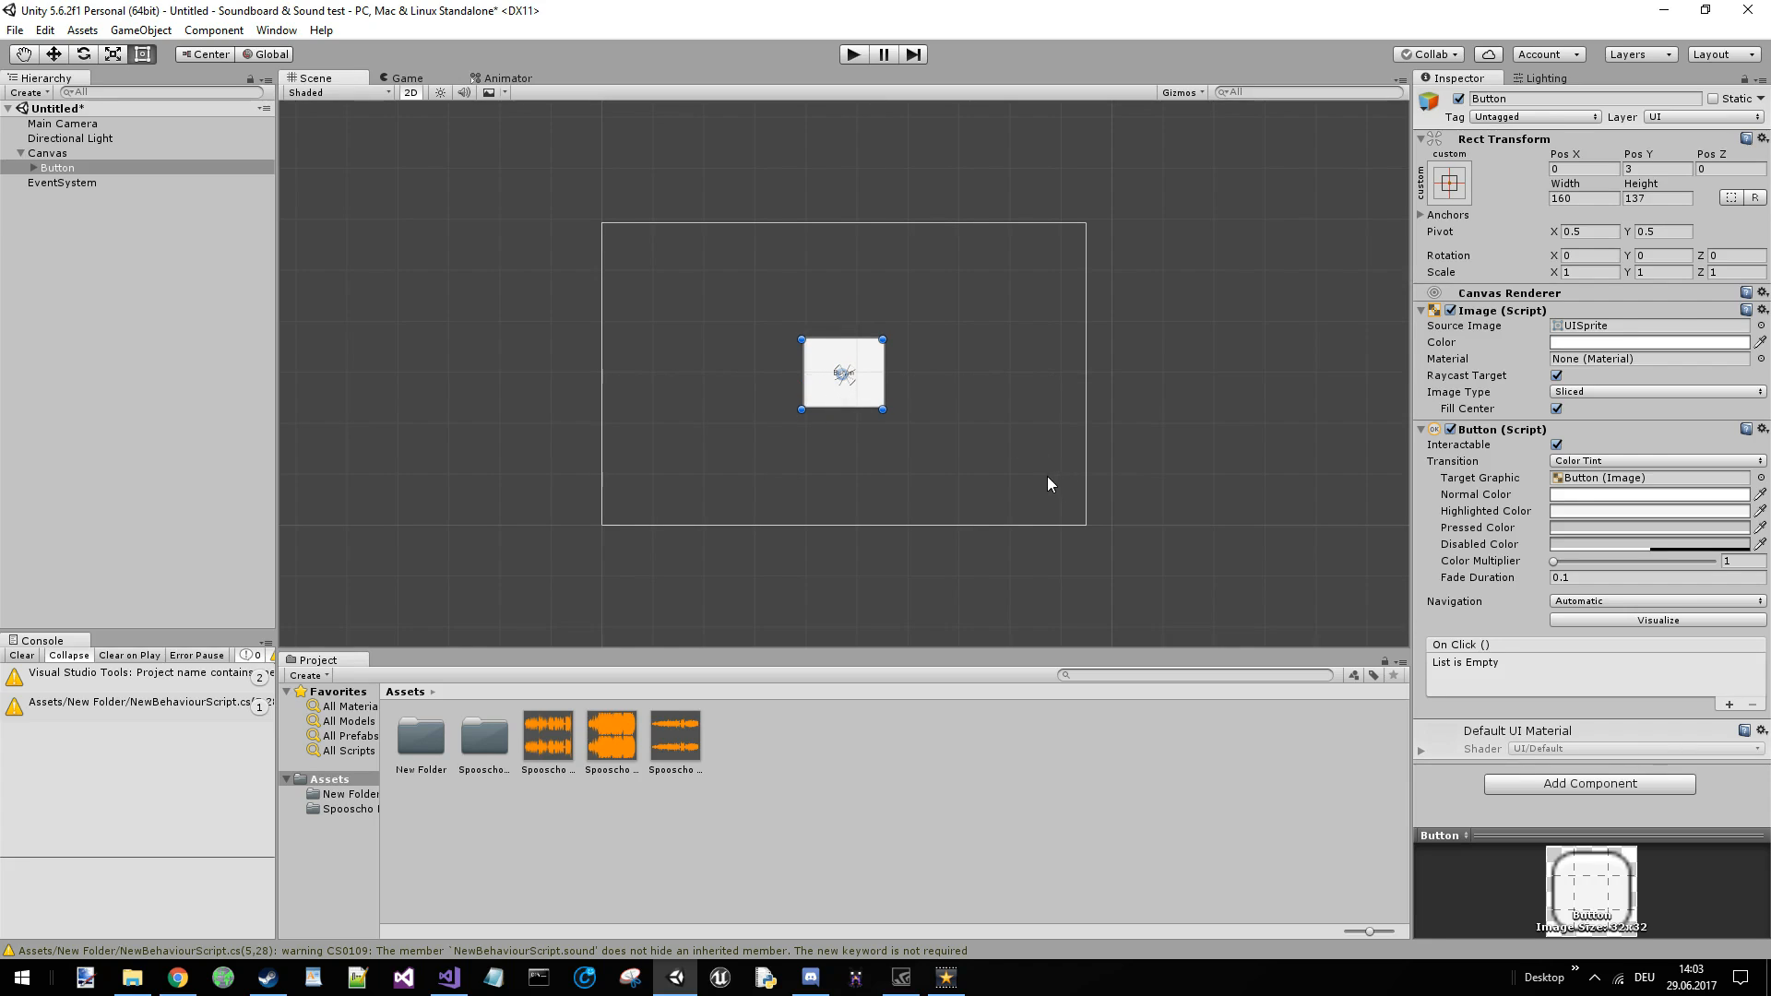
mouse_move(776, 474)
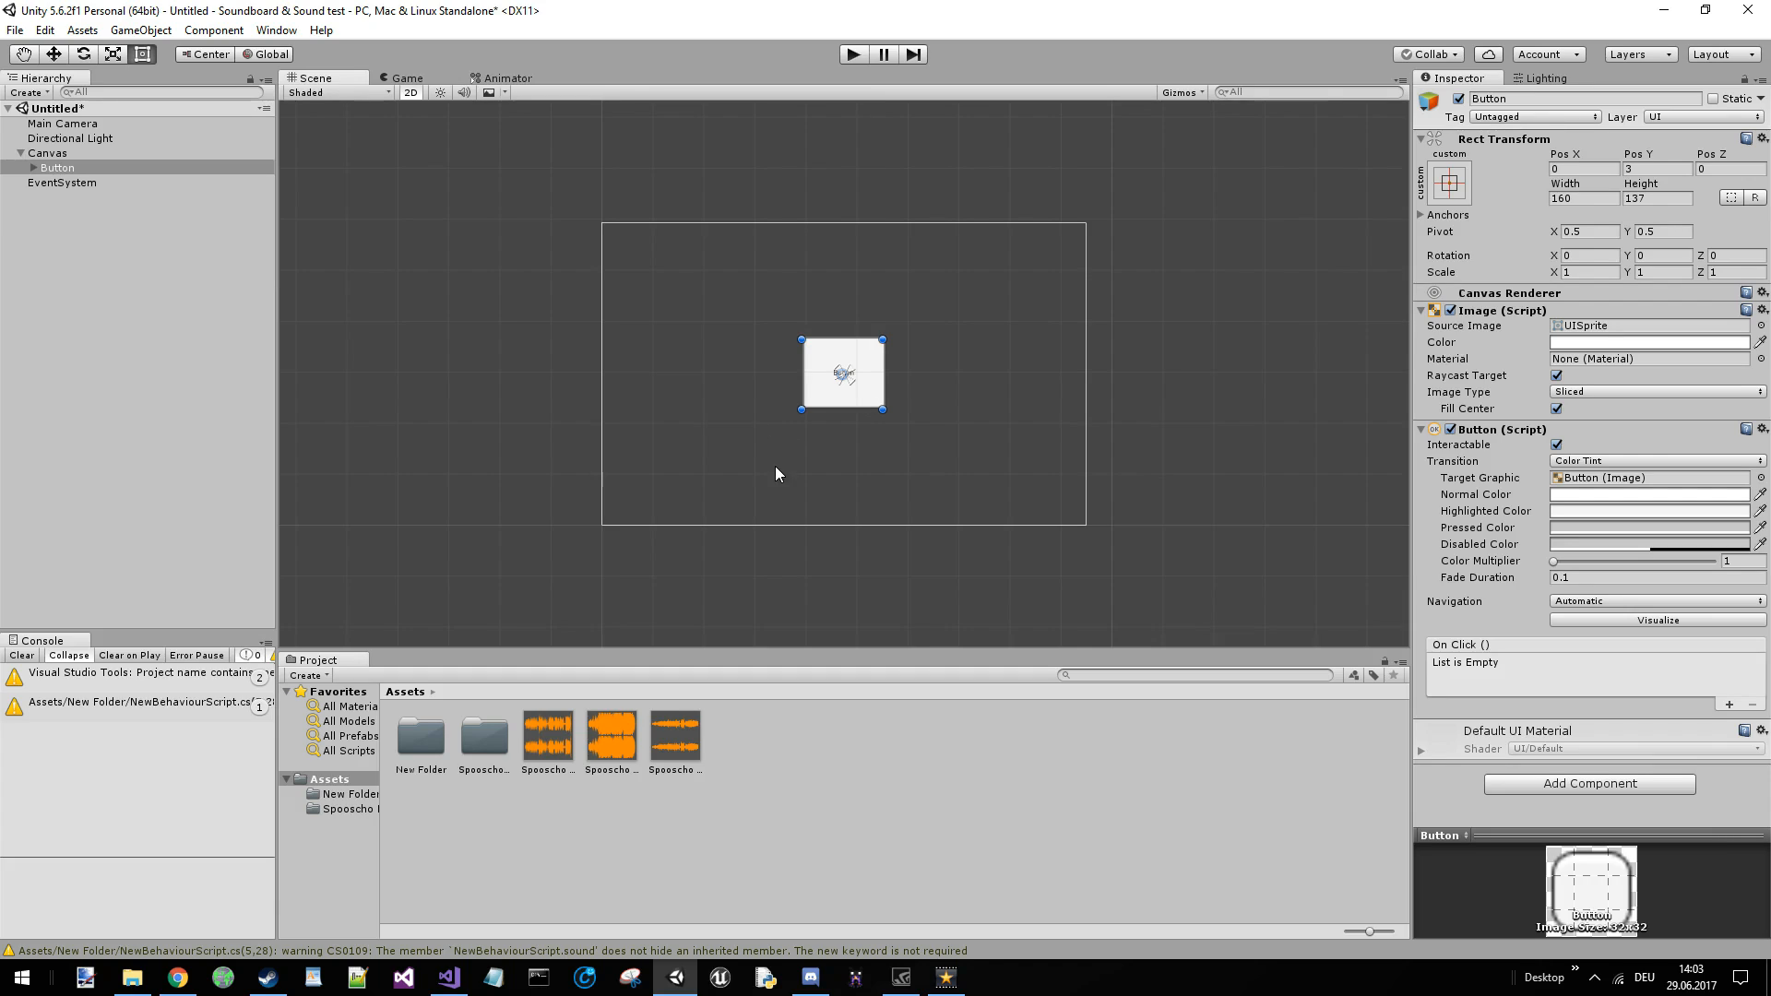
mouse_move(786, 319)
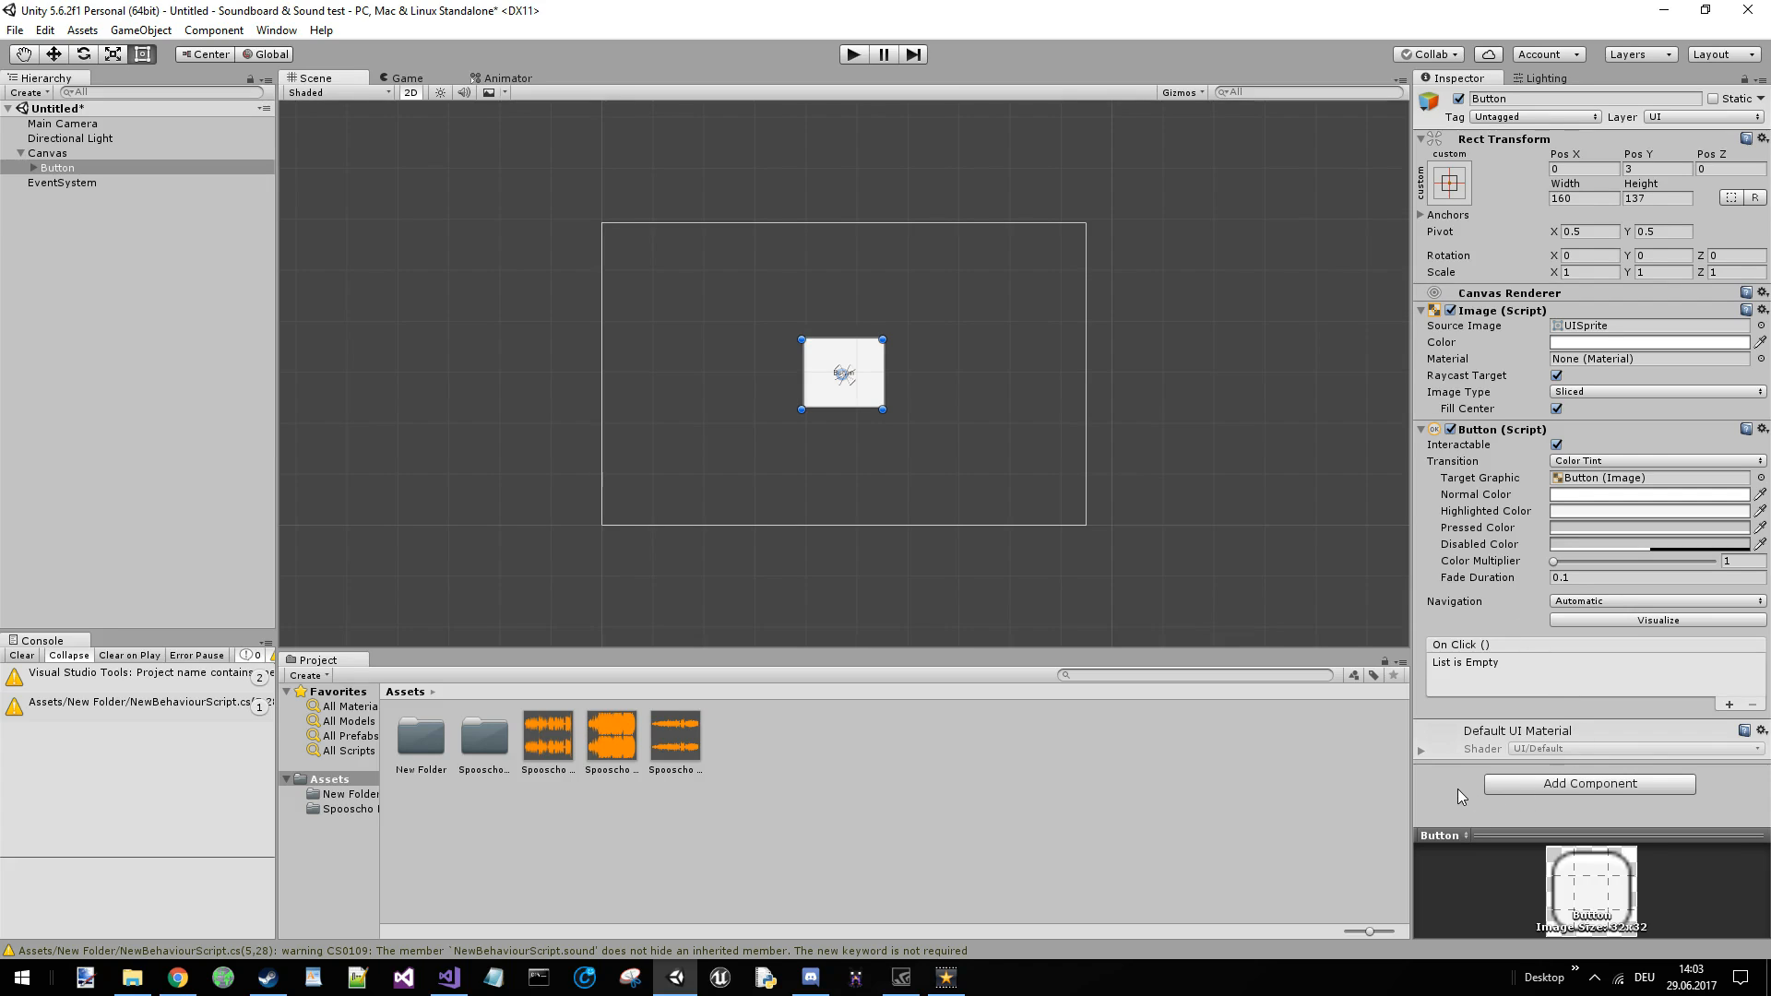
mouse_move(1385, 749)
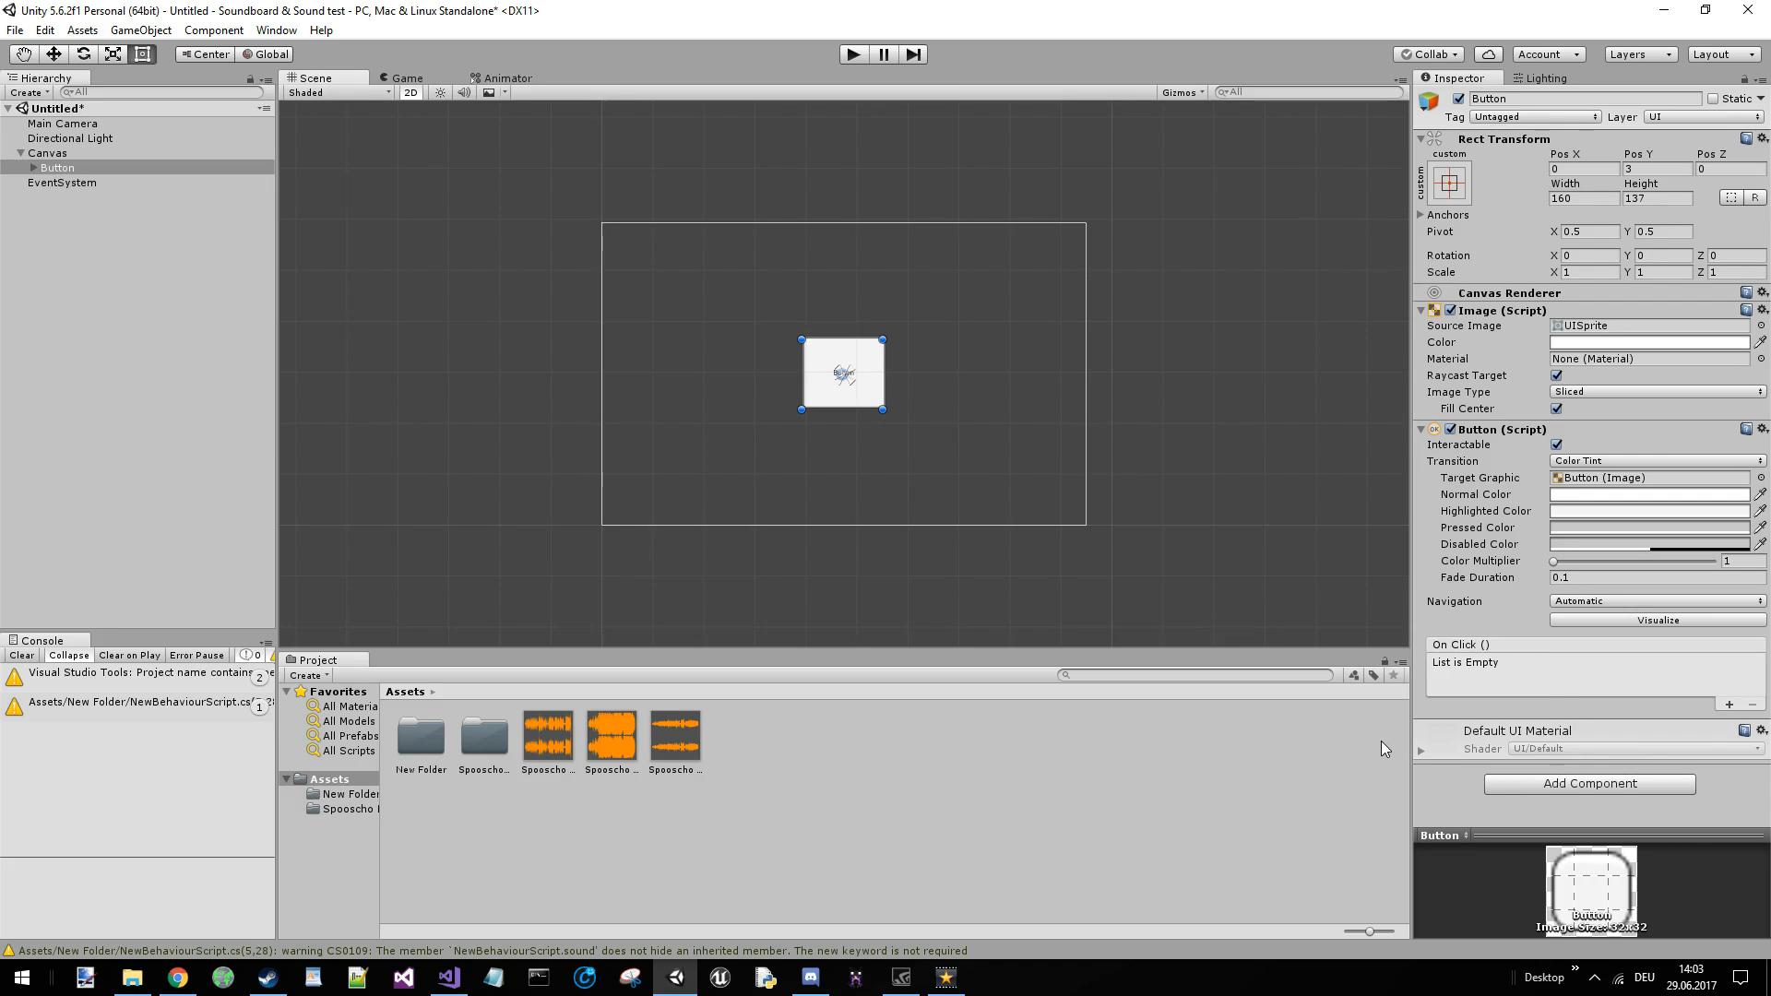
mouse_move(1277, 653)
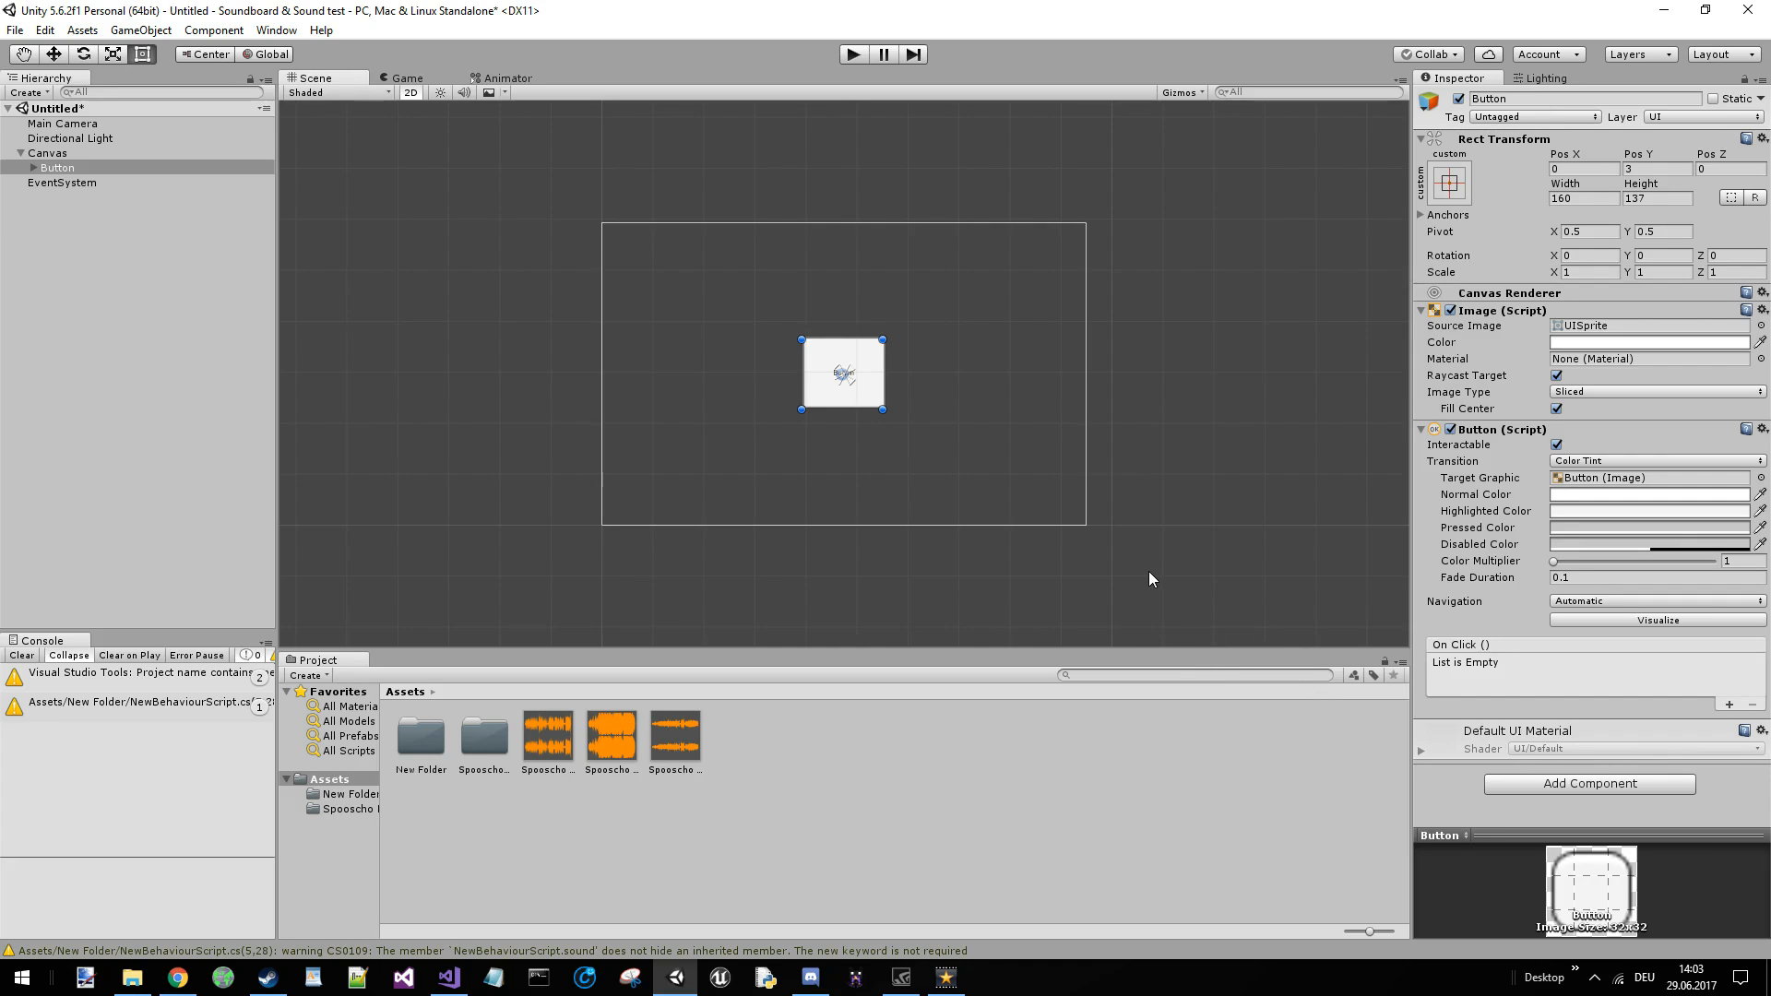
mouse_move(1101, 565)
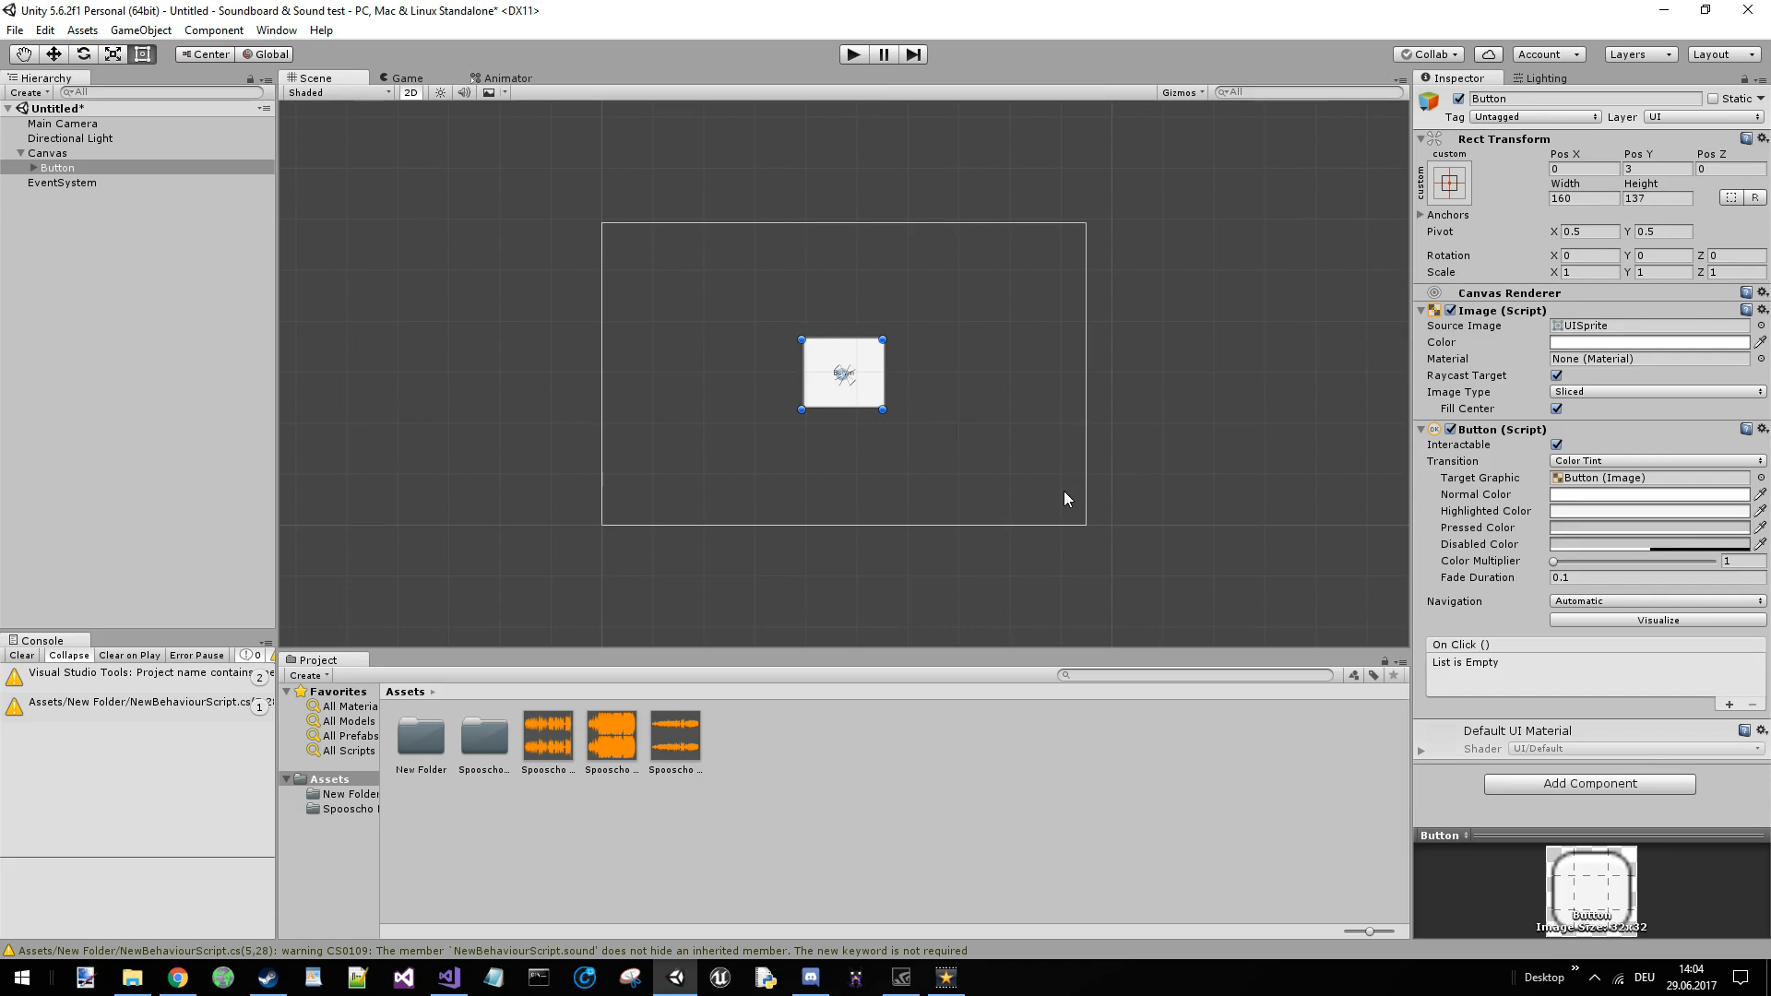
mouse_move(1538, 782)
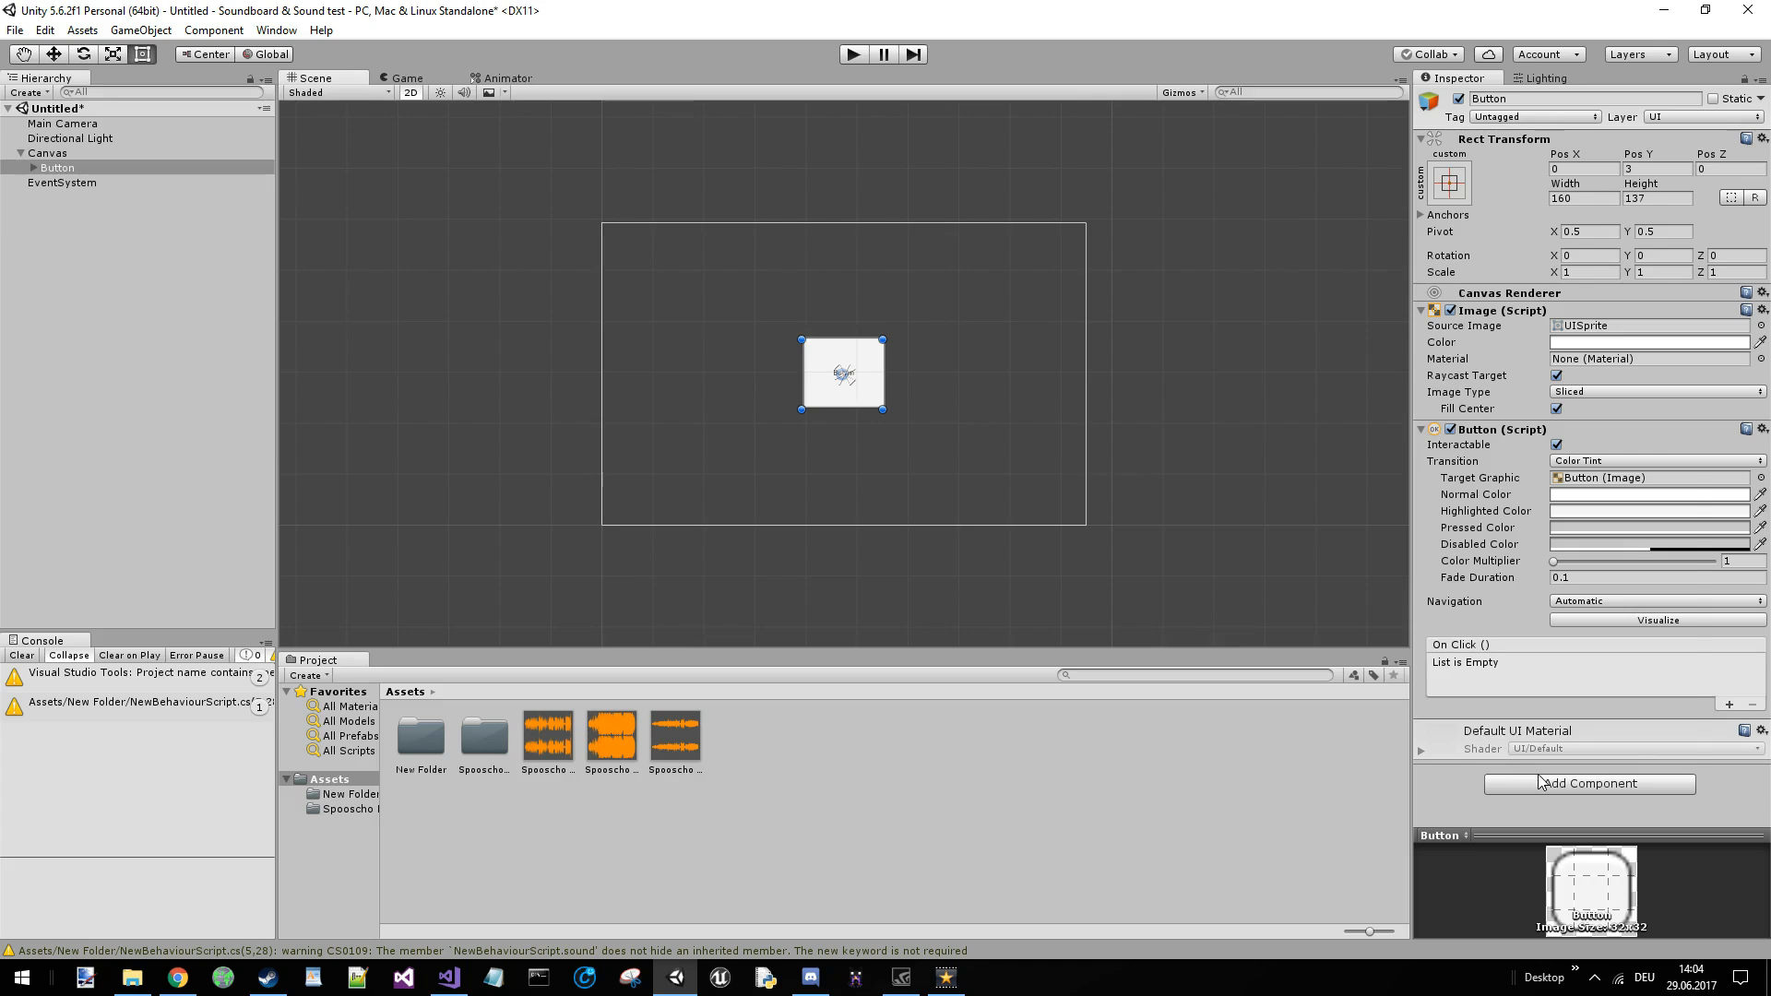
- Add a new script component named PlayTheSound to the Button via Add Component
click(1586, 782)
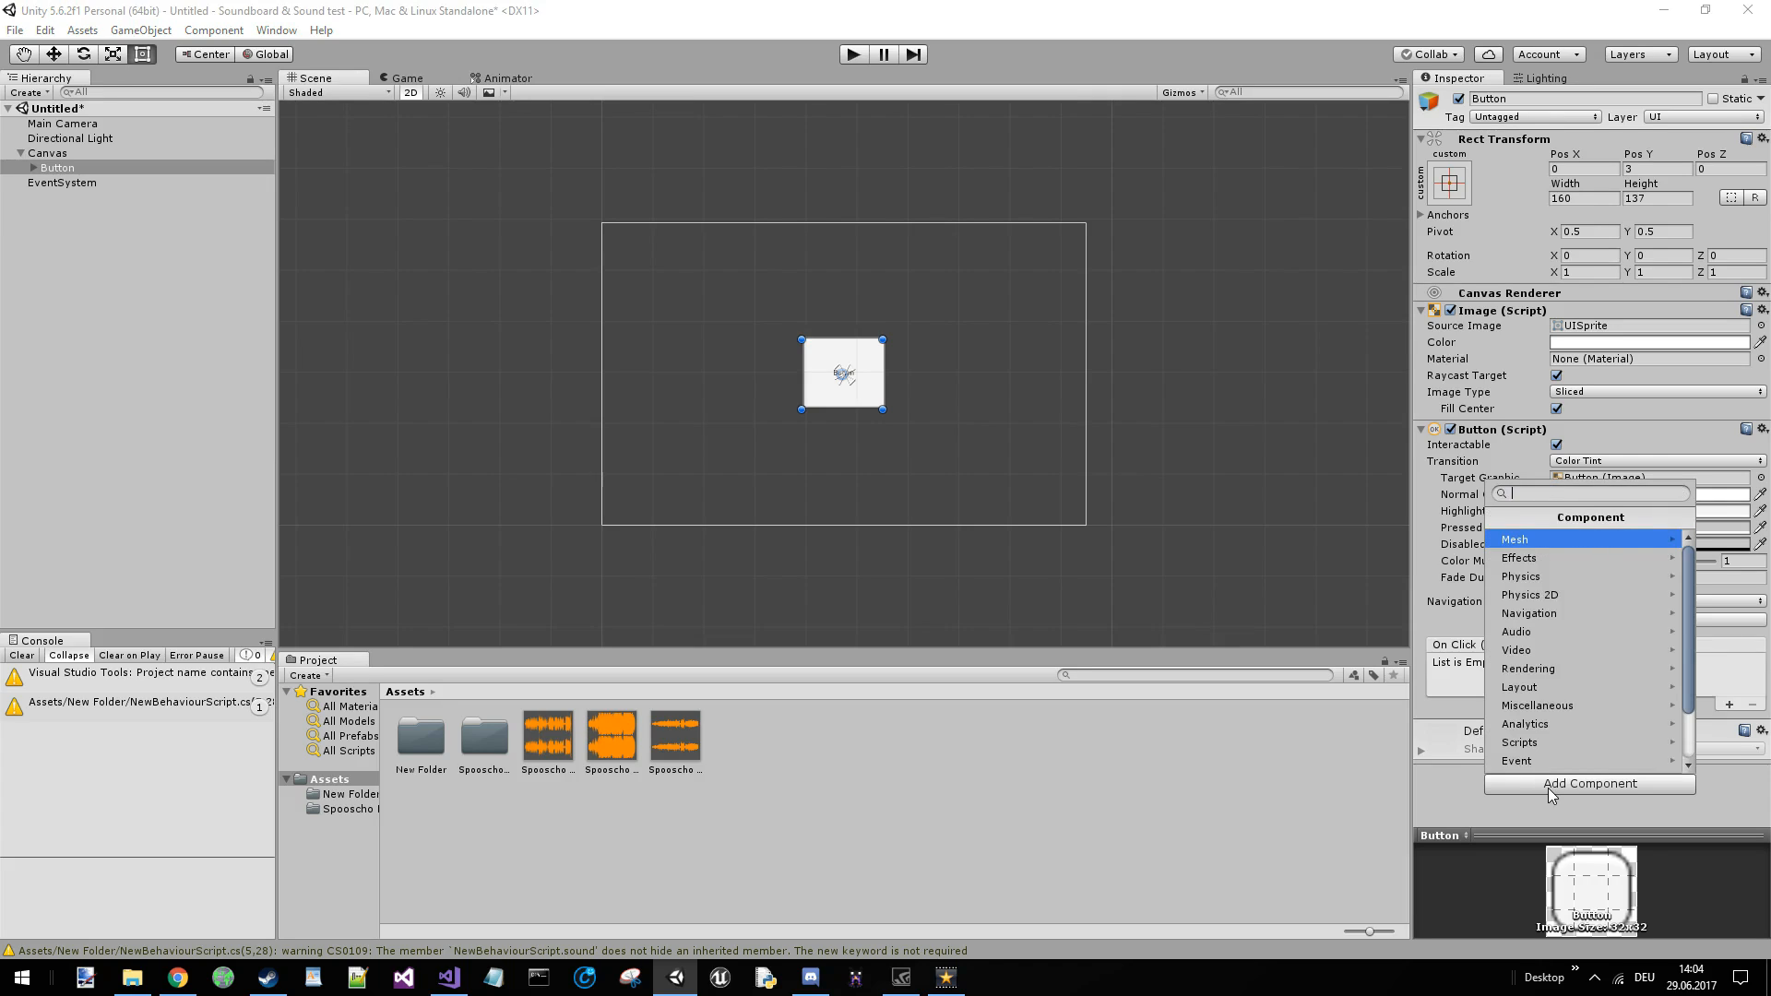
text(PlayTh)
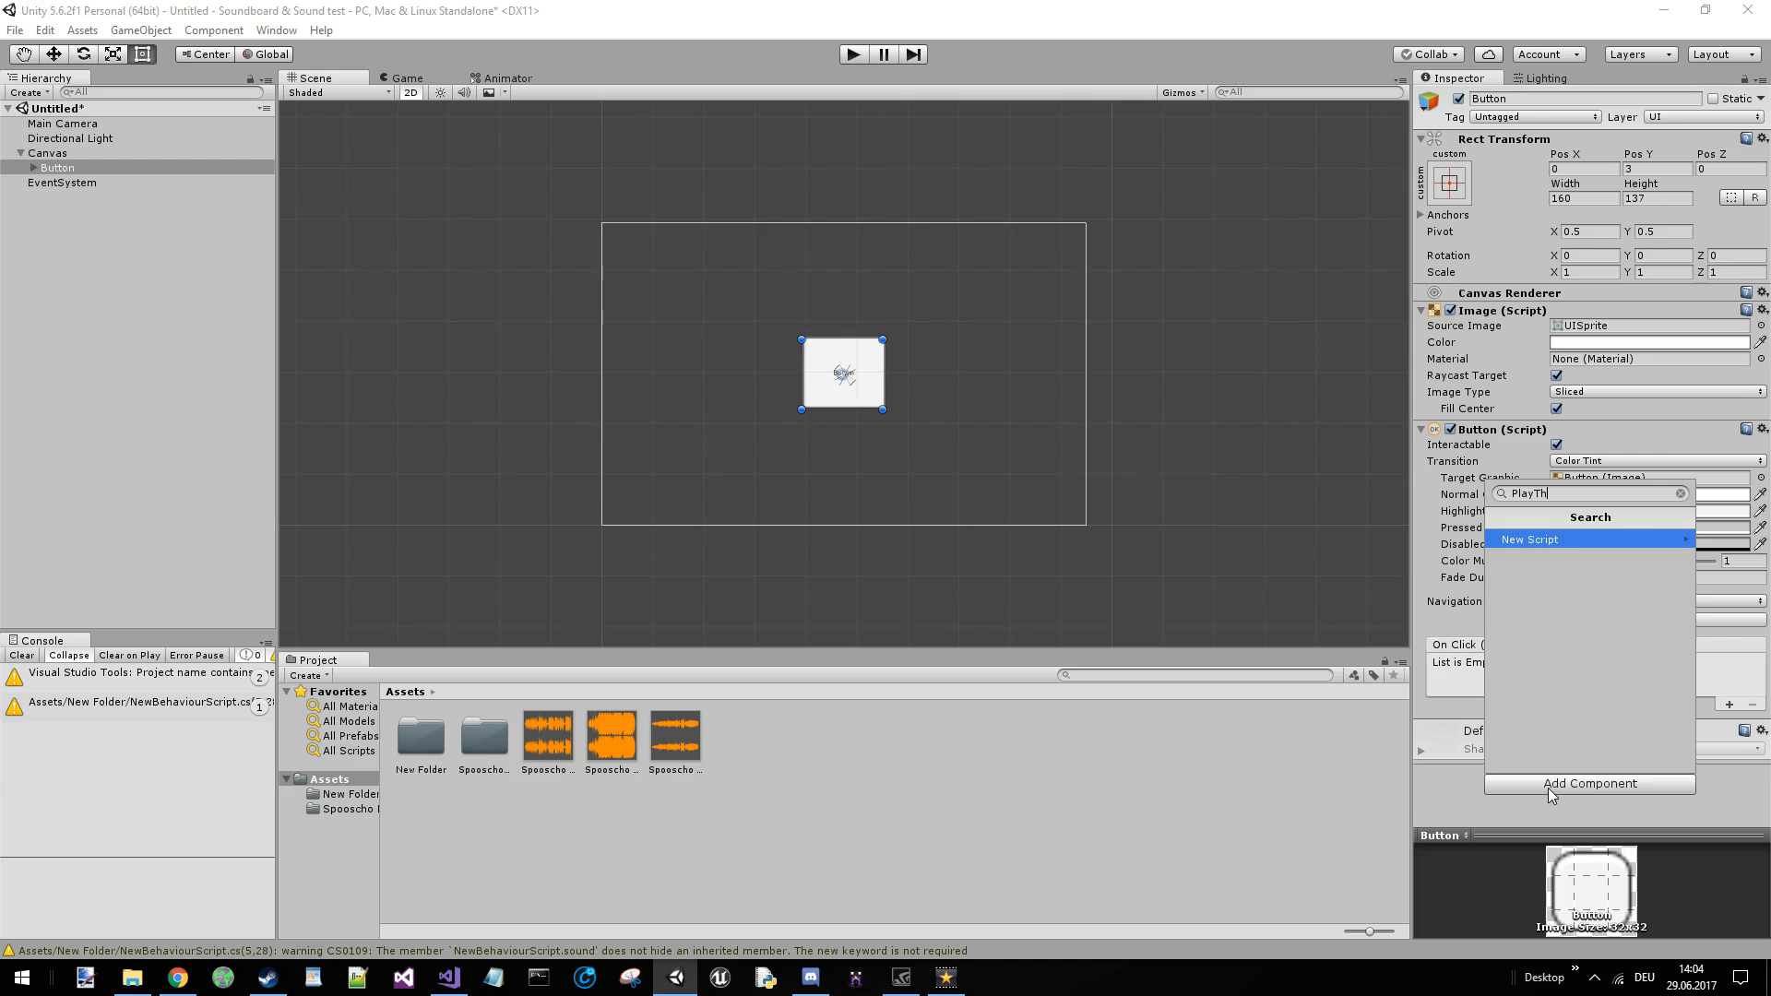
click(1530, 538)
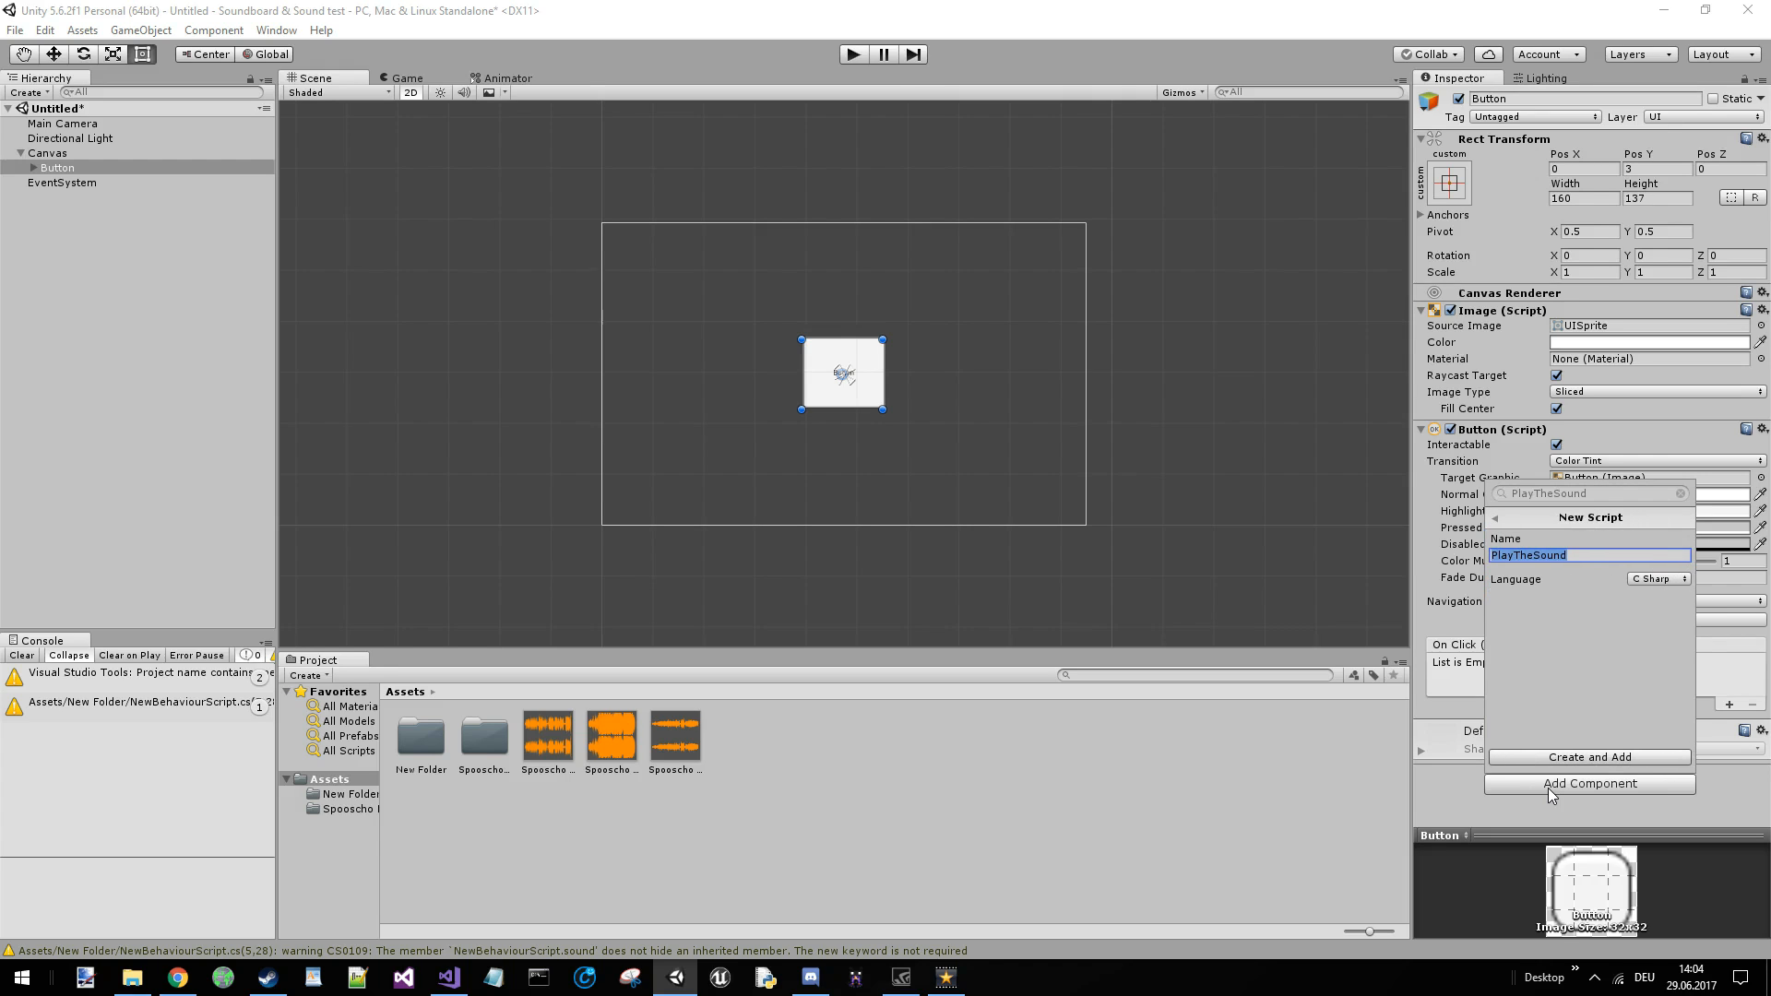
click(1588, 756)
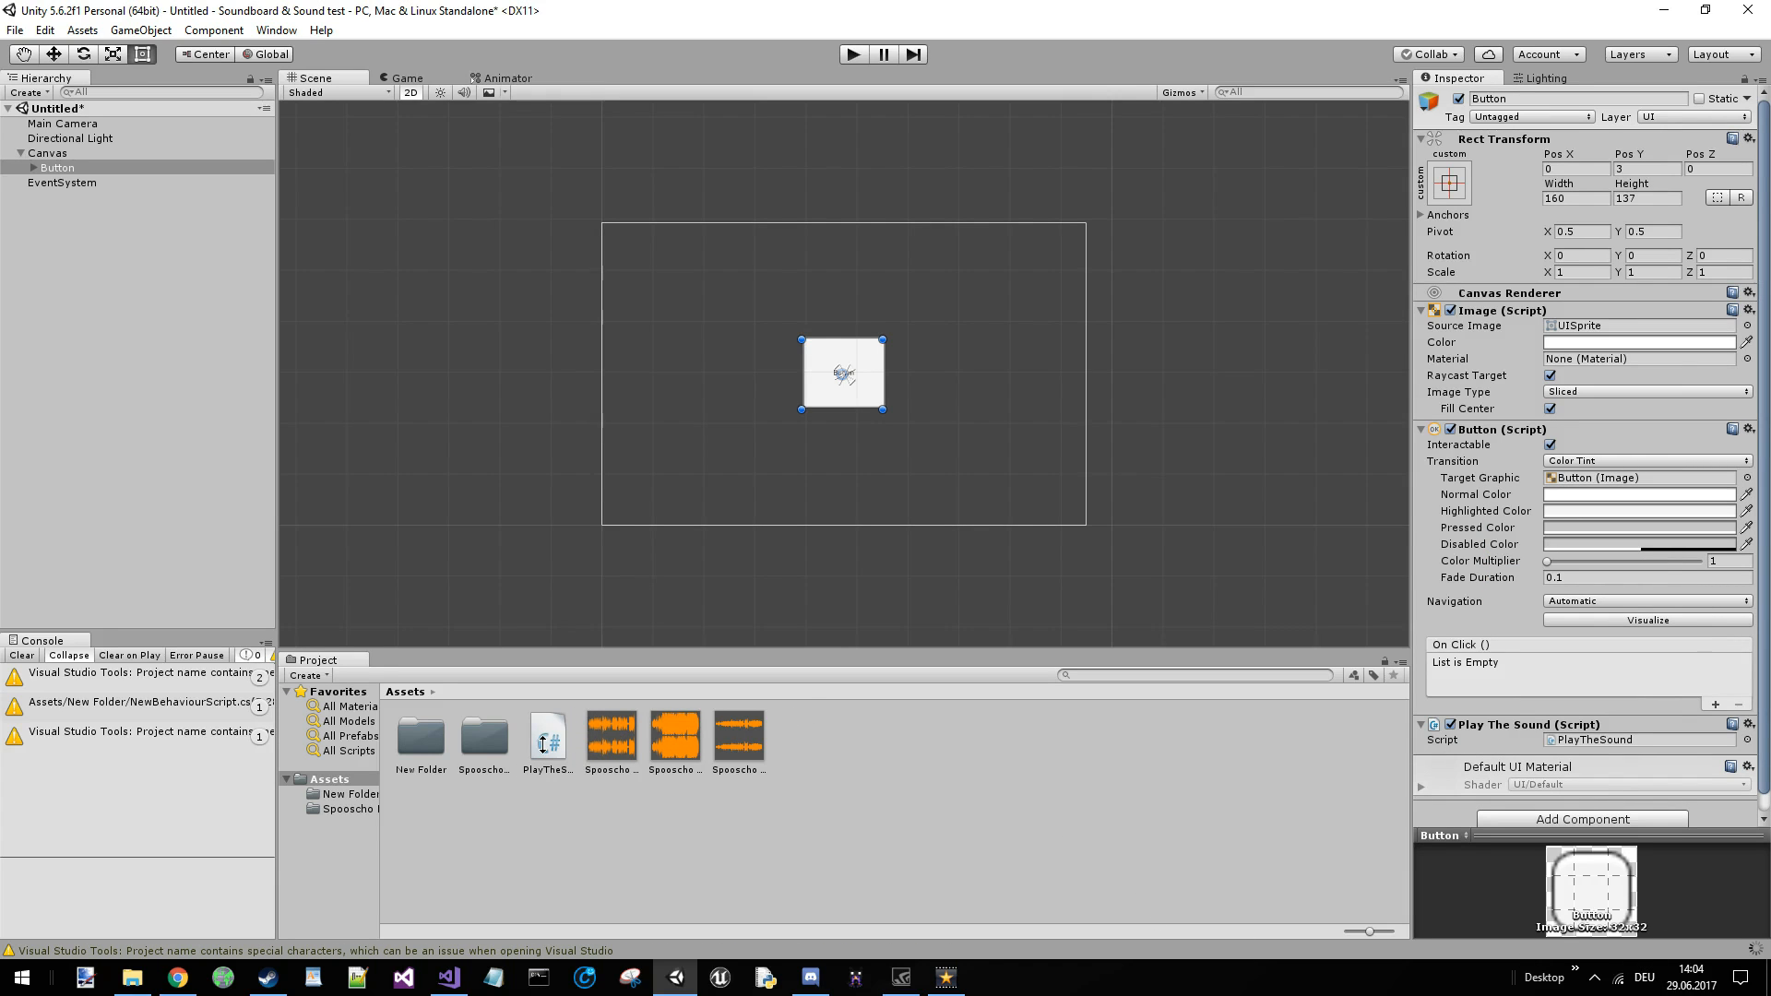
- Strip PlayTheSound.cs in Visual Studio to an empty class using only UnityEngine
click(446, 977)
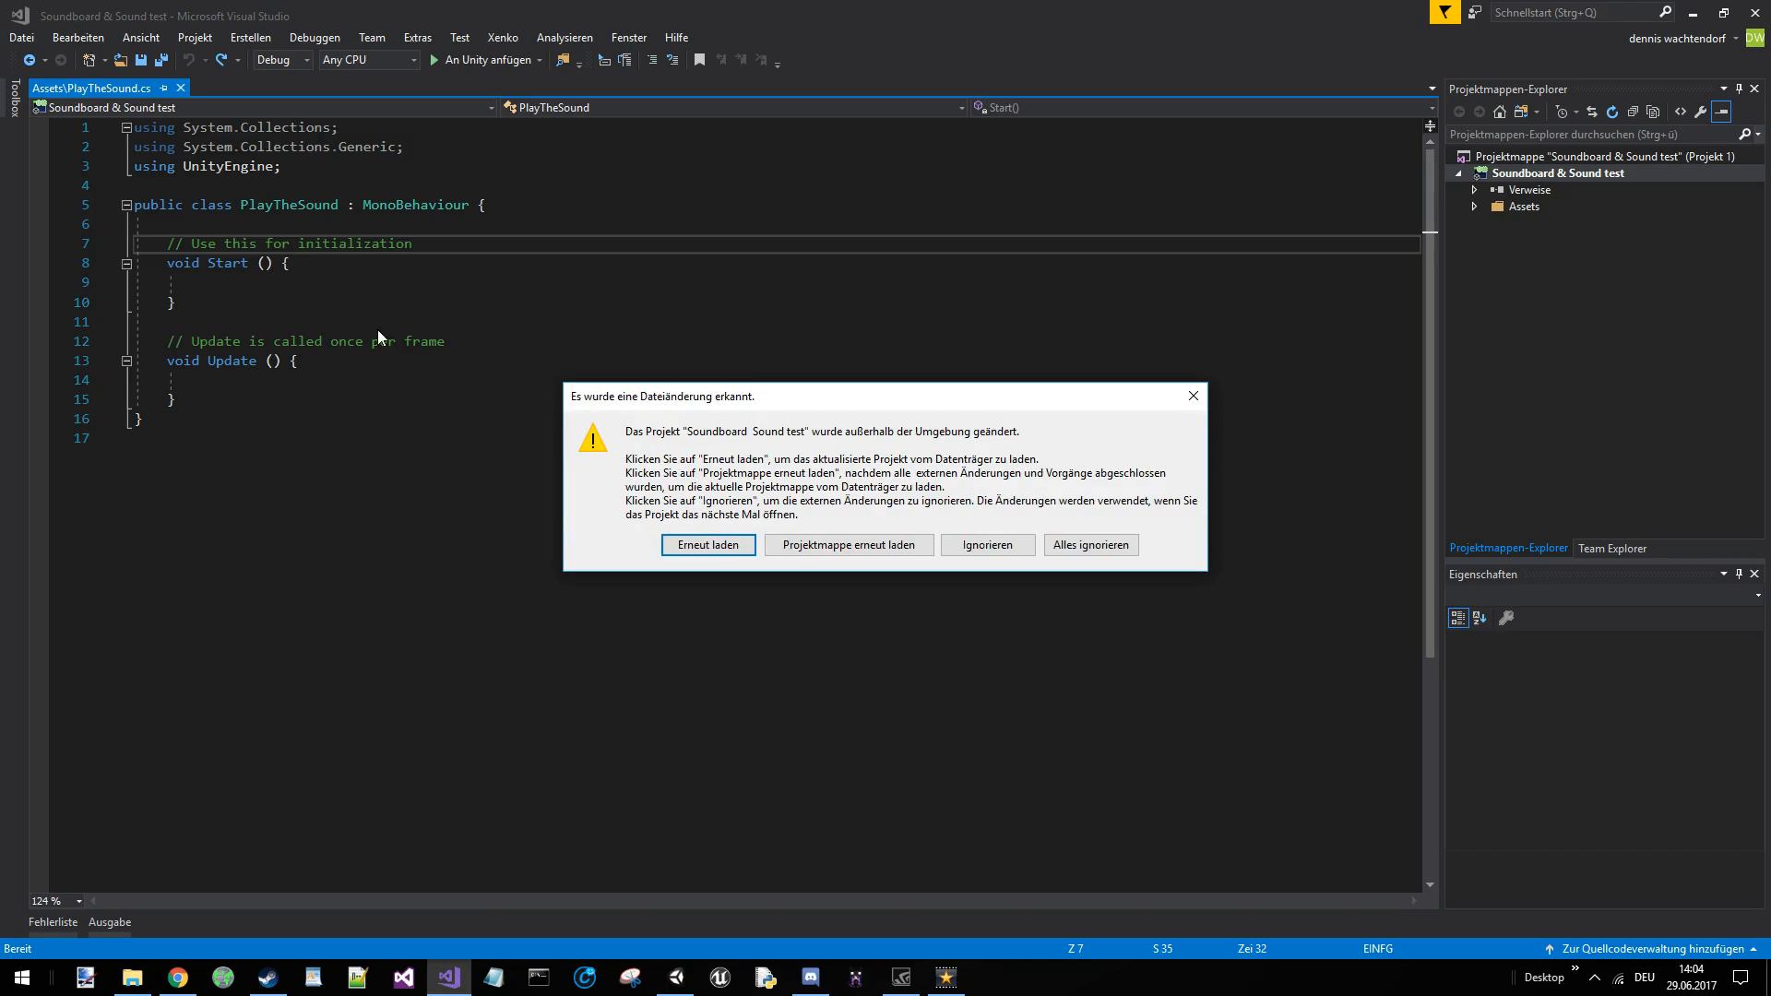
click(707, 544)
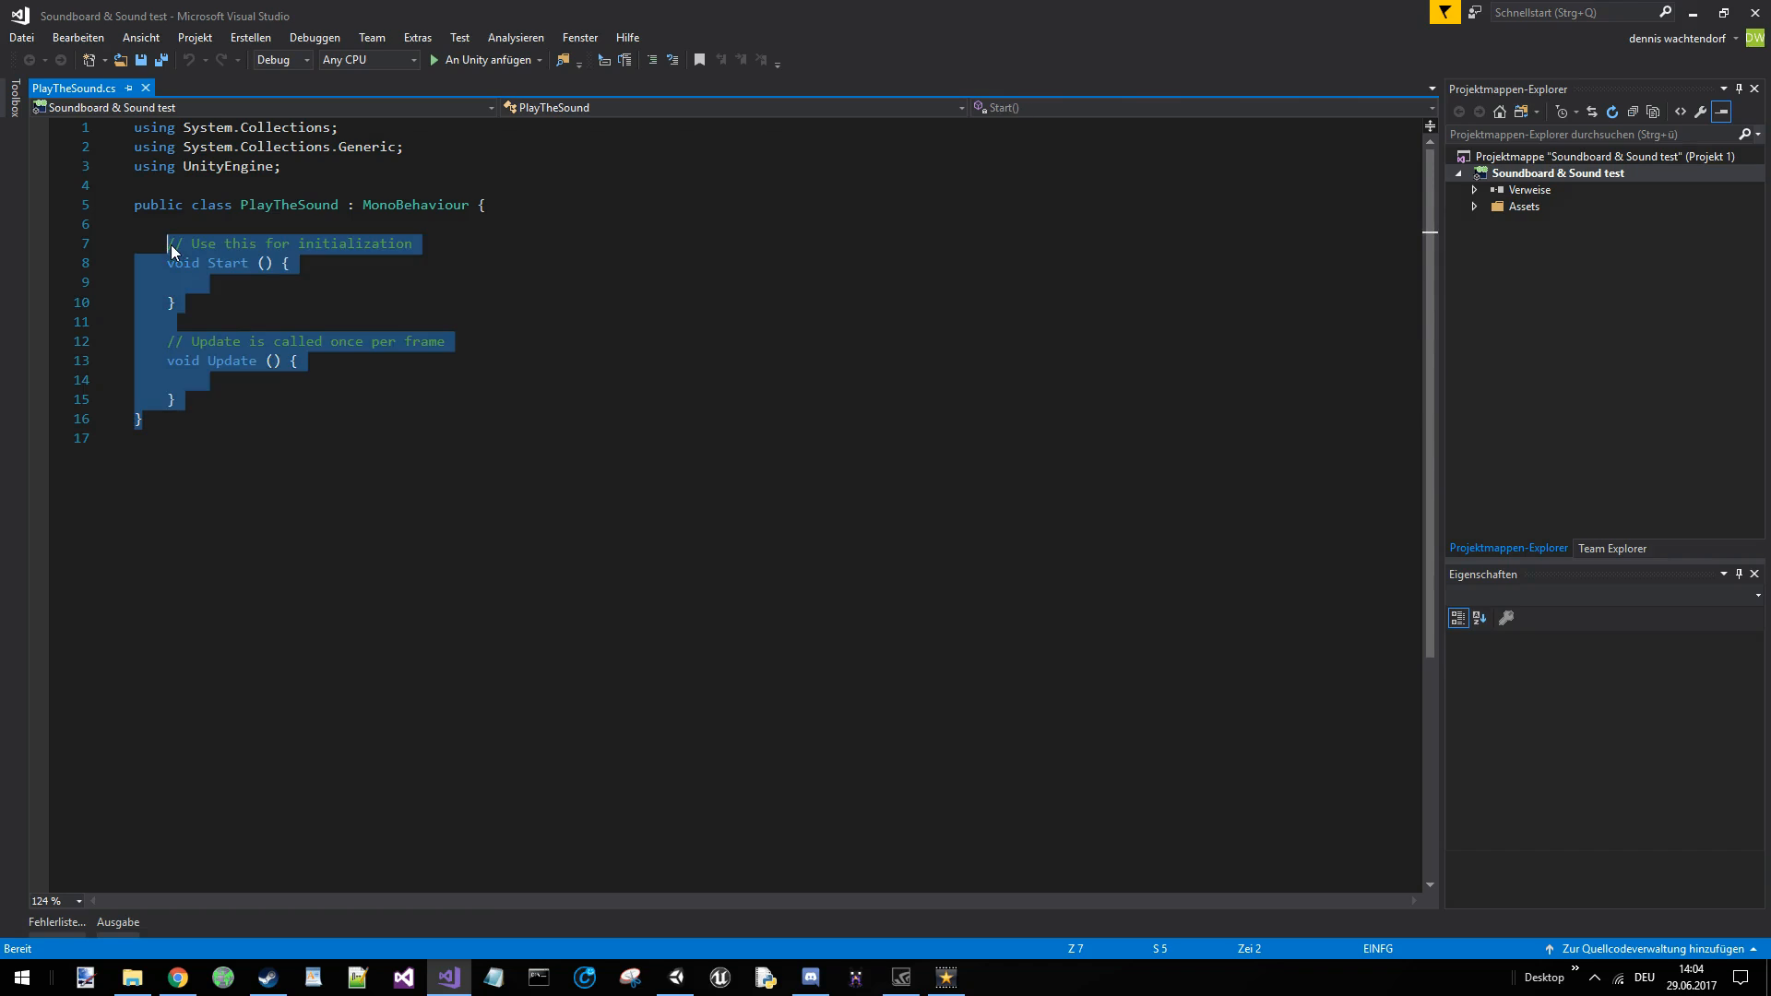
key(Delete)
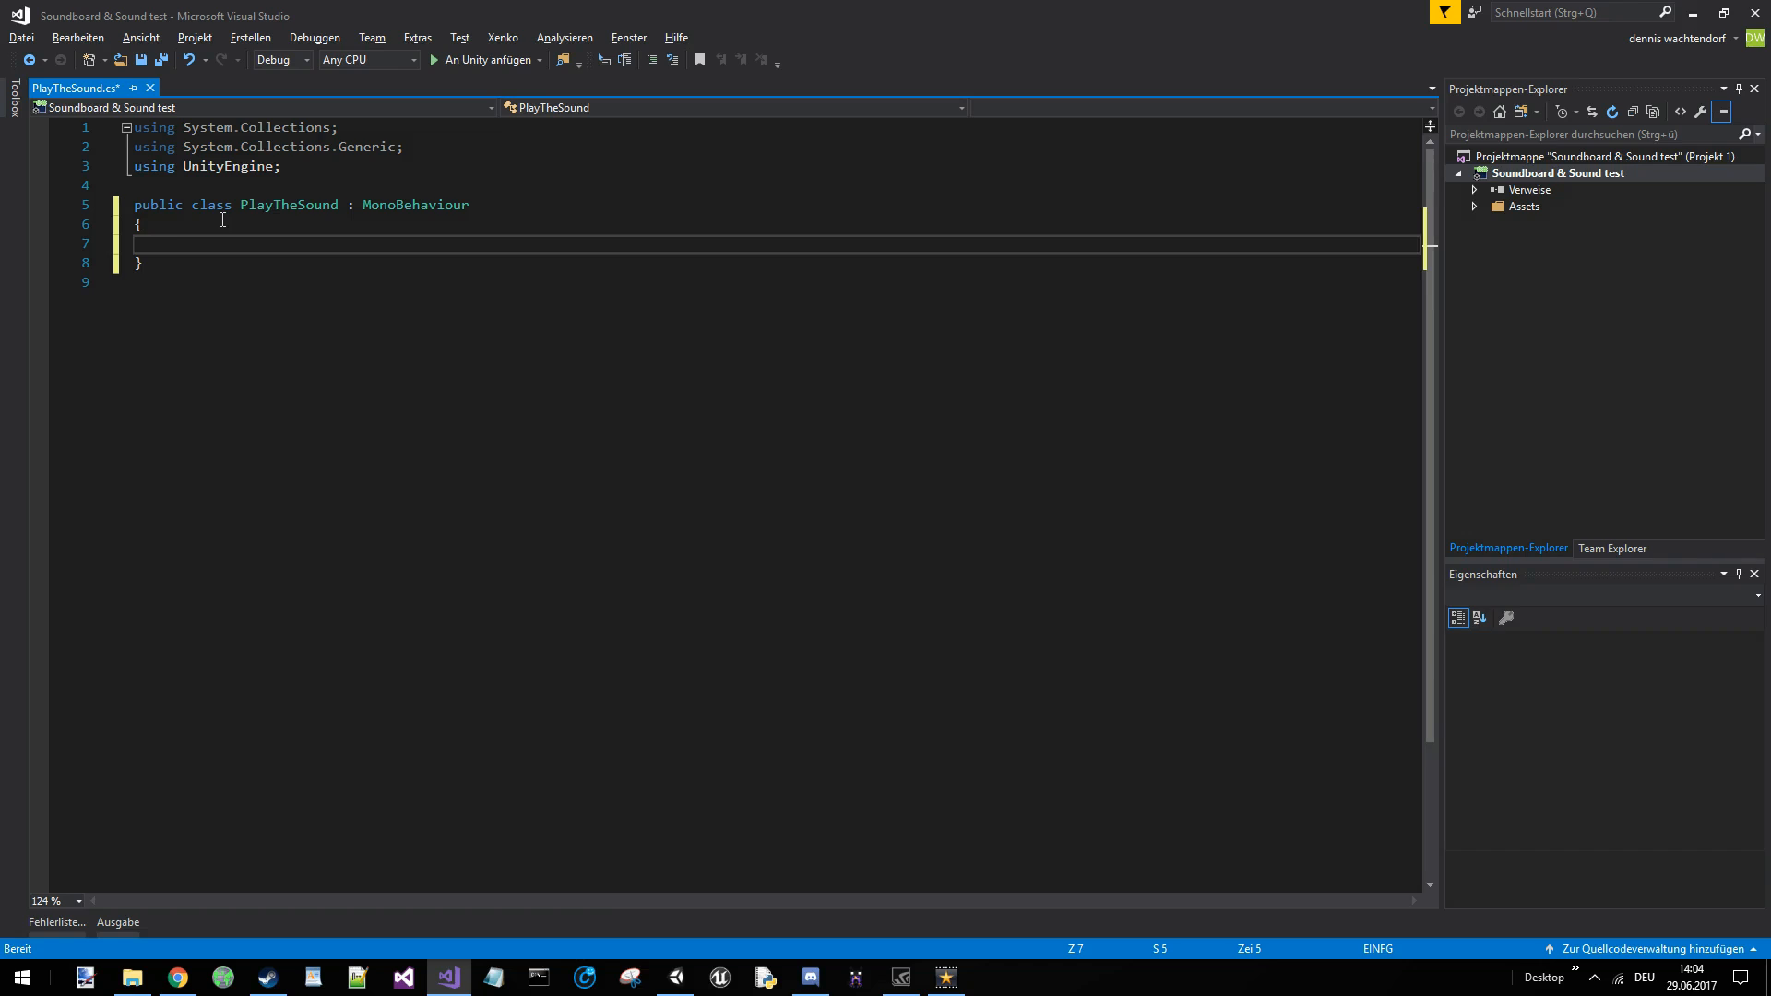
key(enter)
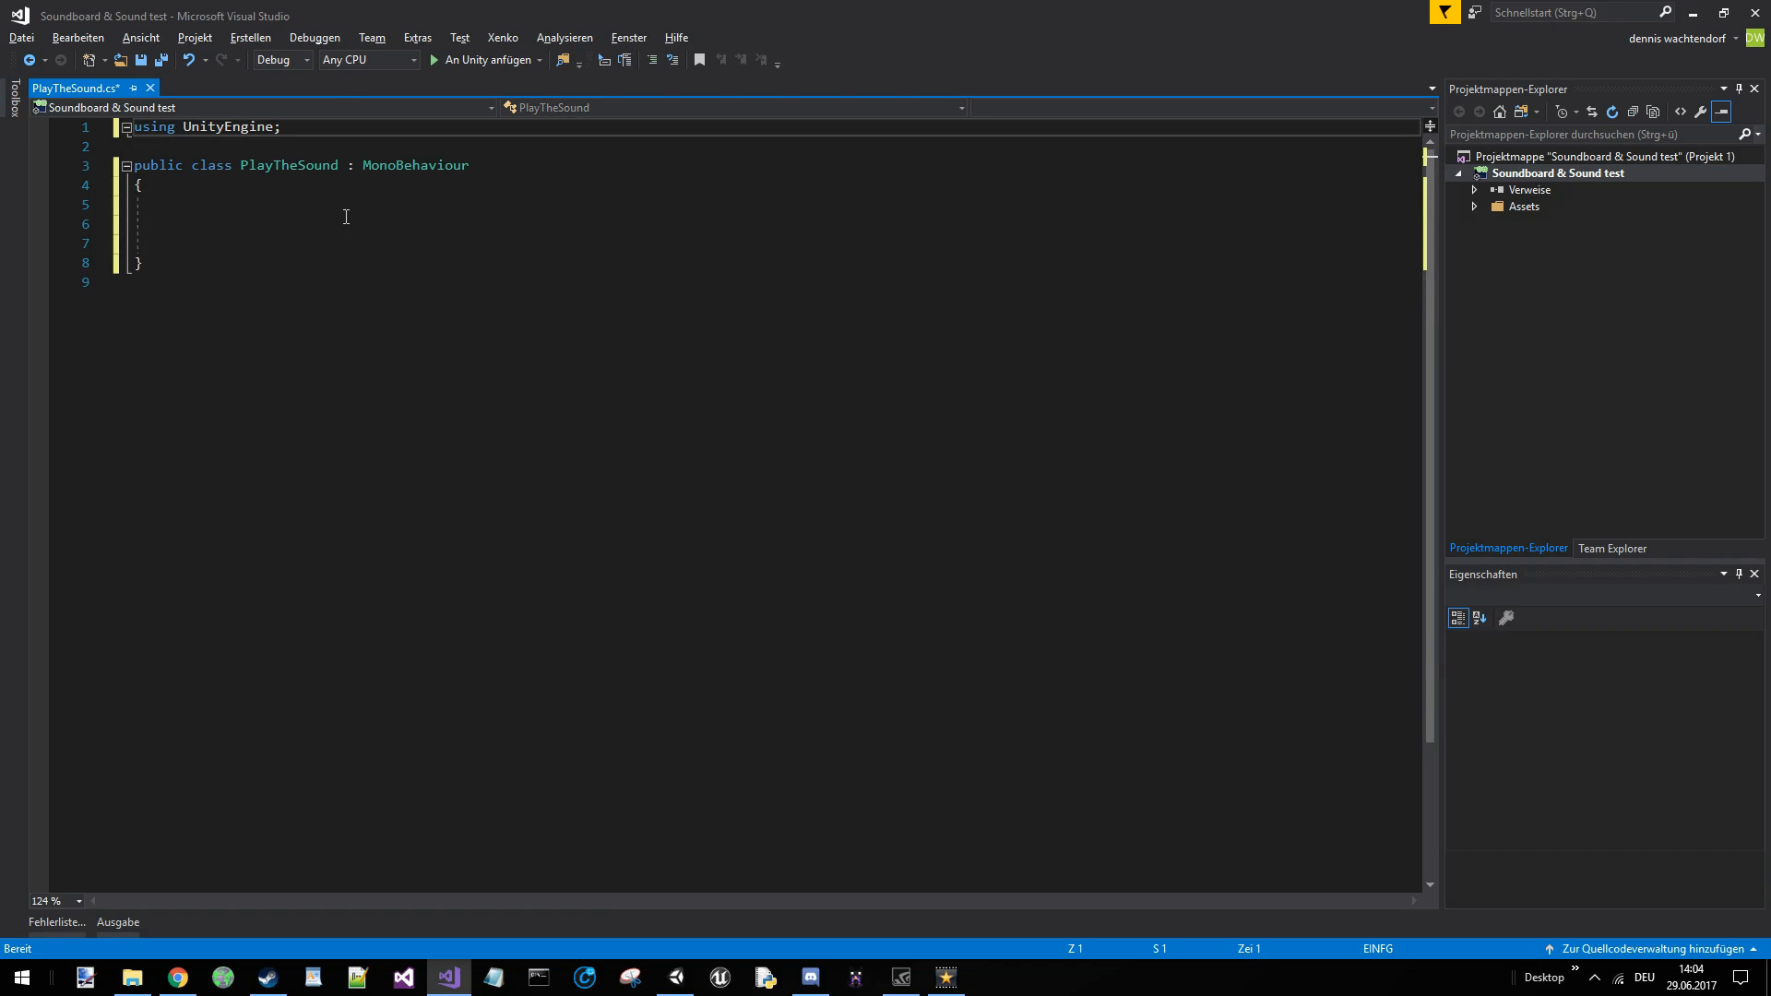
- Declare 'public AudioSource sound;' and 'private bool isPlaying;' in the class
text(n)
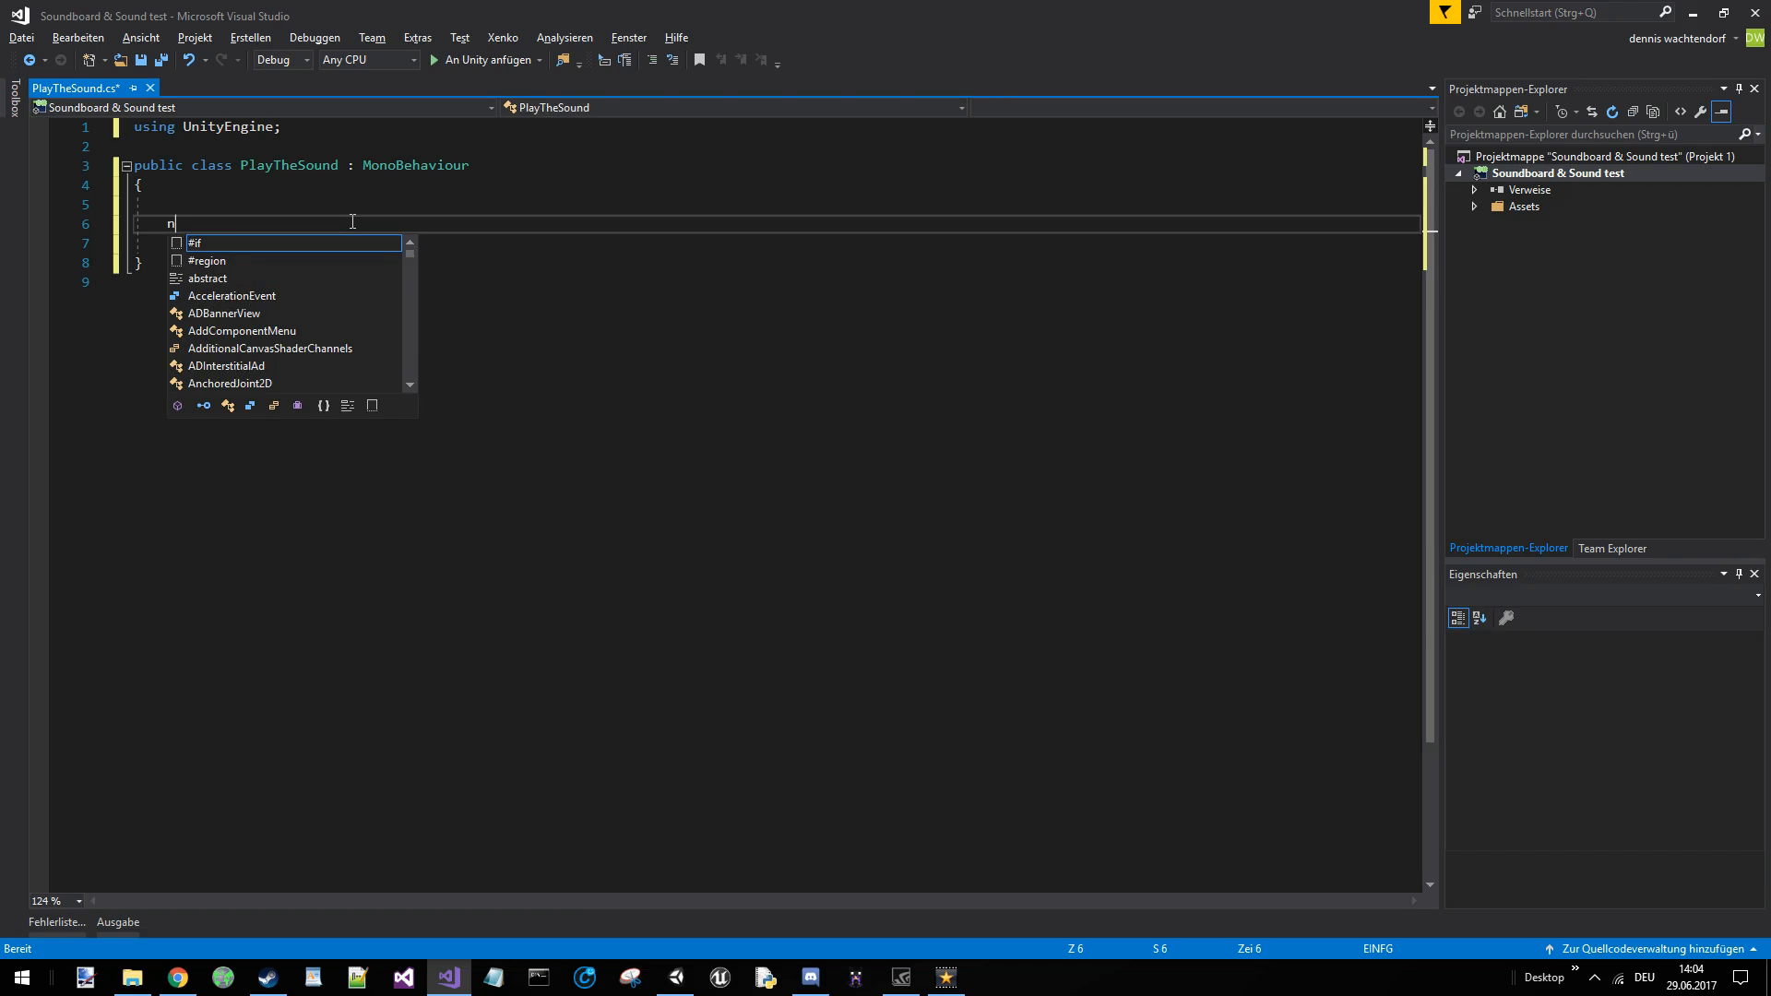
text(ew public)
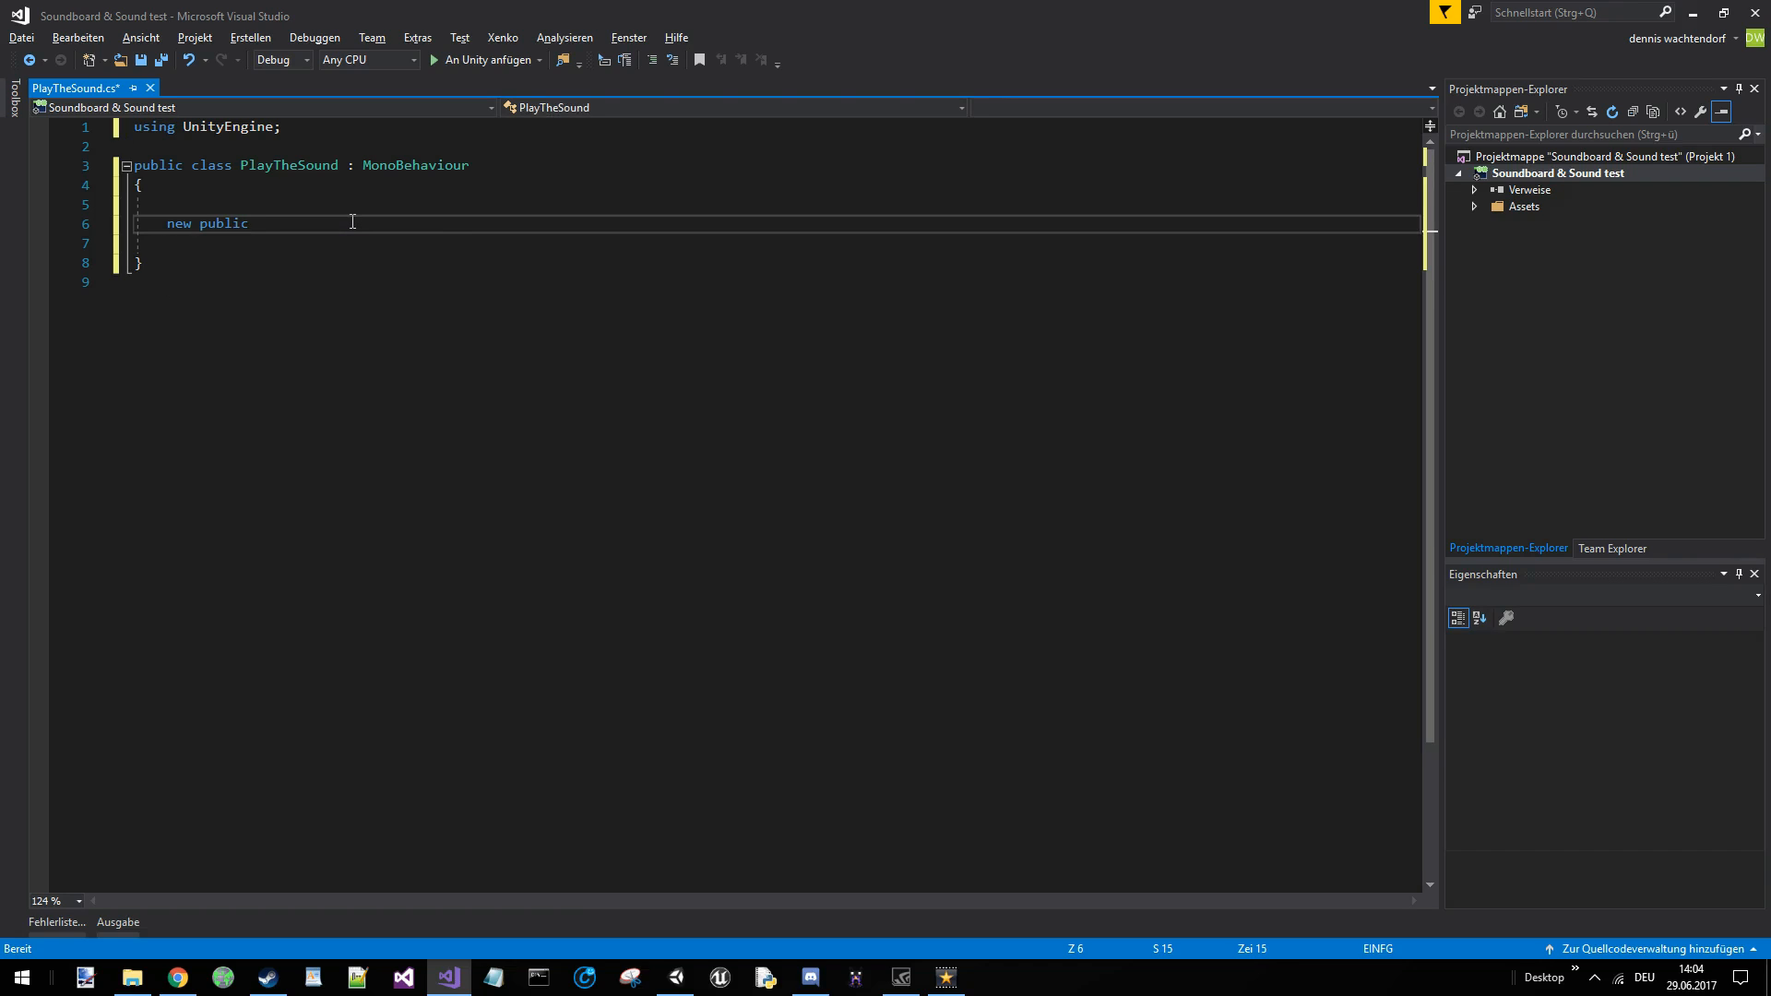
text(A)
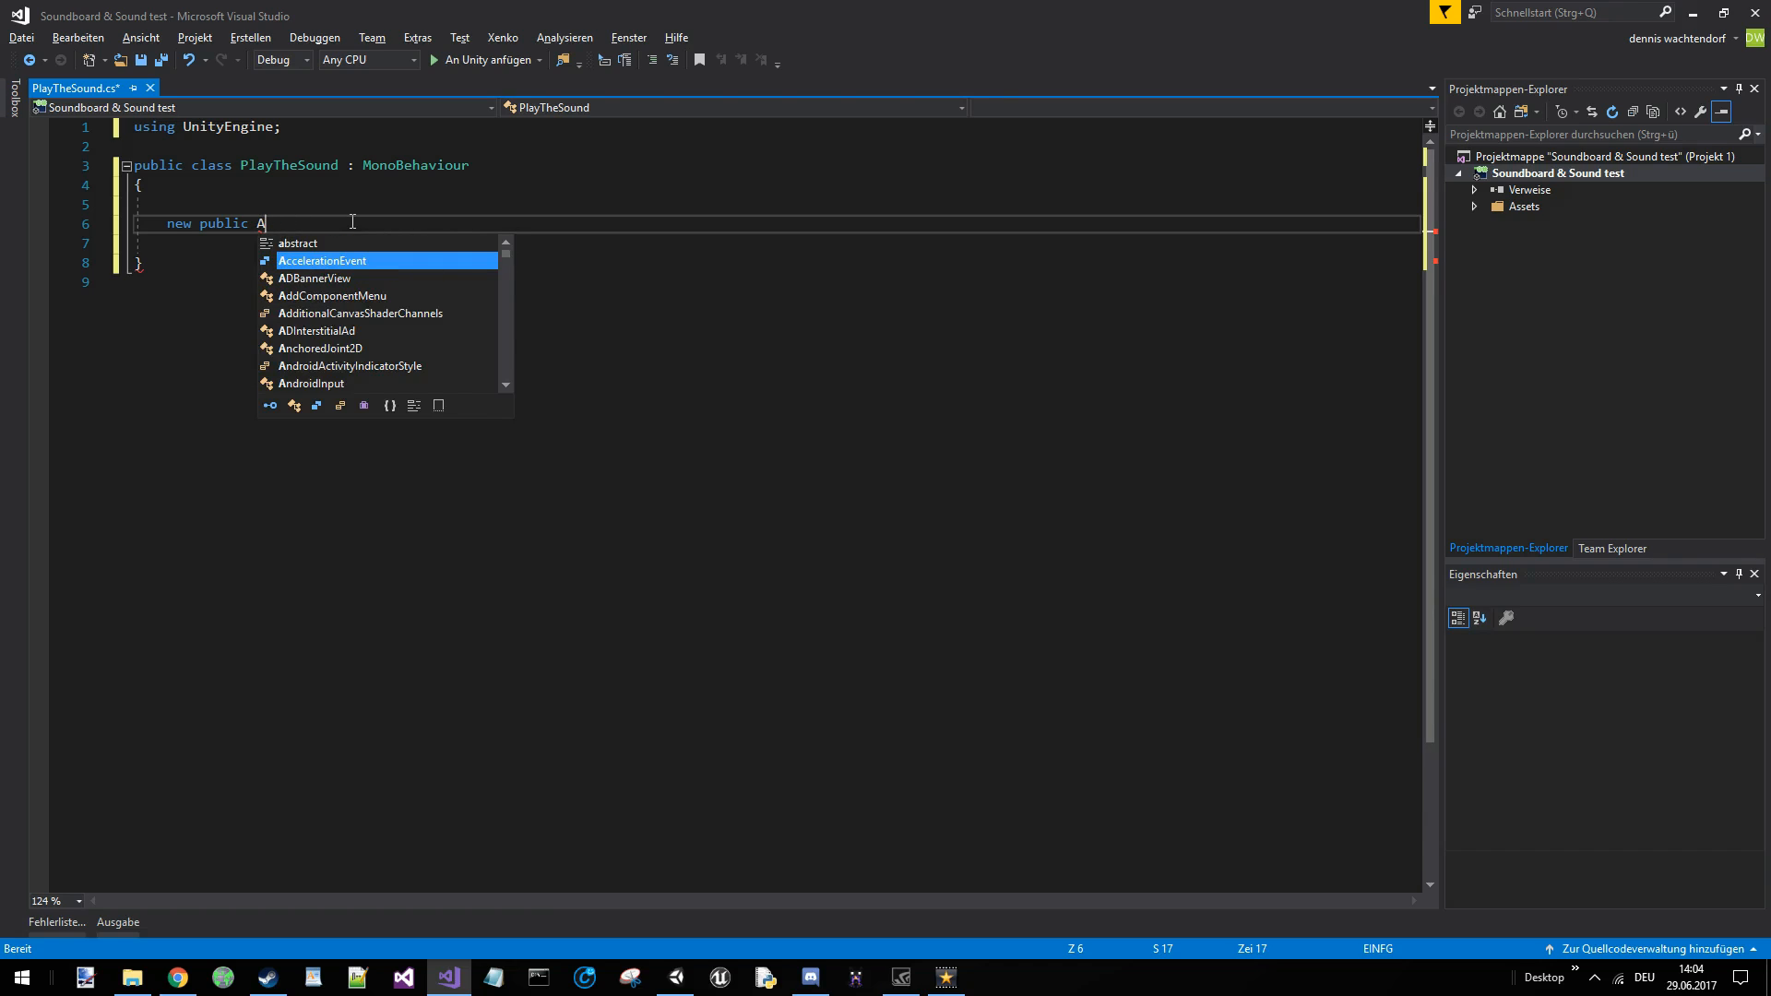
text(udioSource)
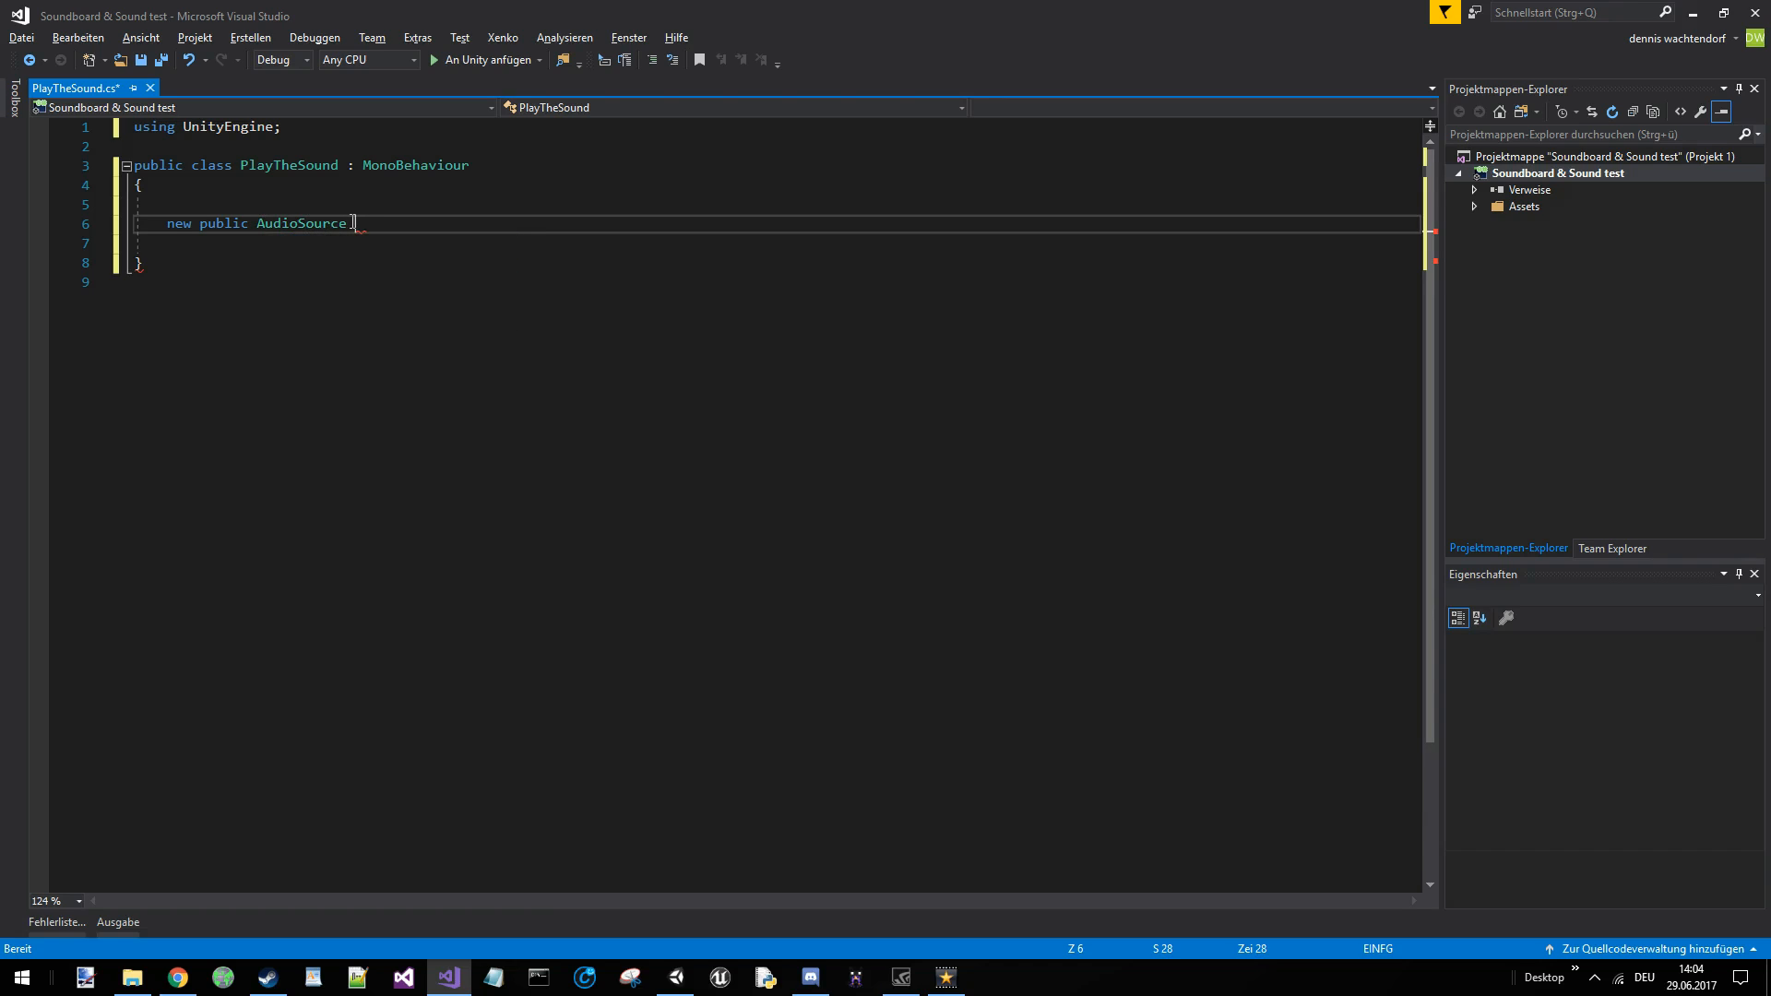
text(sound;)
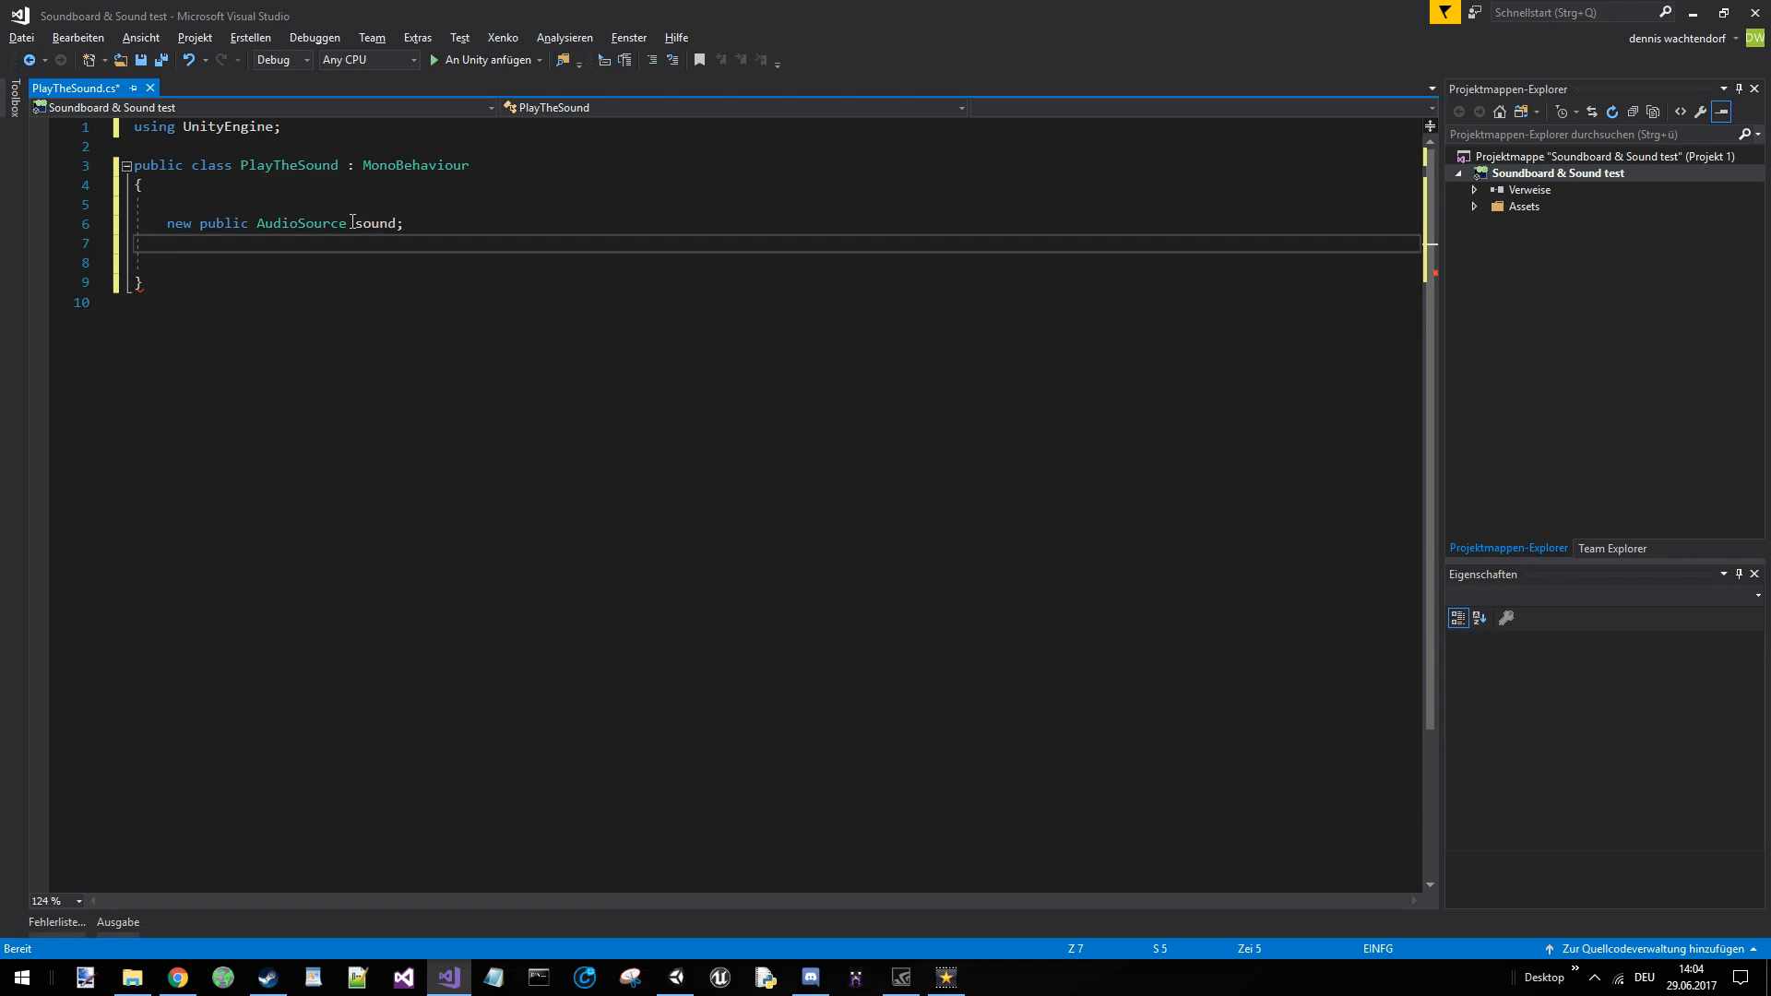
text(private bool isPlayi)
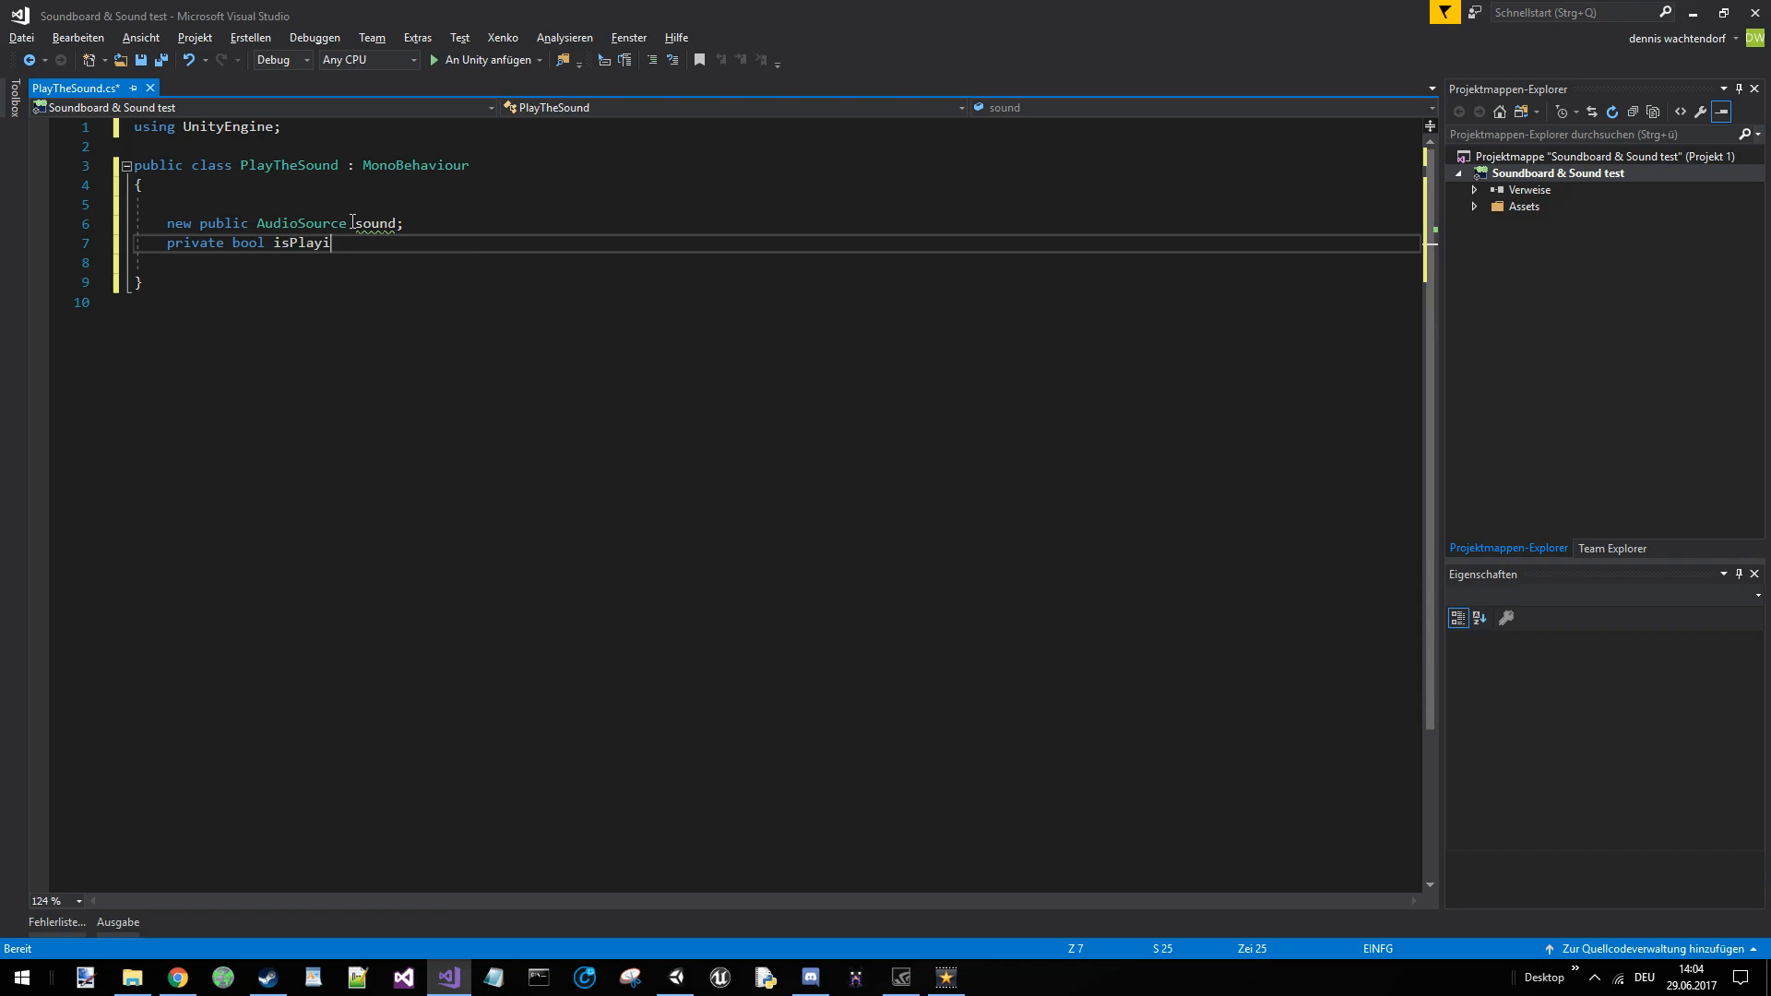
text(ng;)
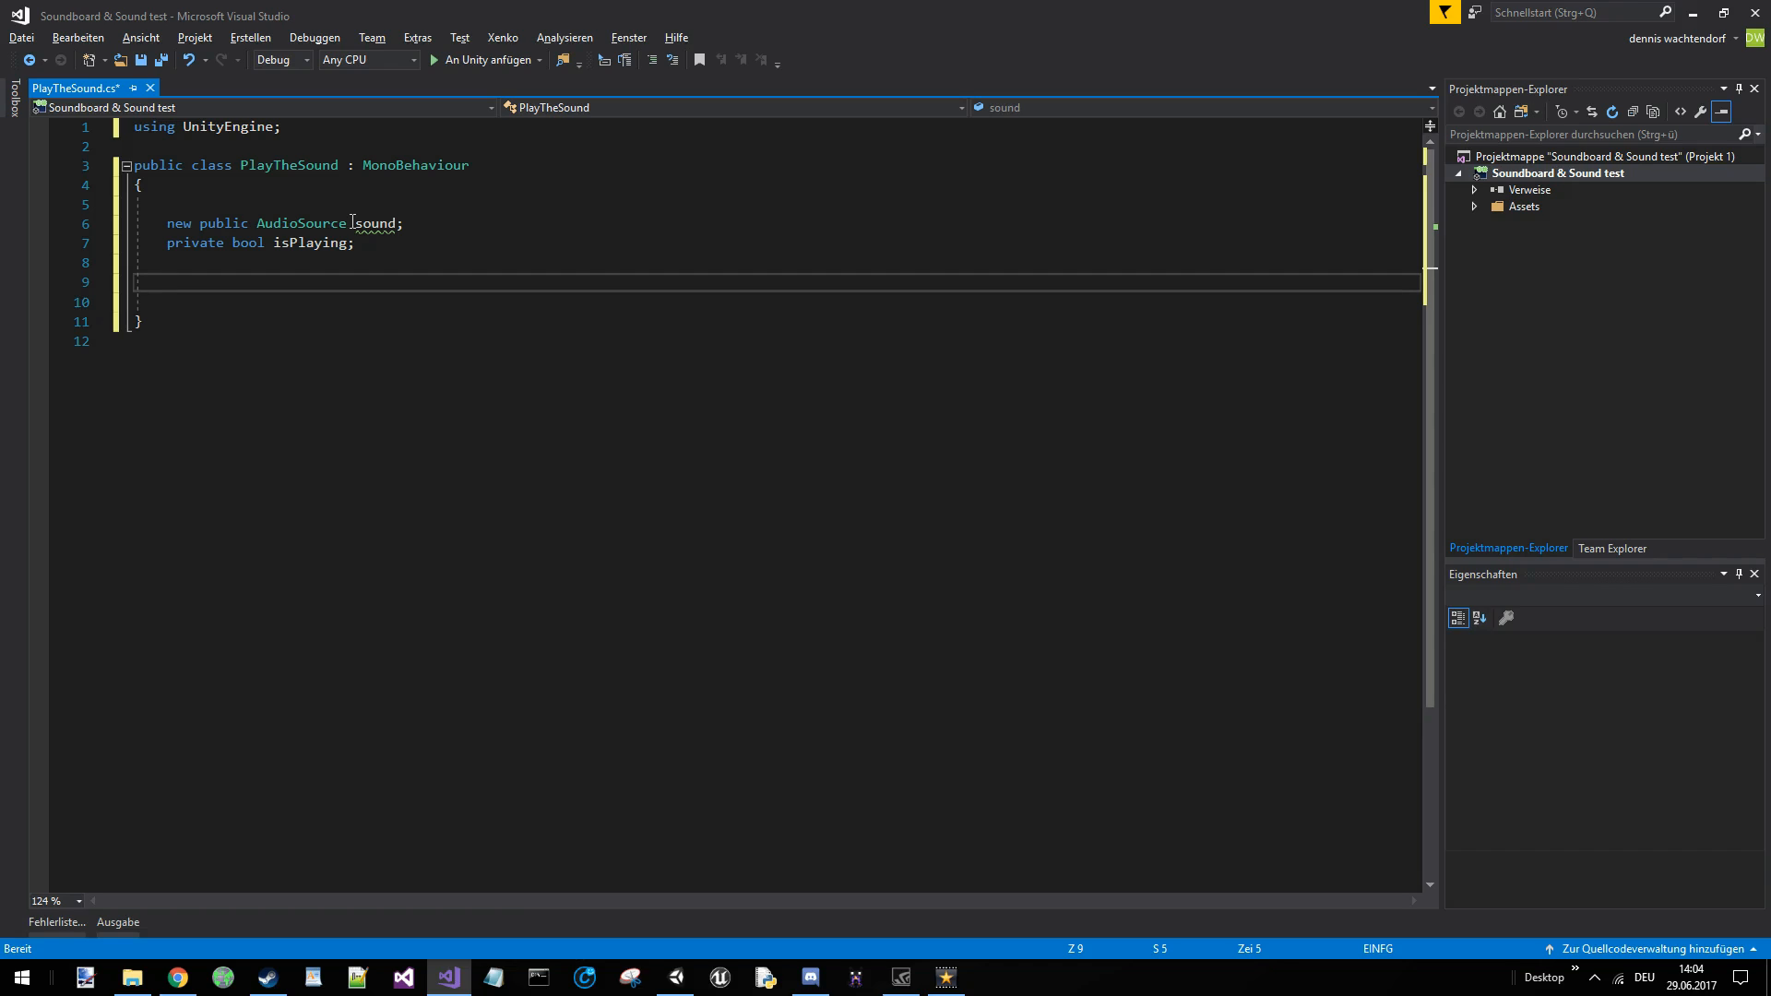
- Write public void PlaySound() with an if (isPlaying) { } else { } skeleton
text(public void Pl)
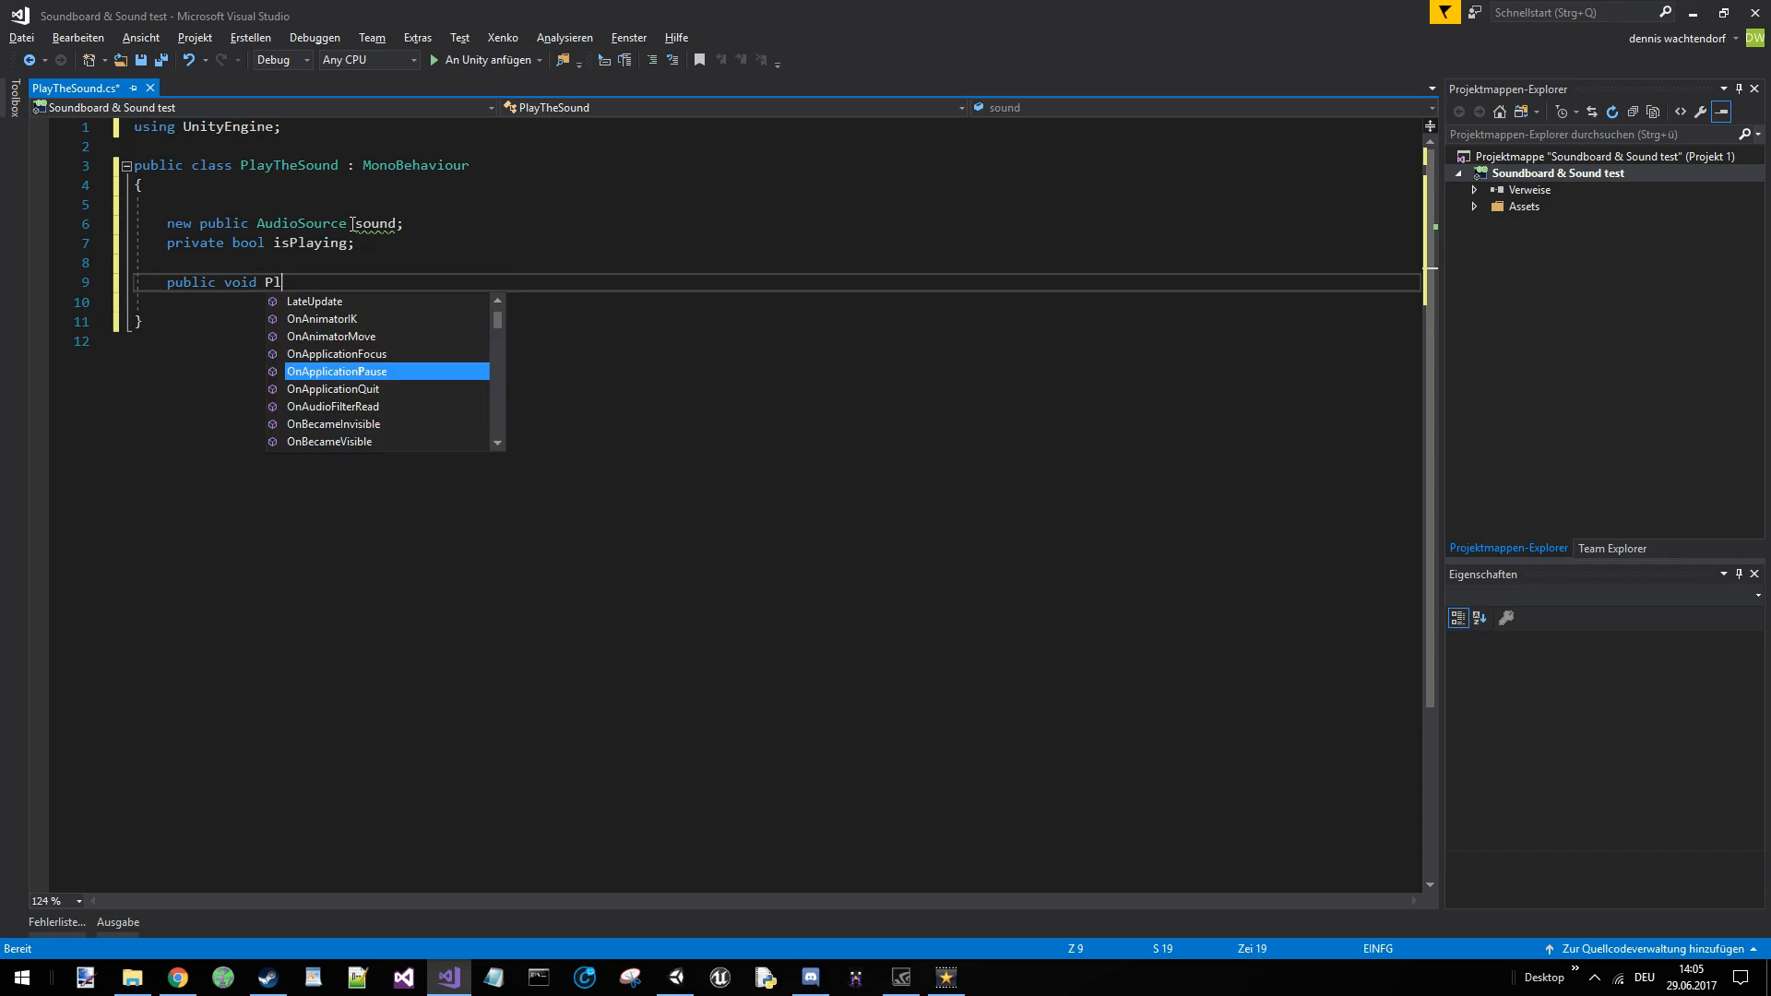
text(aySound ())
click(775, 300)
text({)
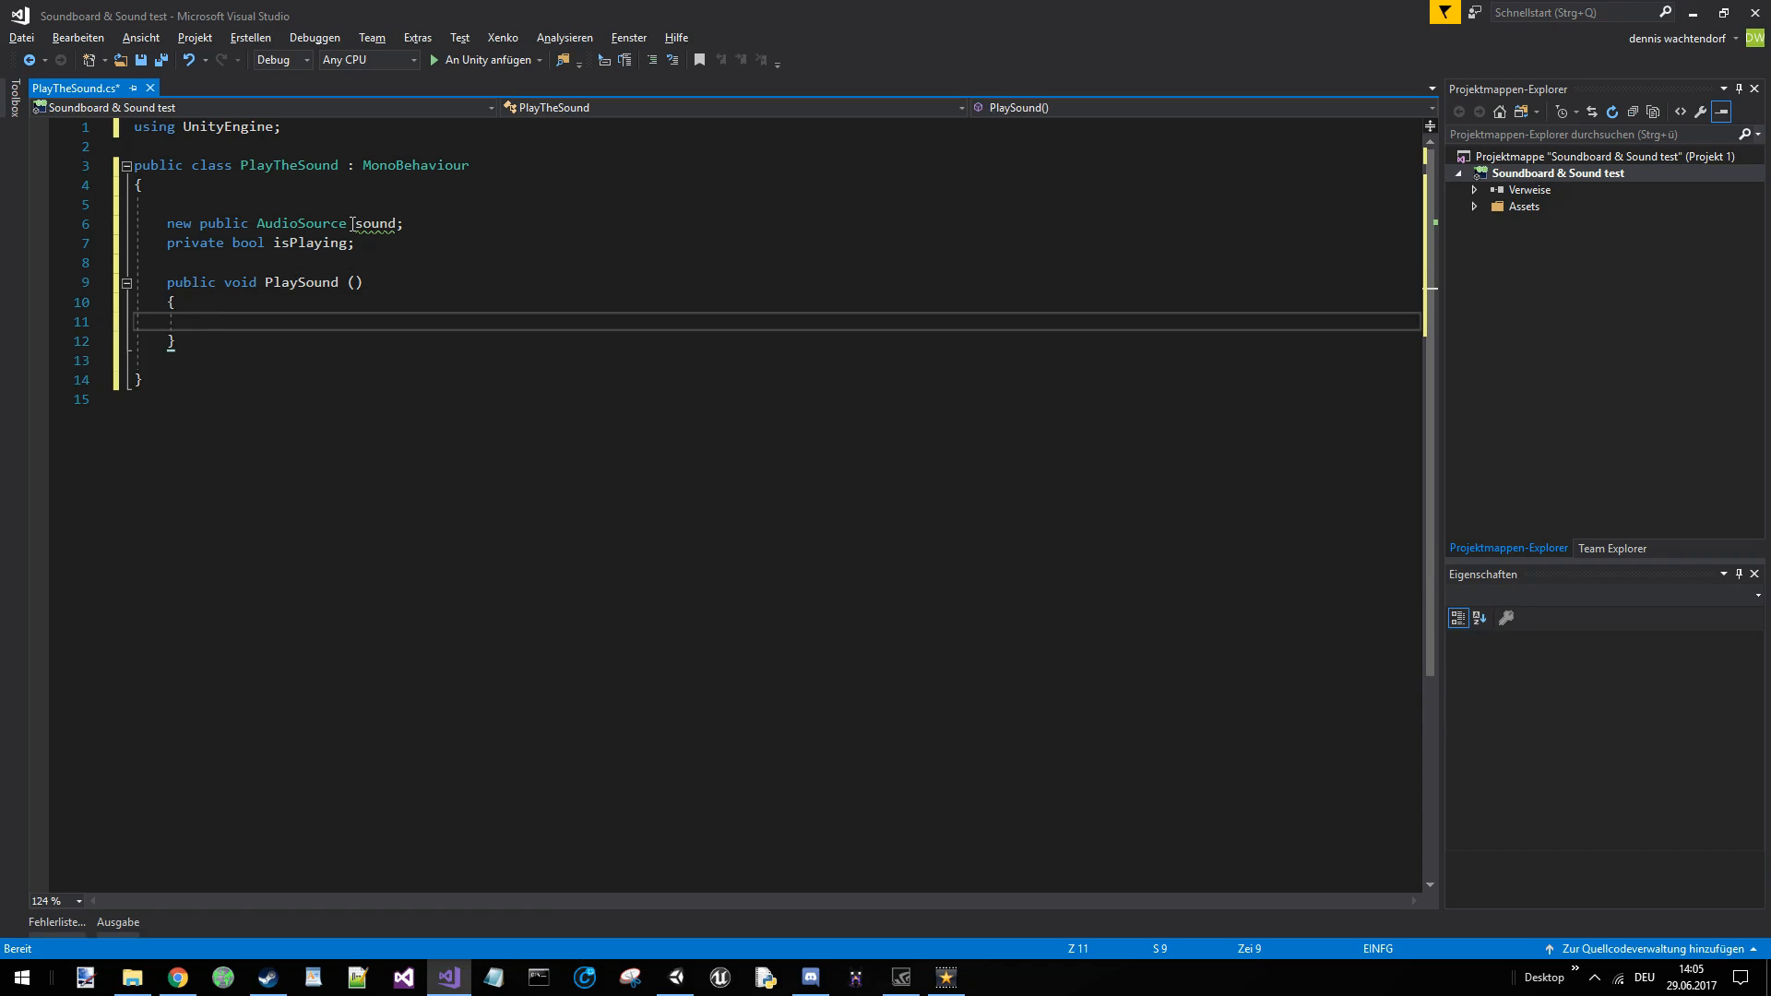
text(if ()
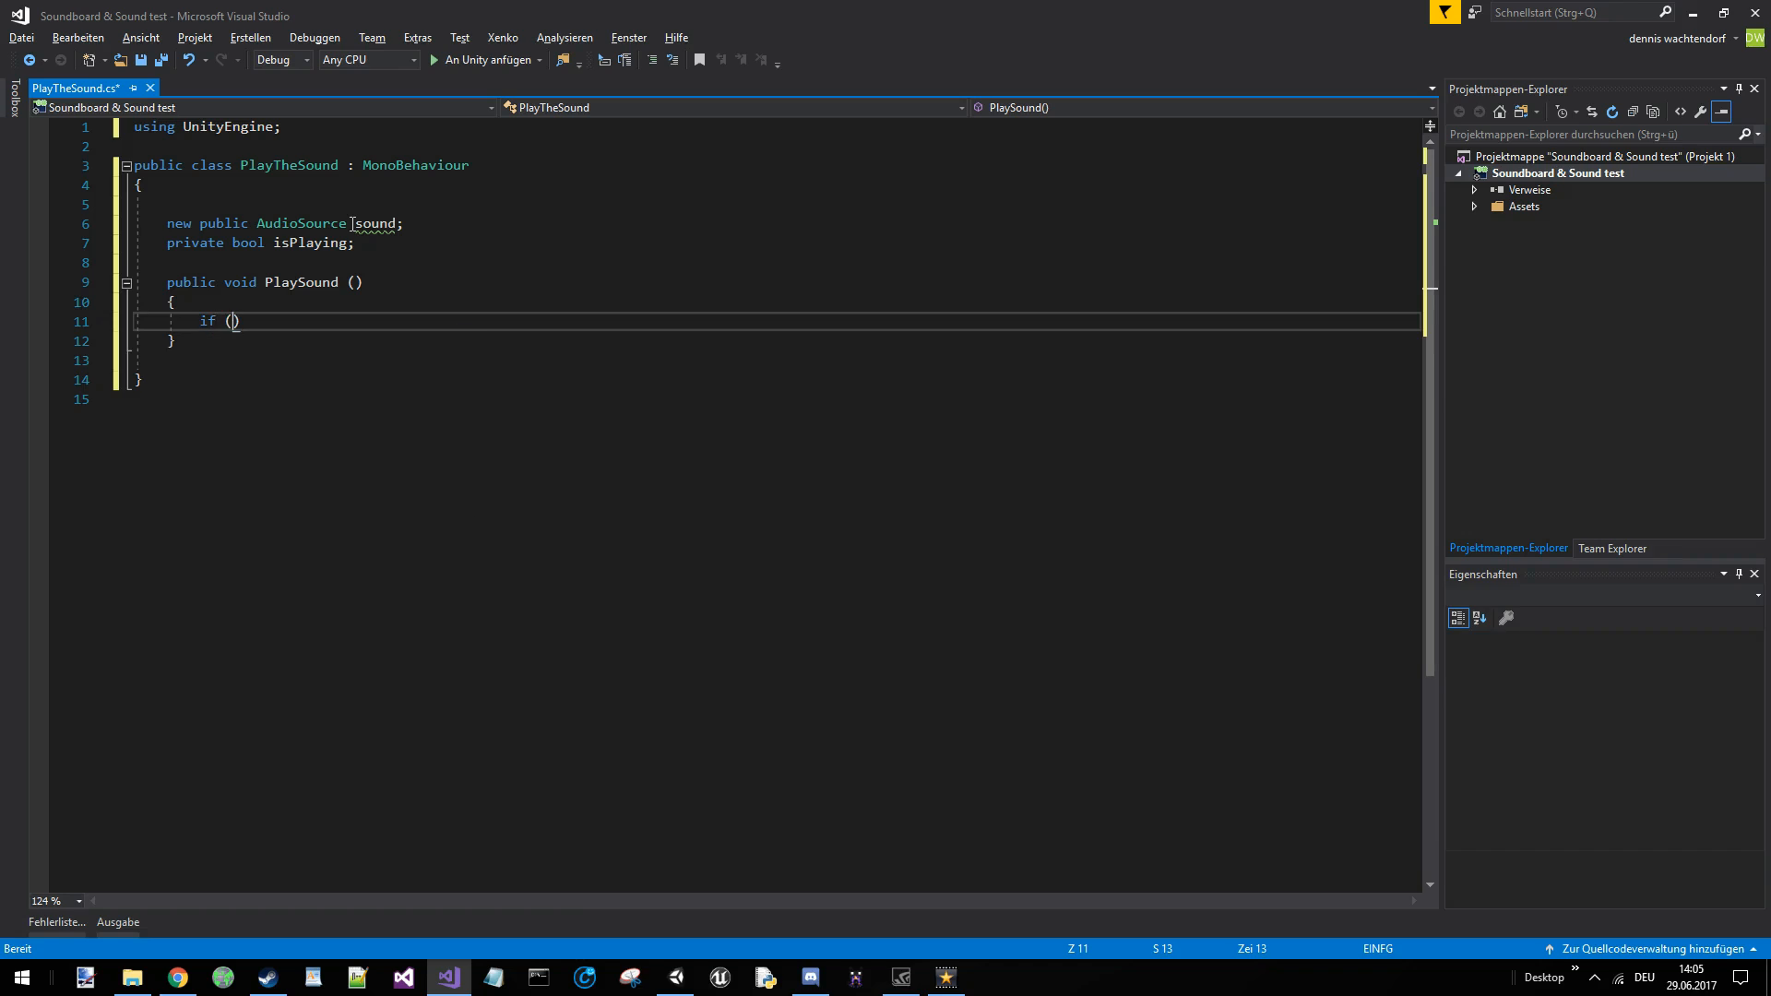
text(isPlaying) {)
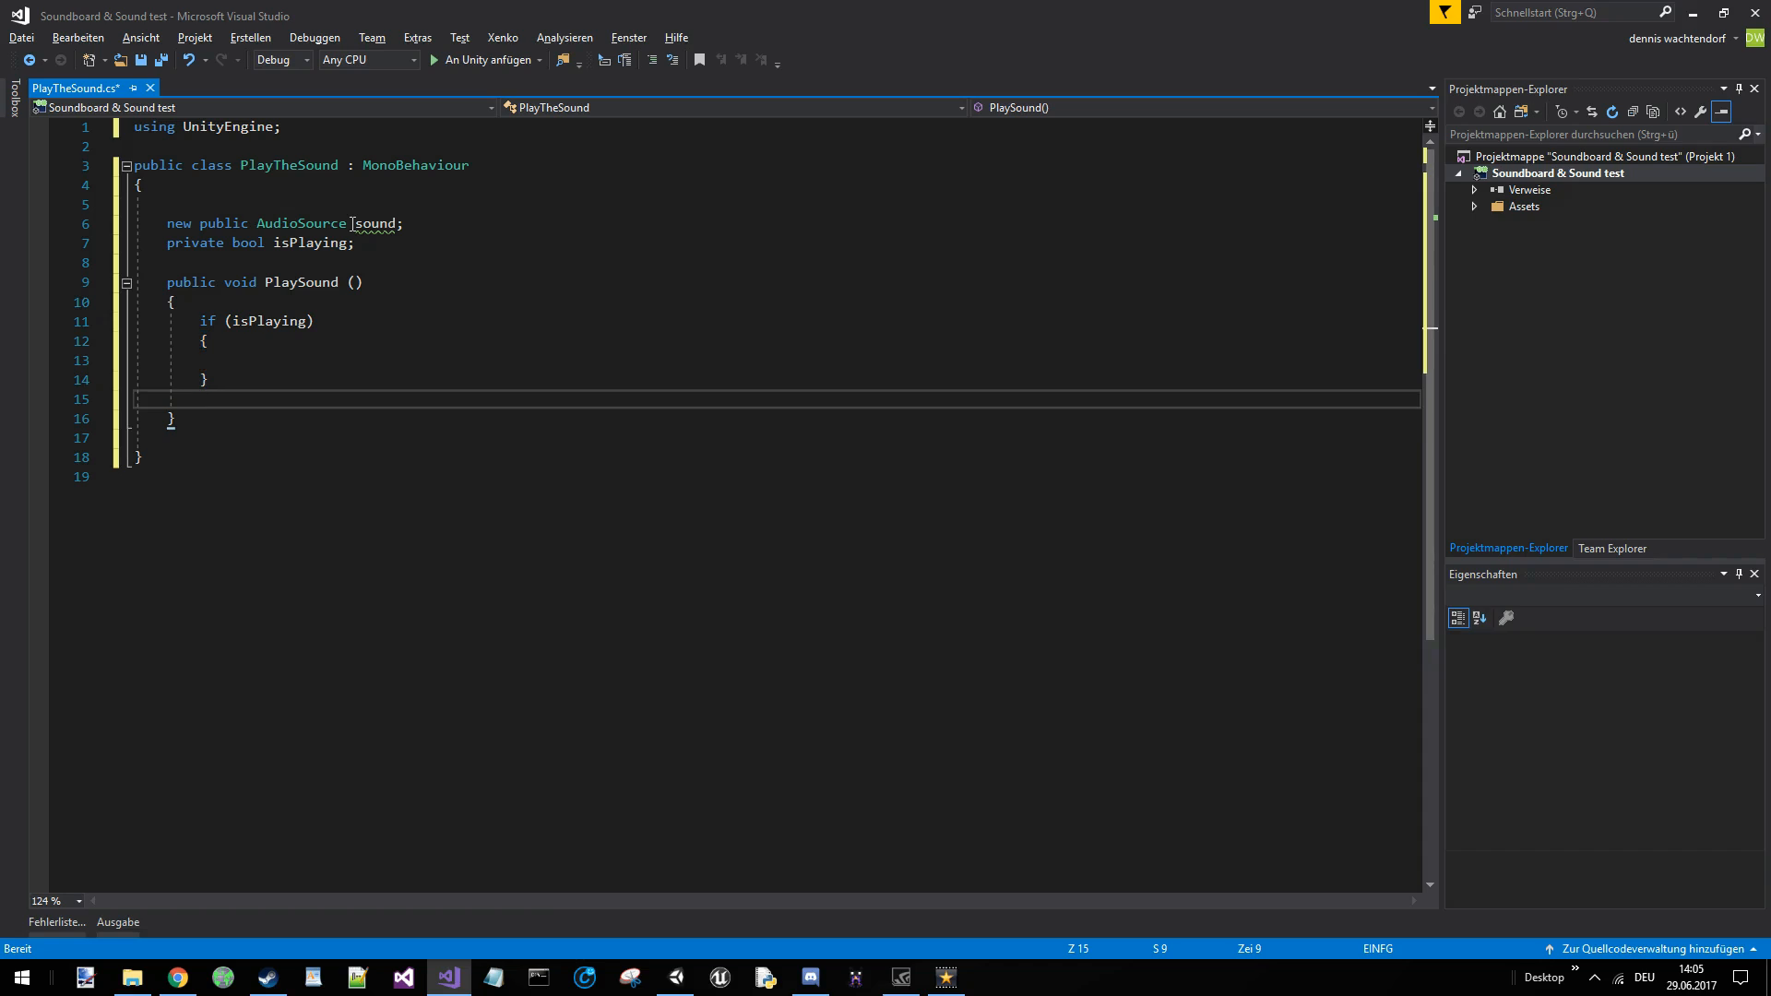
text([])
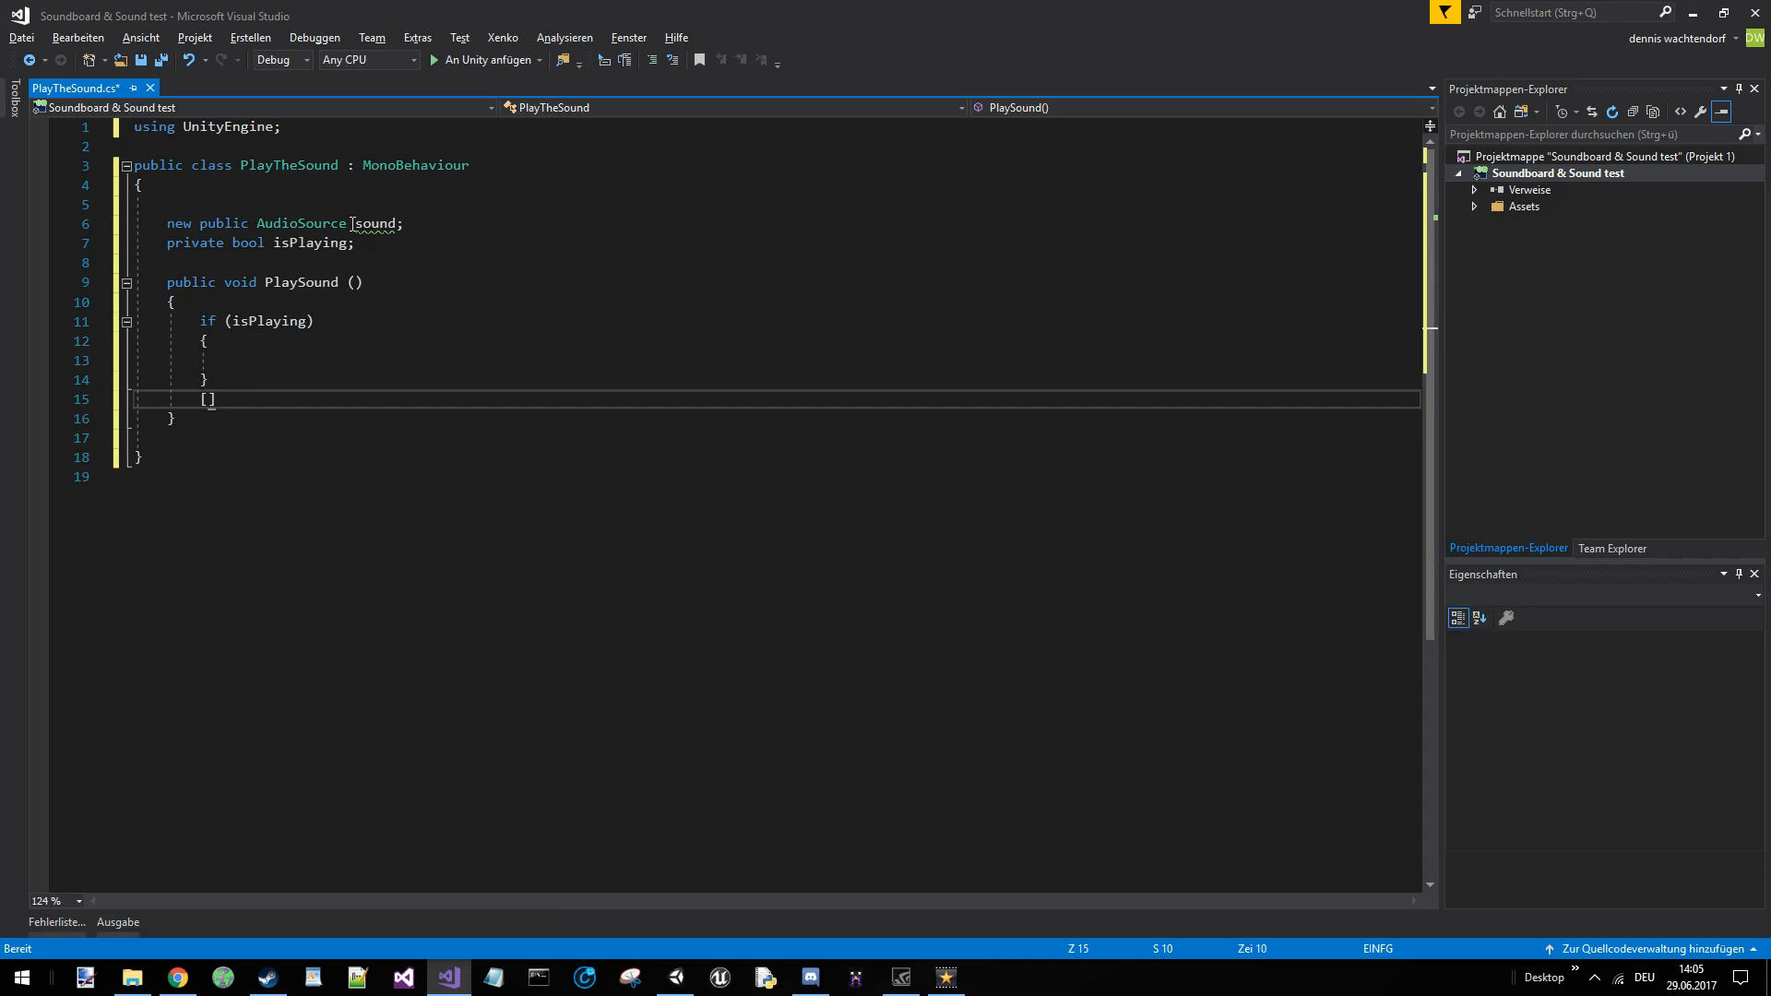
key(Backspace)
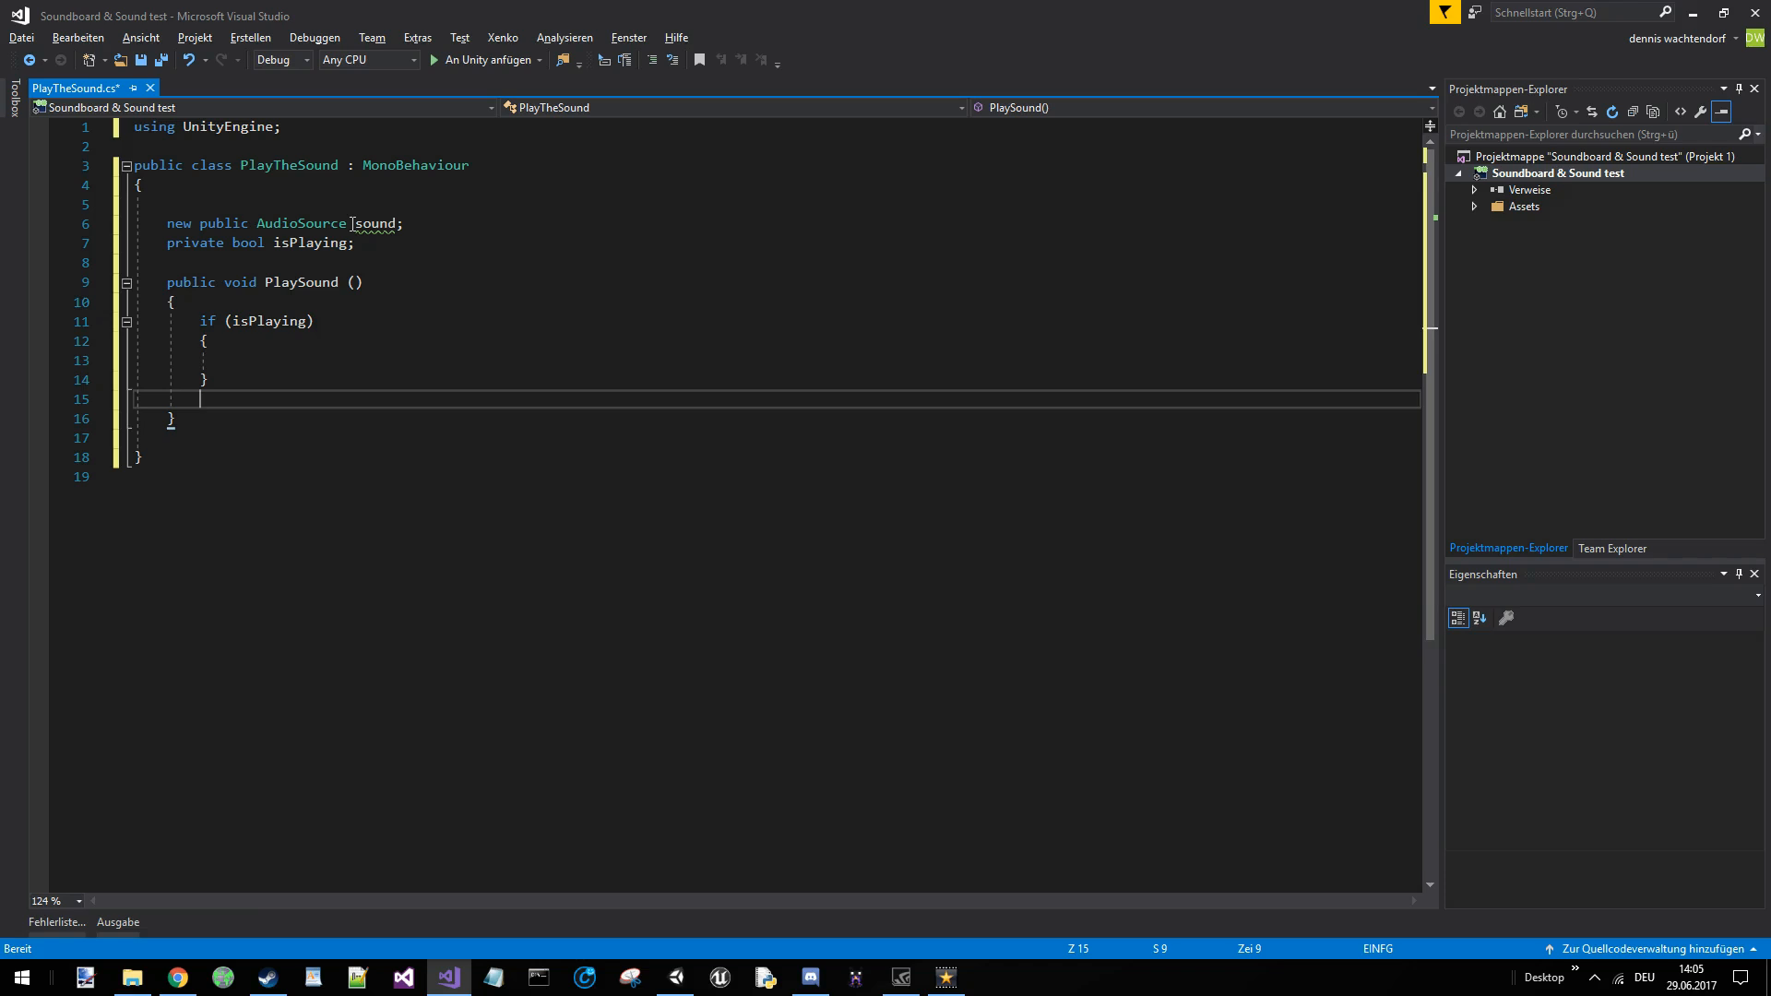
text(else { })
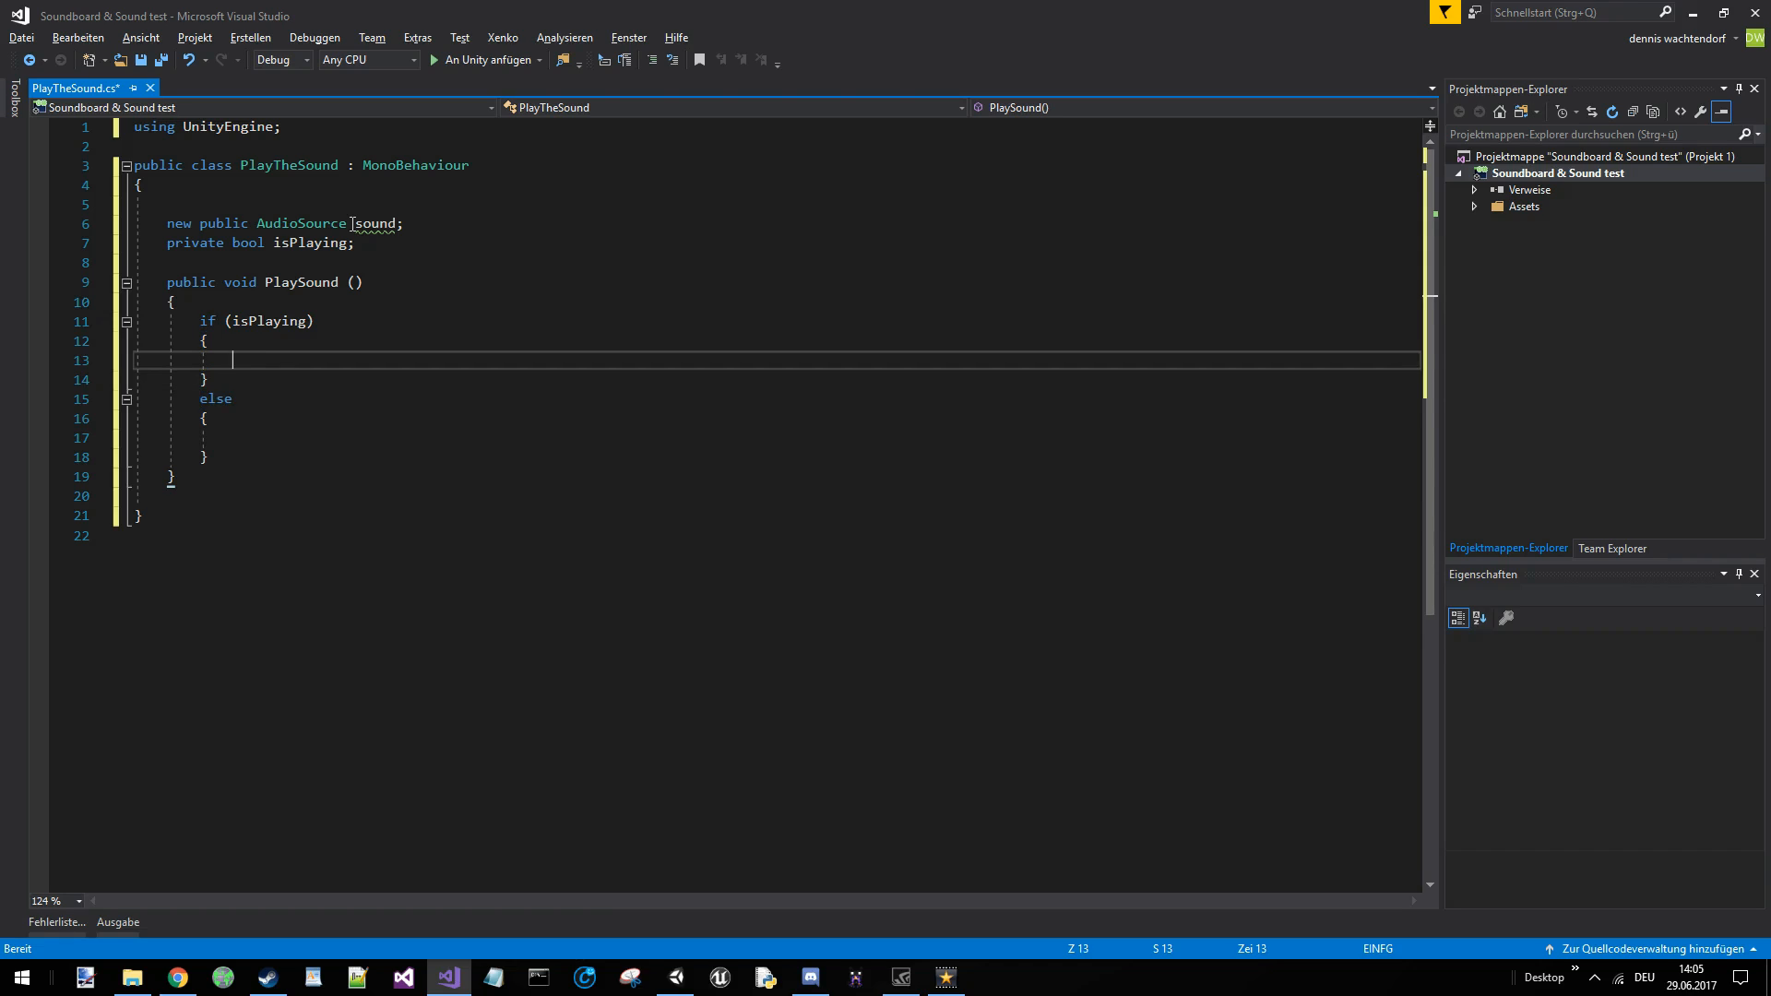
- Fill the branches: sound.Stop() and isPlaying = false, else sound.Play() and isPlaying = true
text(sound.S)
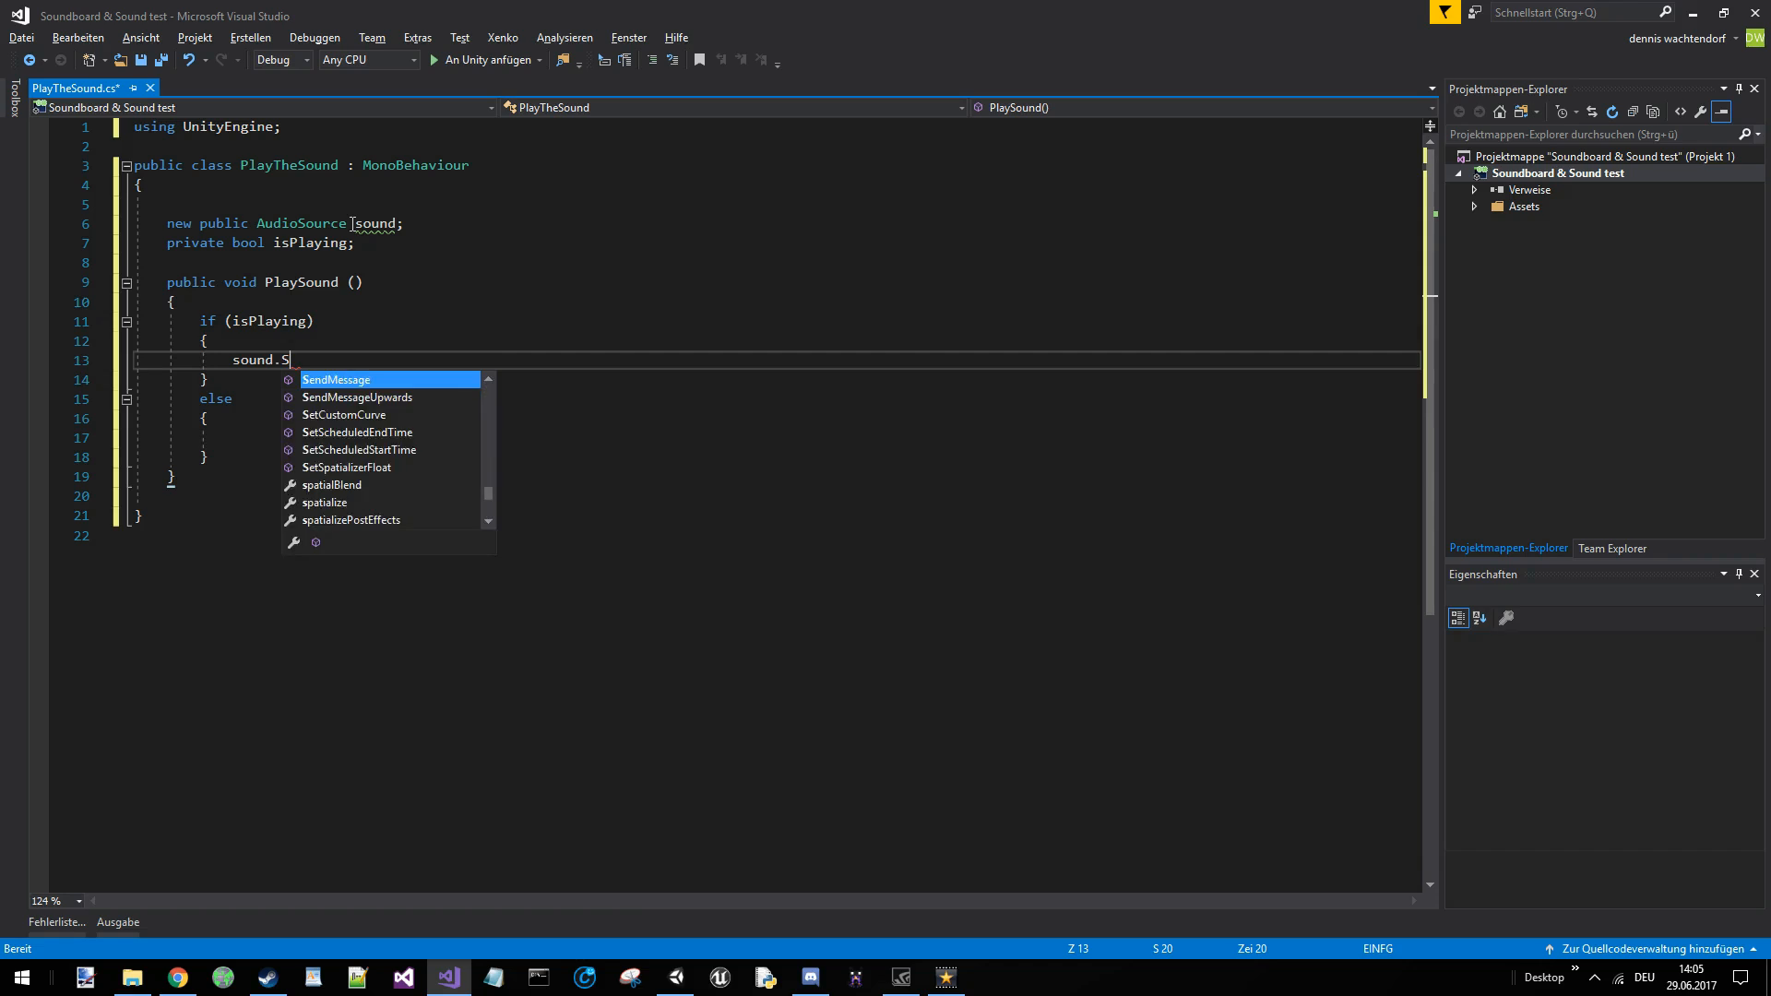
text(top();)
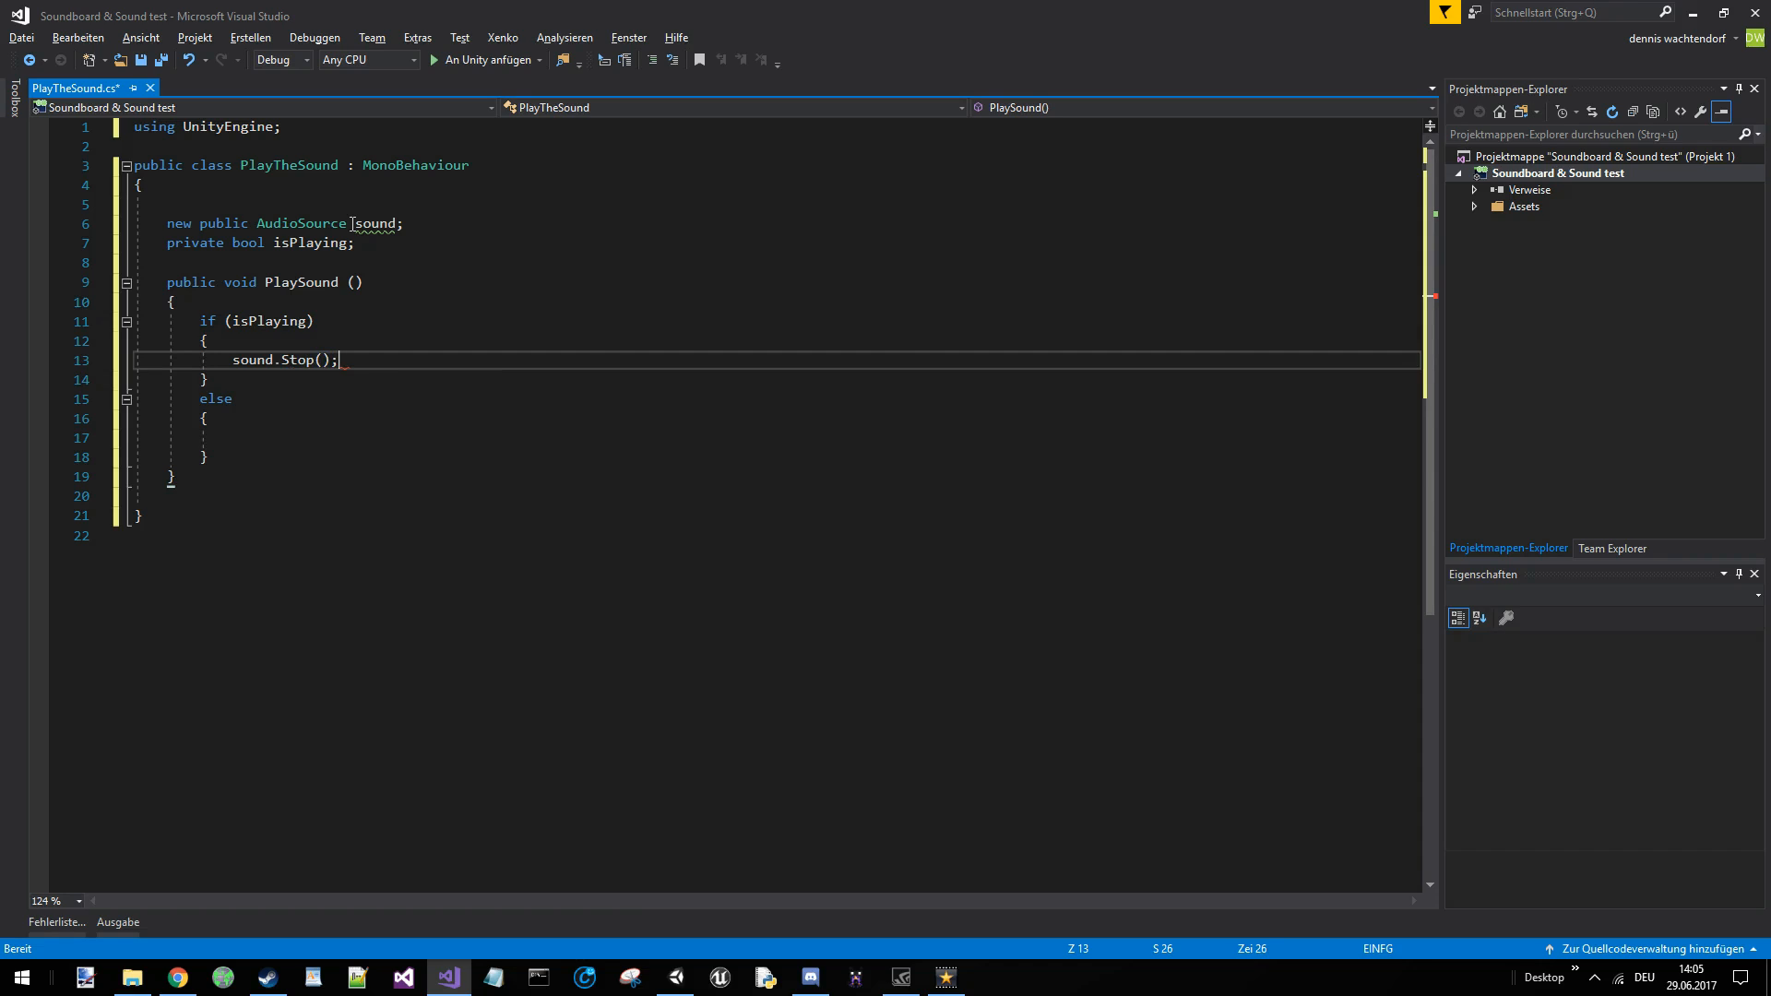
text(isPlaying)
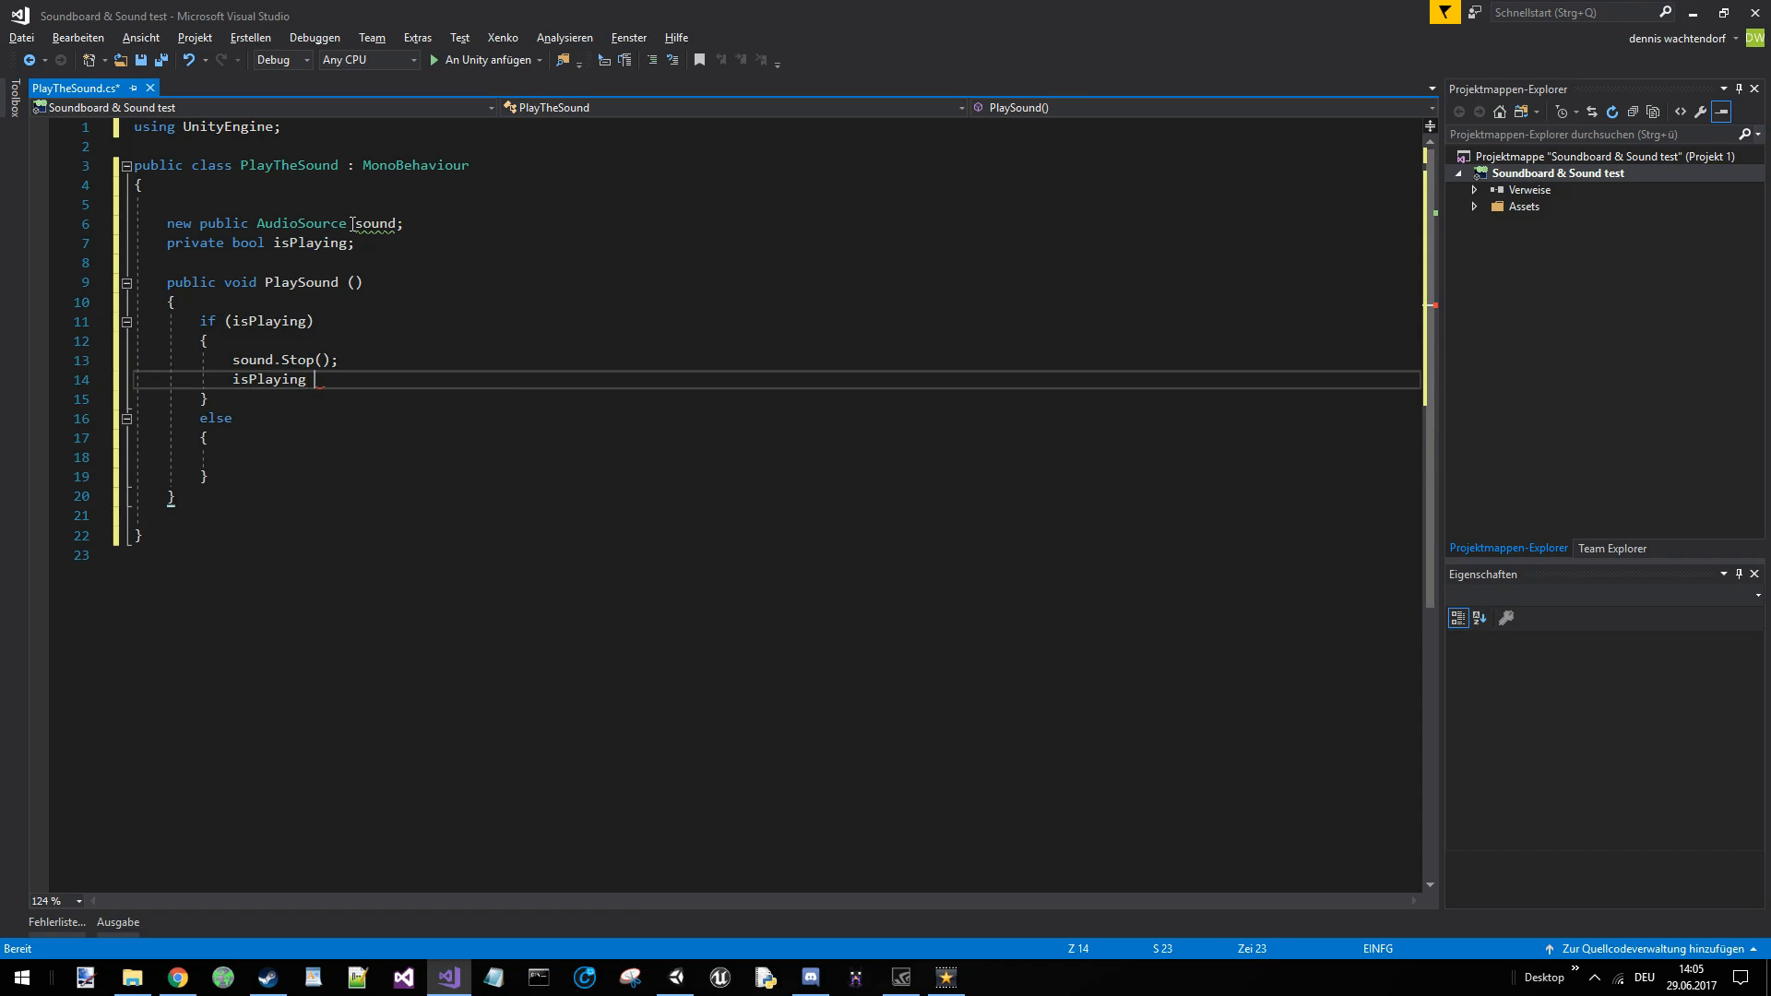
text(= false;)
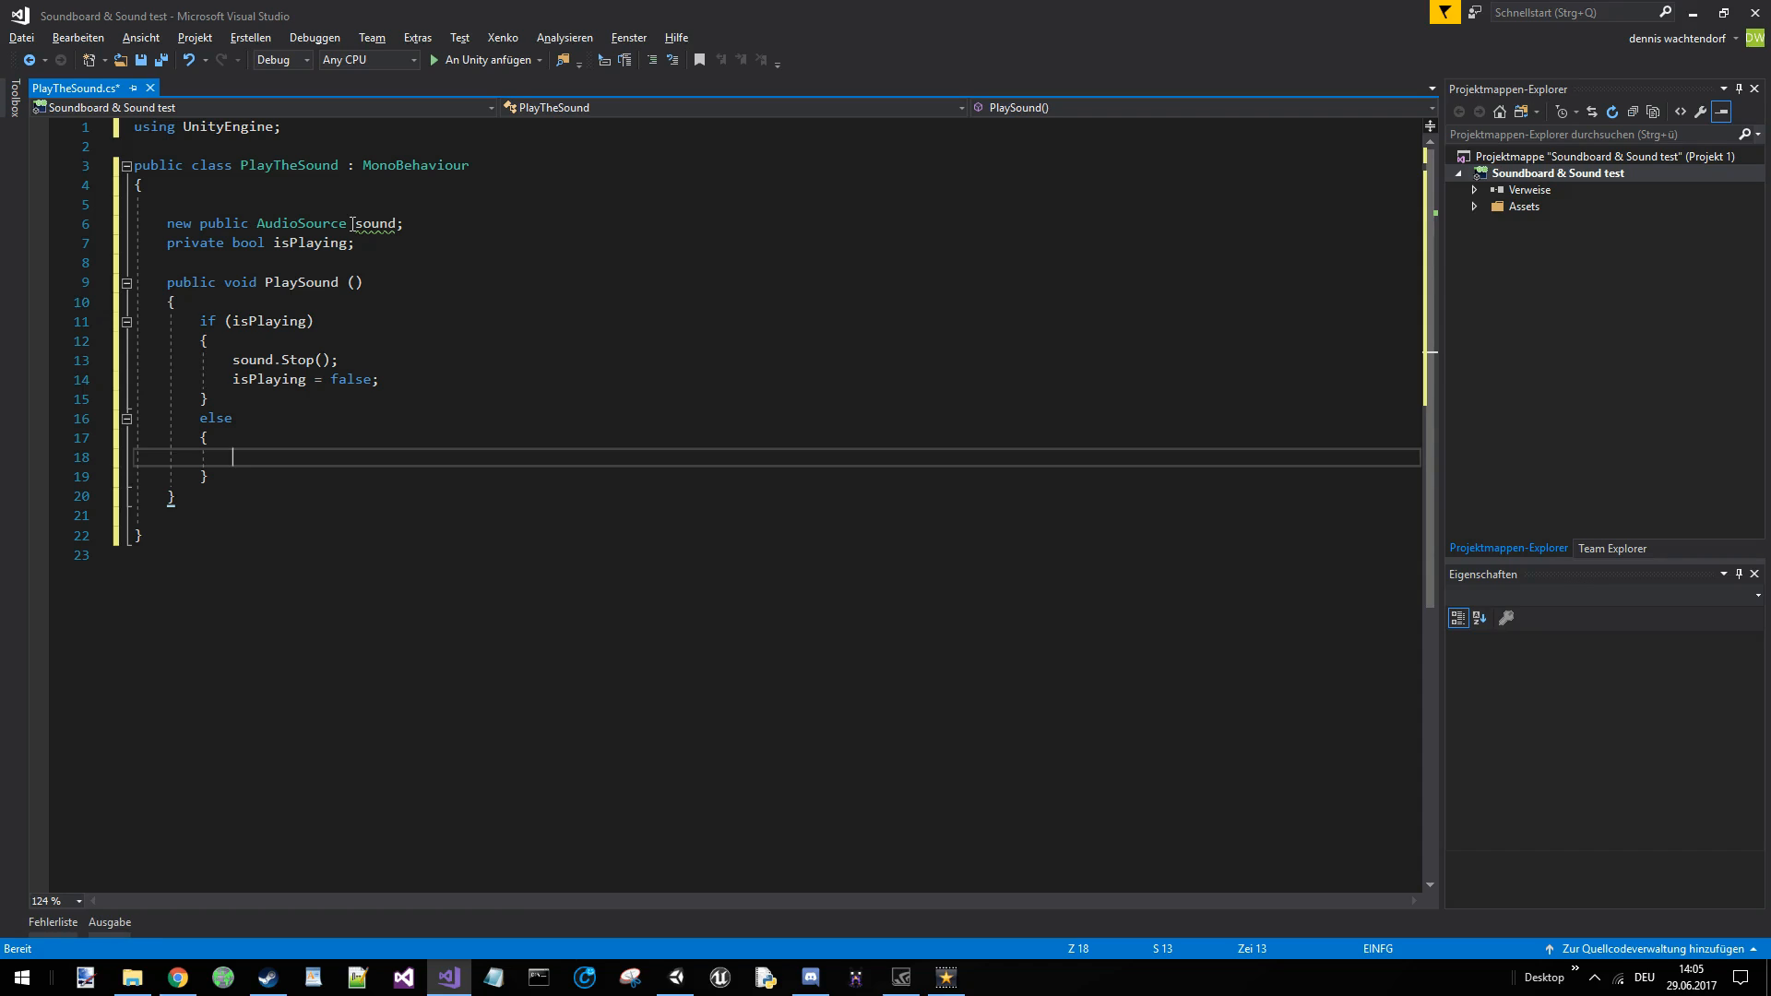
text(sound.Sta)
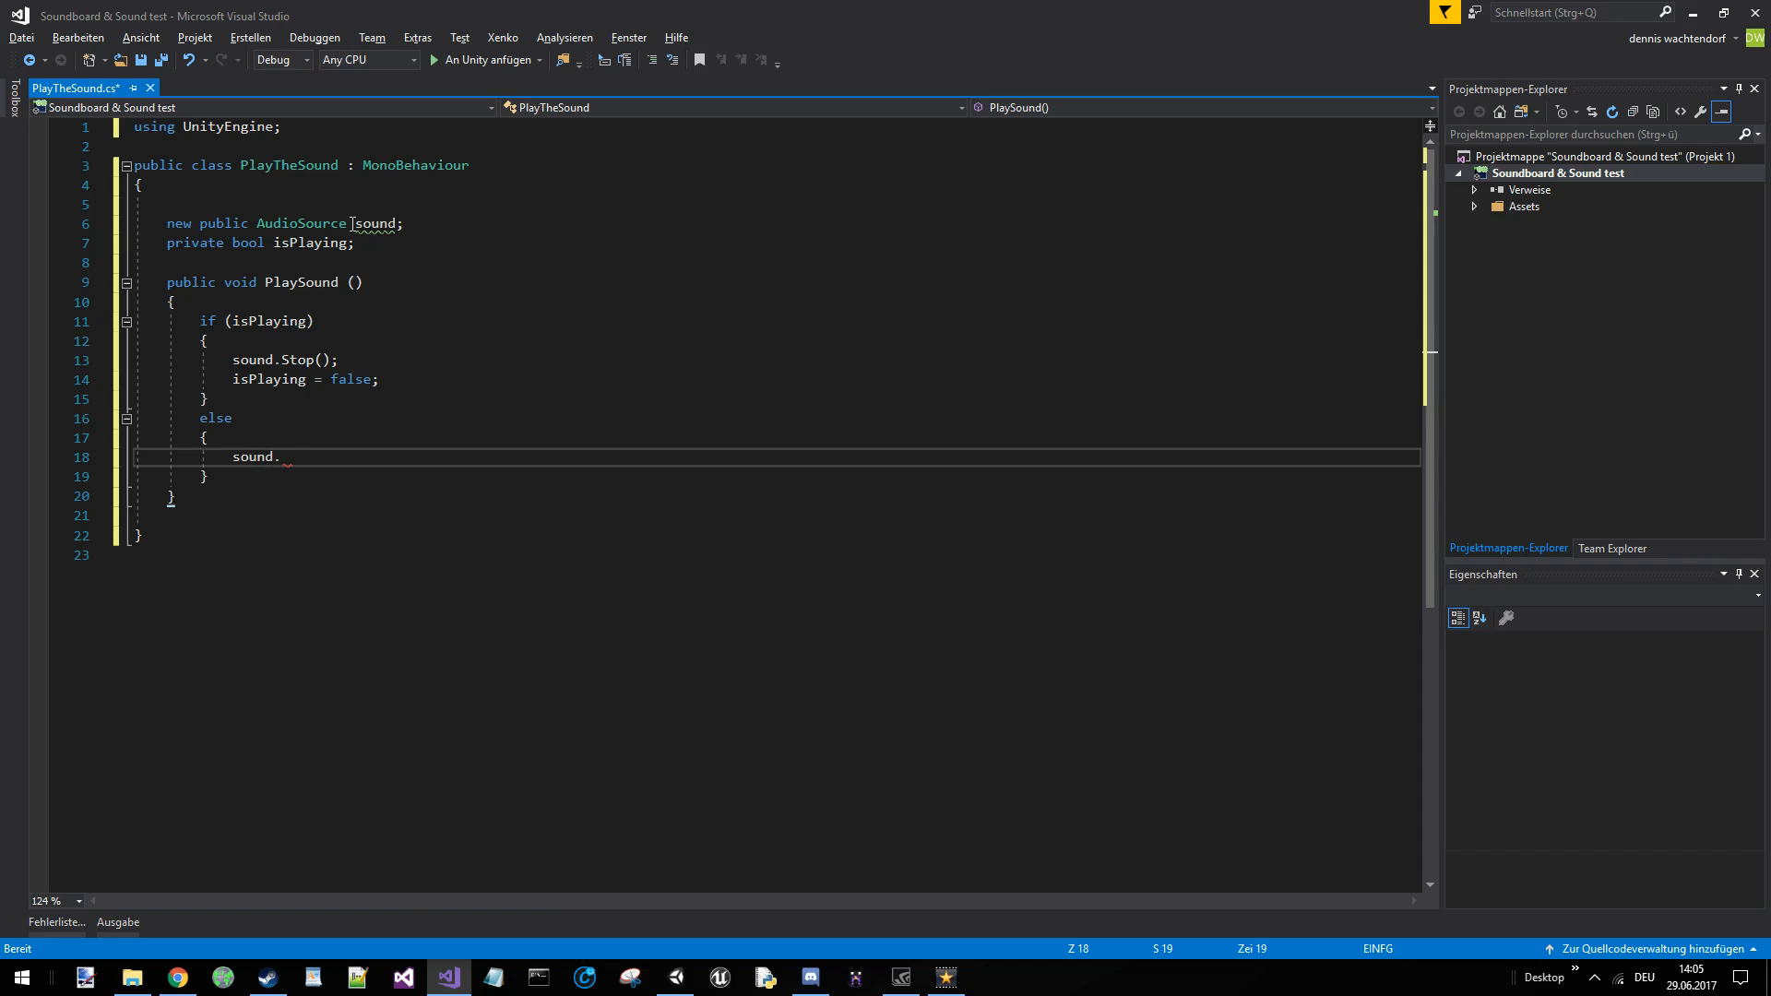
text(Play();)
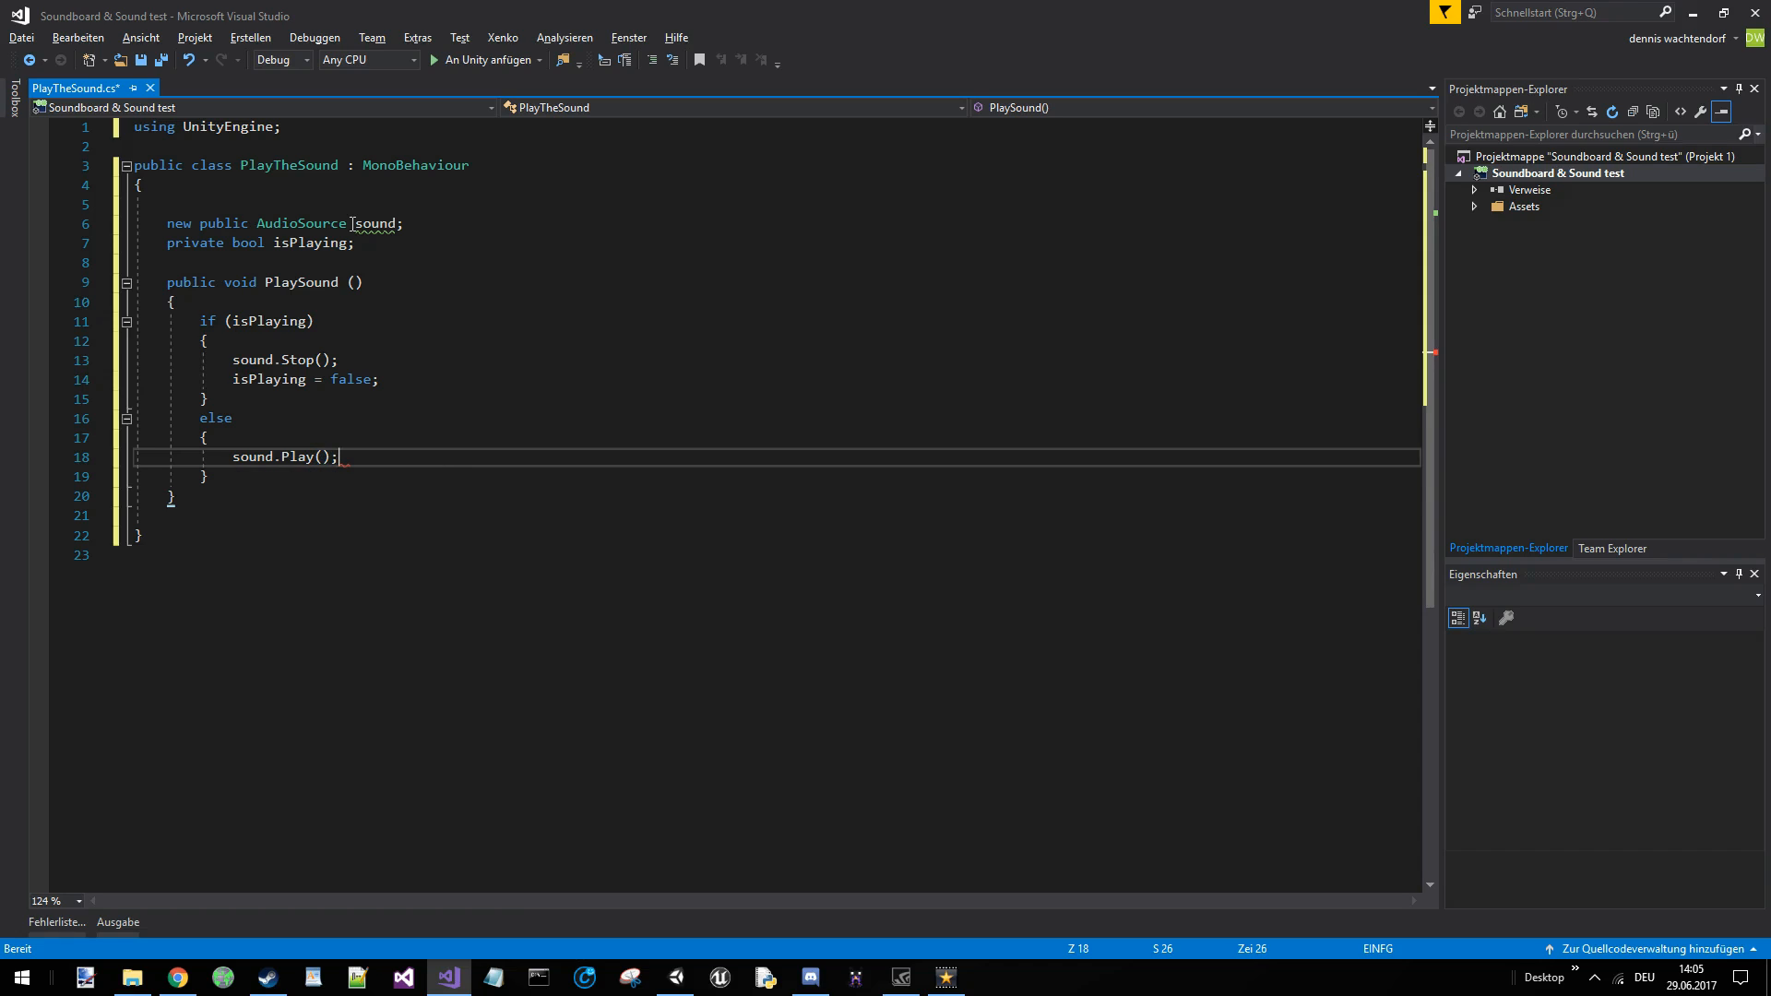
text(isP)
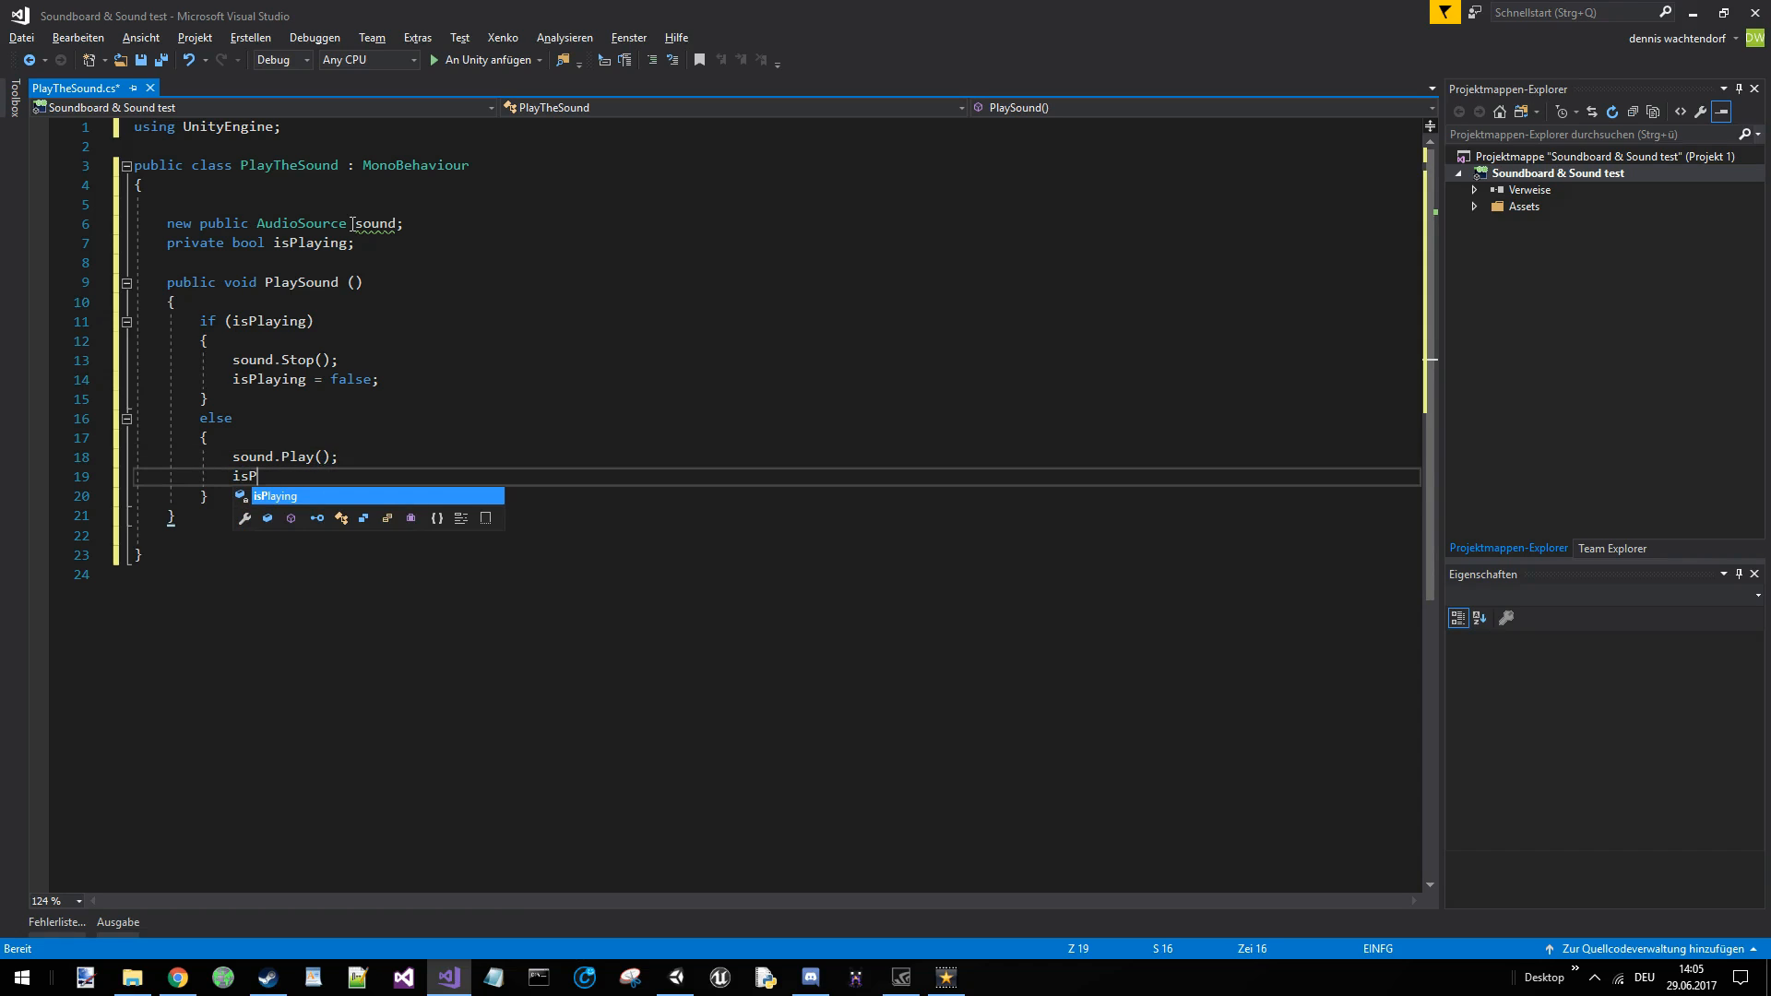
text(Playing = true;)
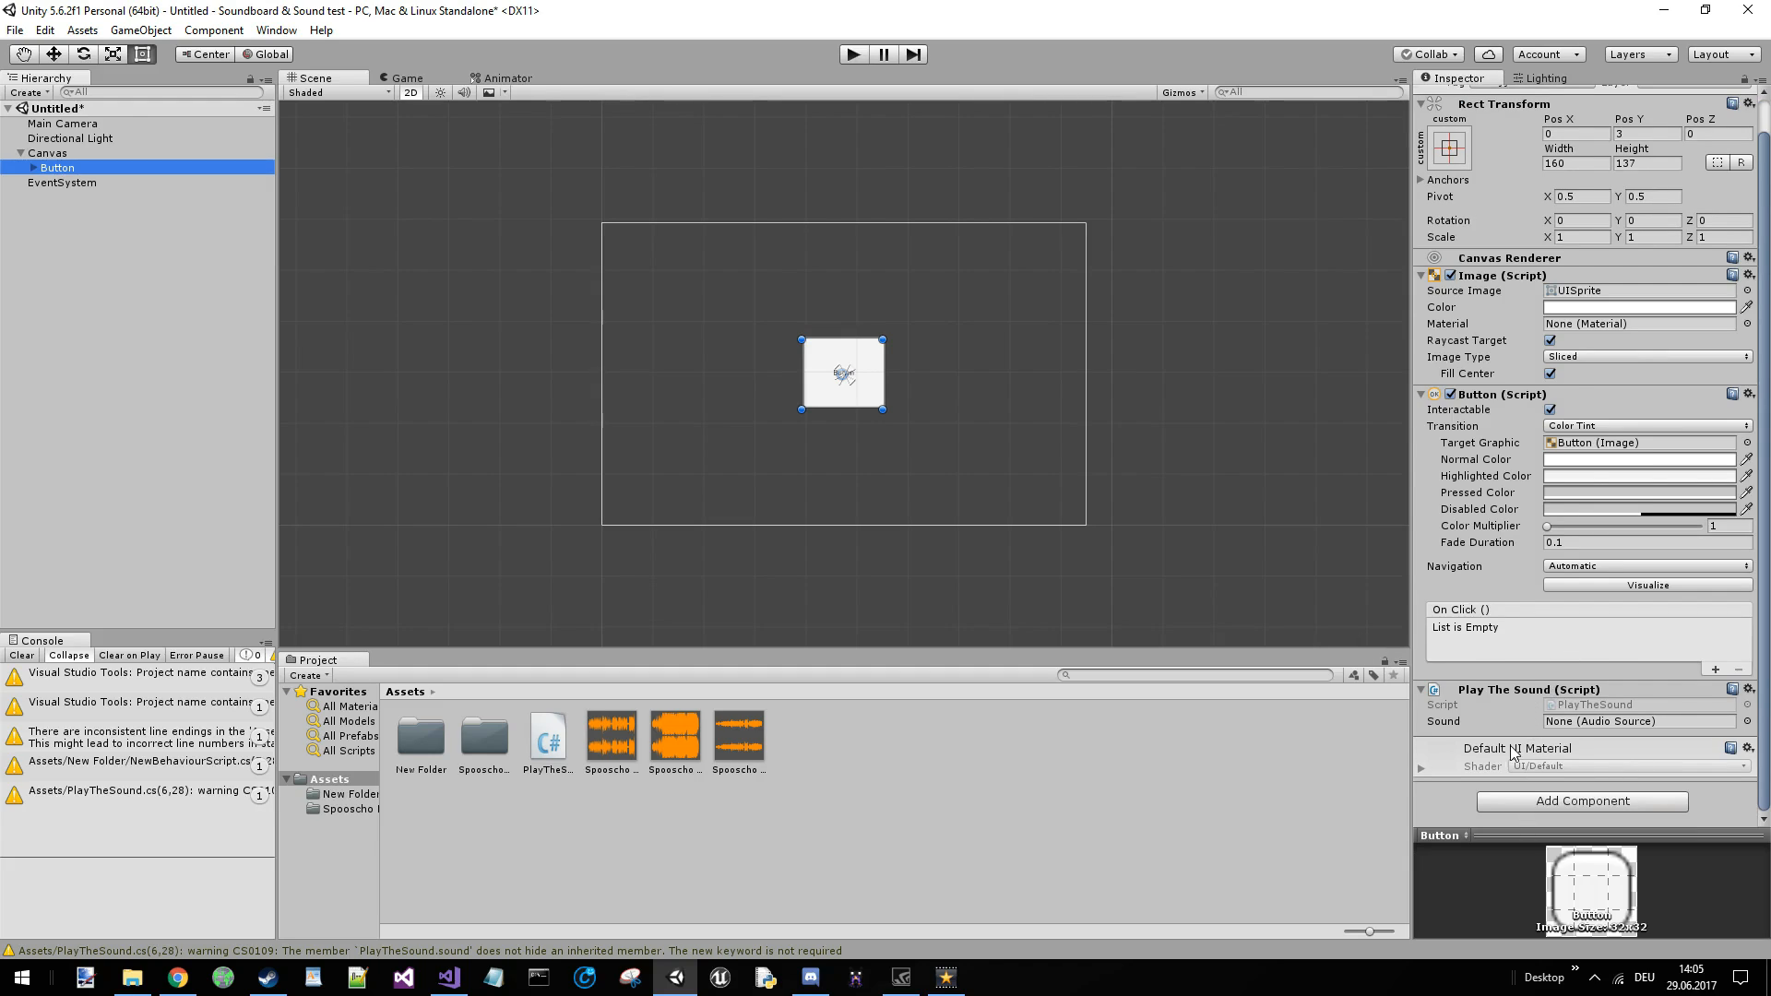
- Add an On Click entry on the Button calling PlayTheSound.PlaySound()
click(1713, 667)
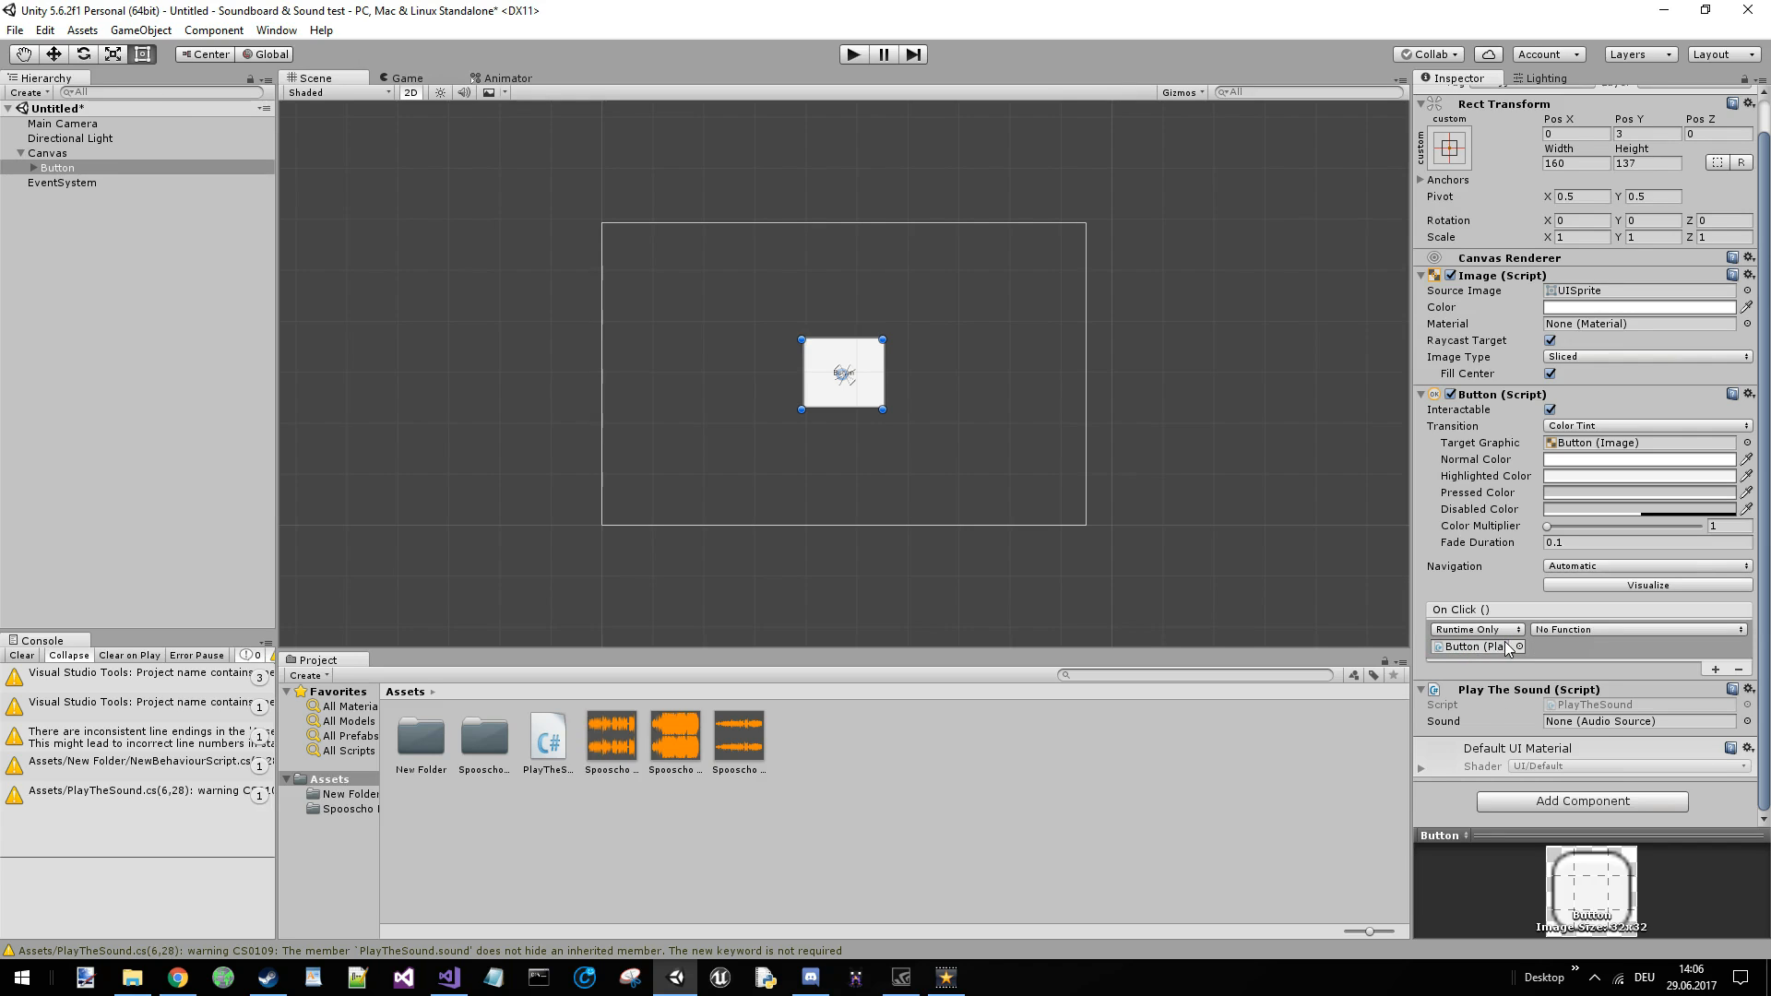
click(1636, 629)
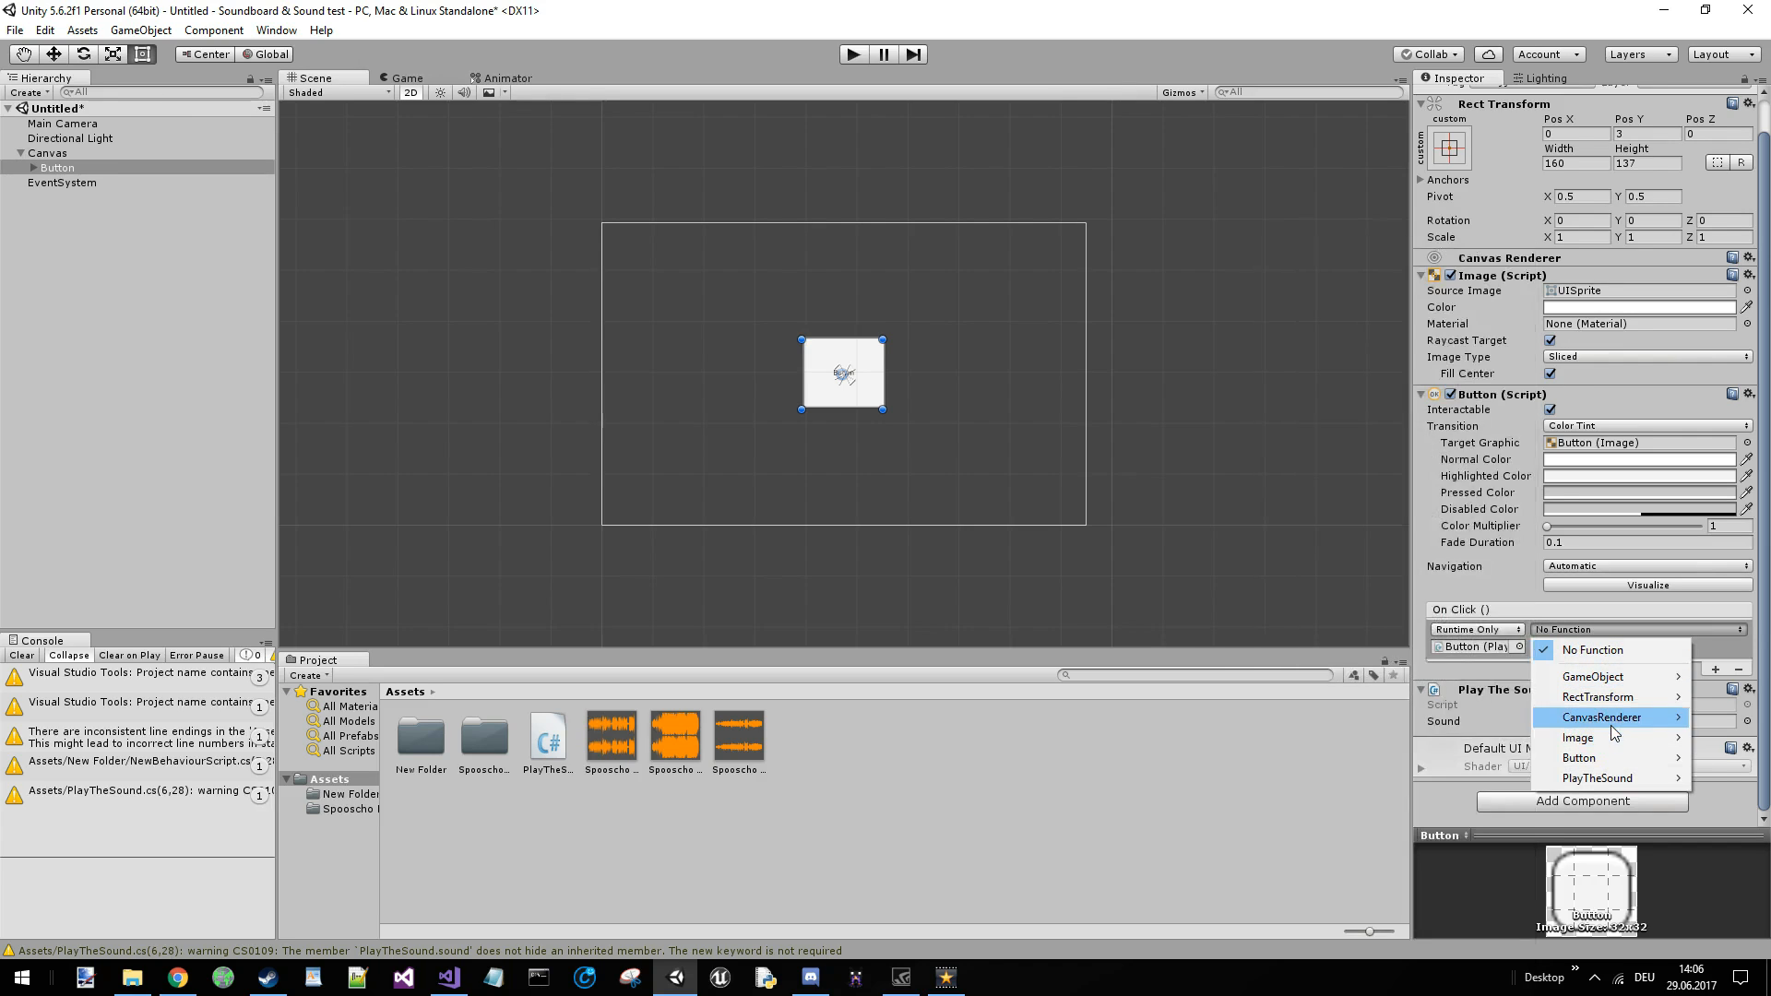
click(1577, 738)
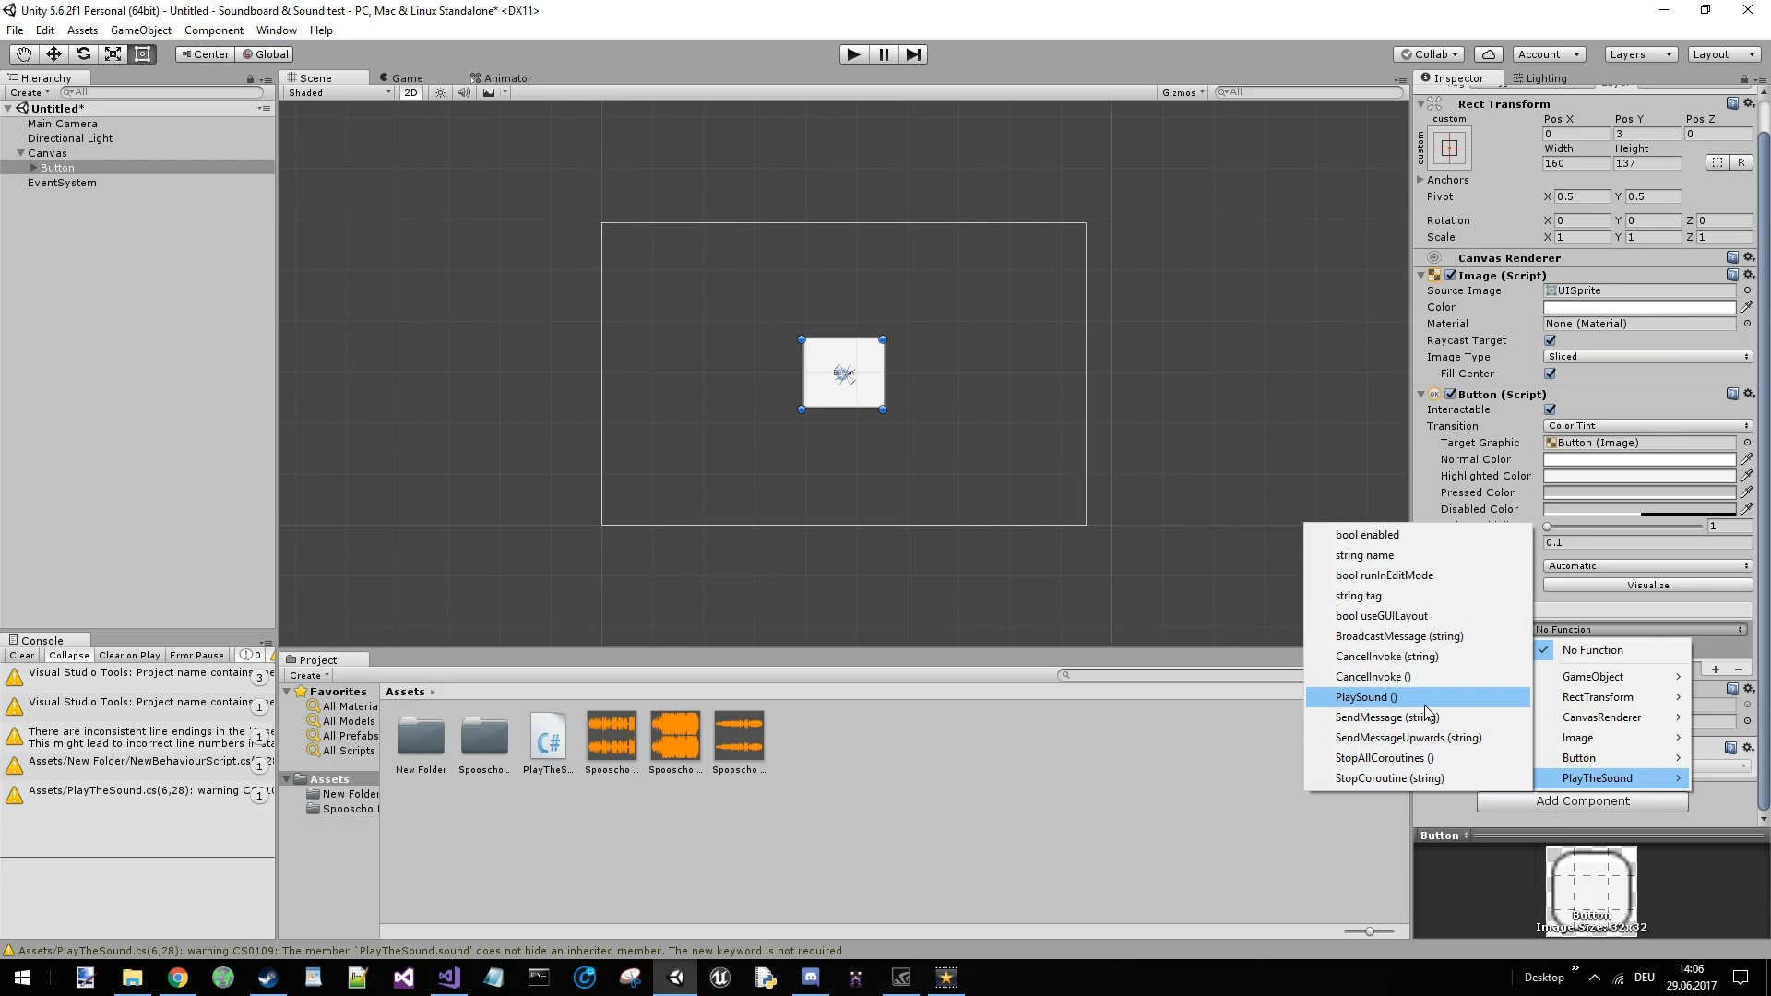
click(1367, 698)
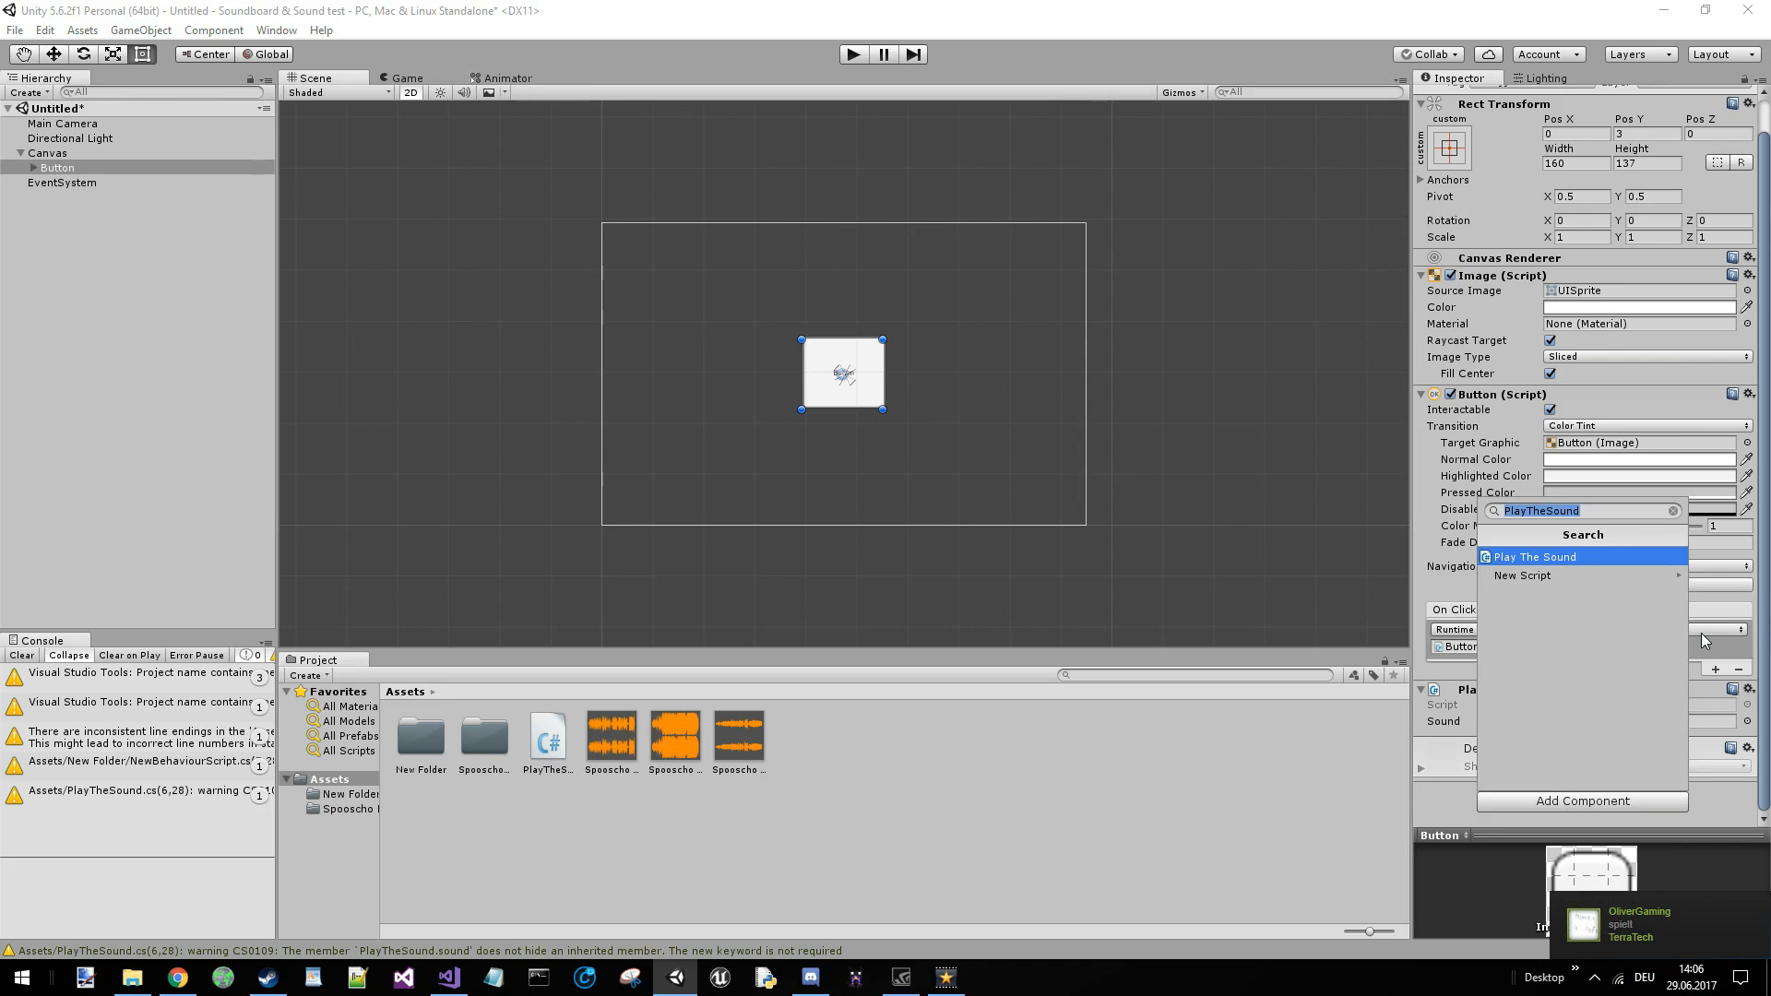
- Add an Audio Source to the Button with Play On Awake off and volume 0.4
text(Audios)
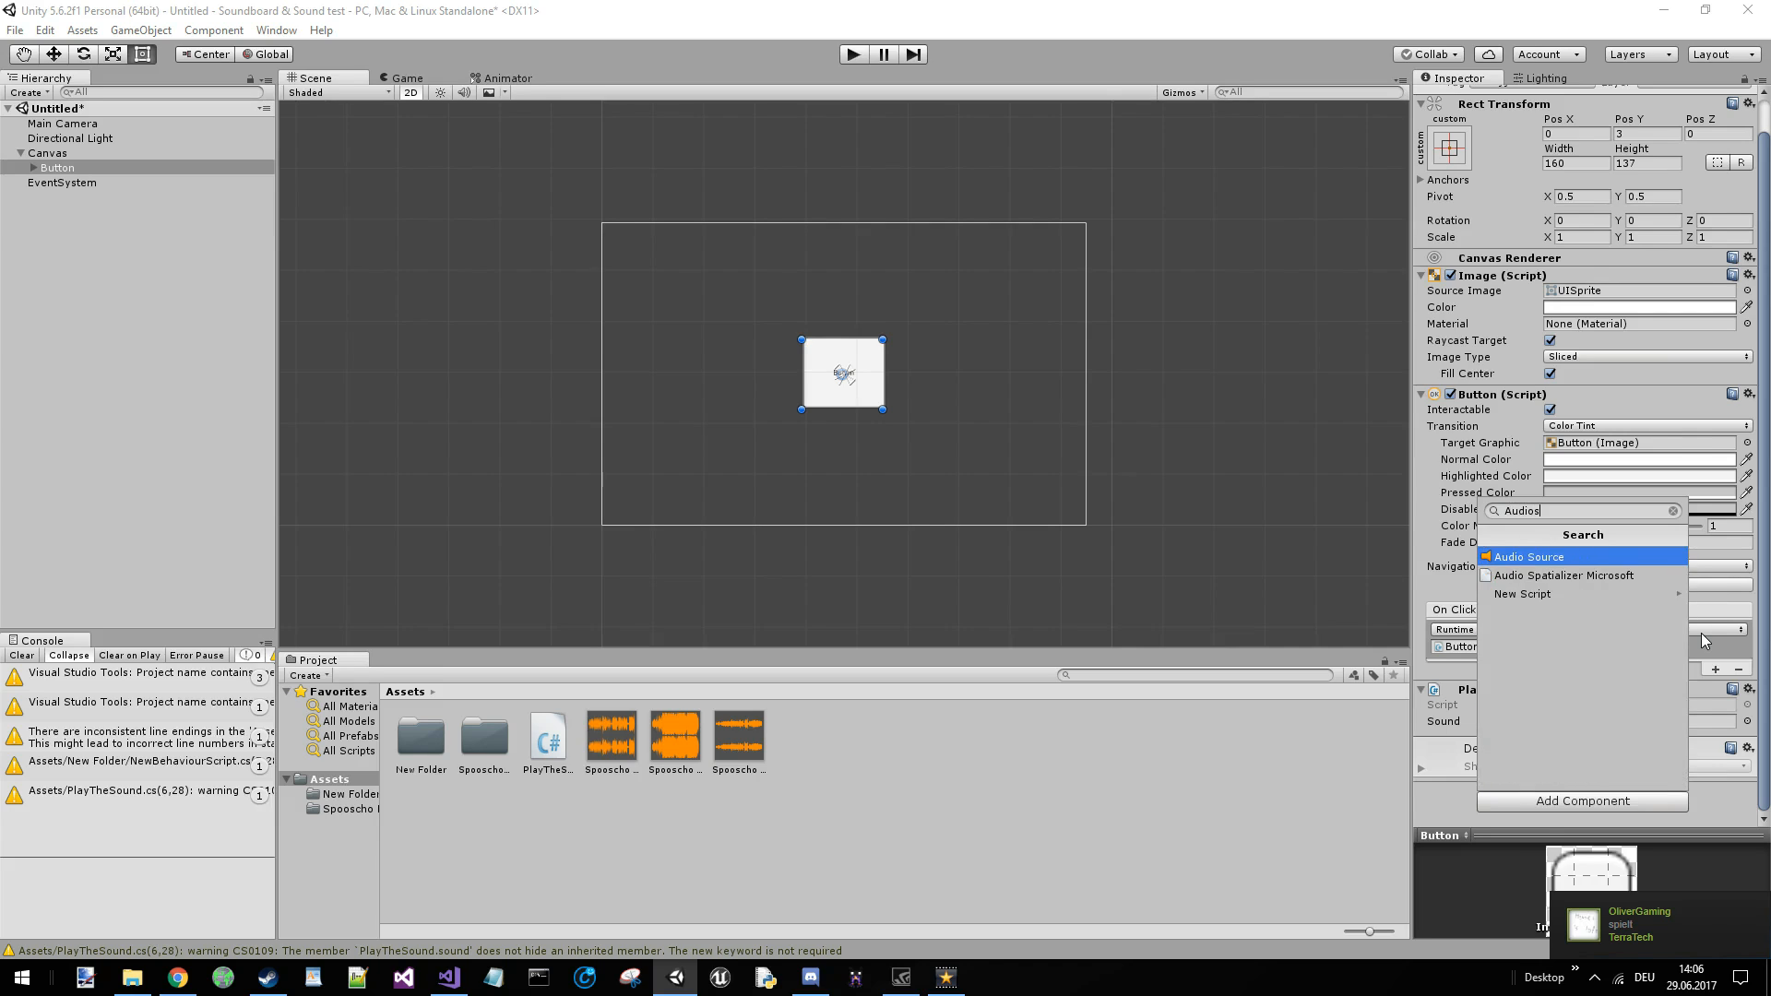
click(1527, 555)
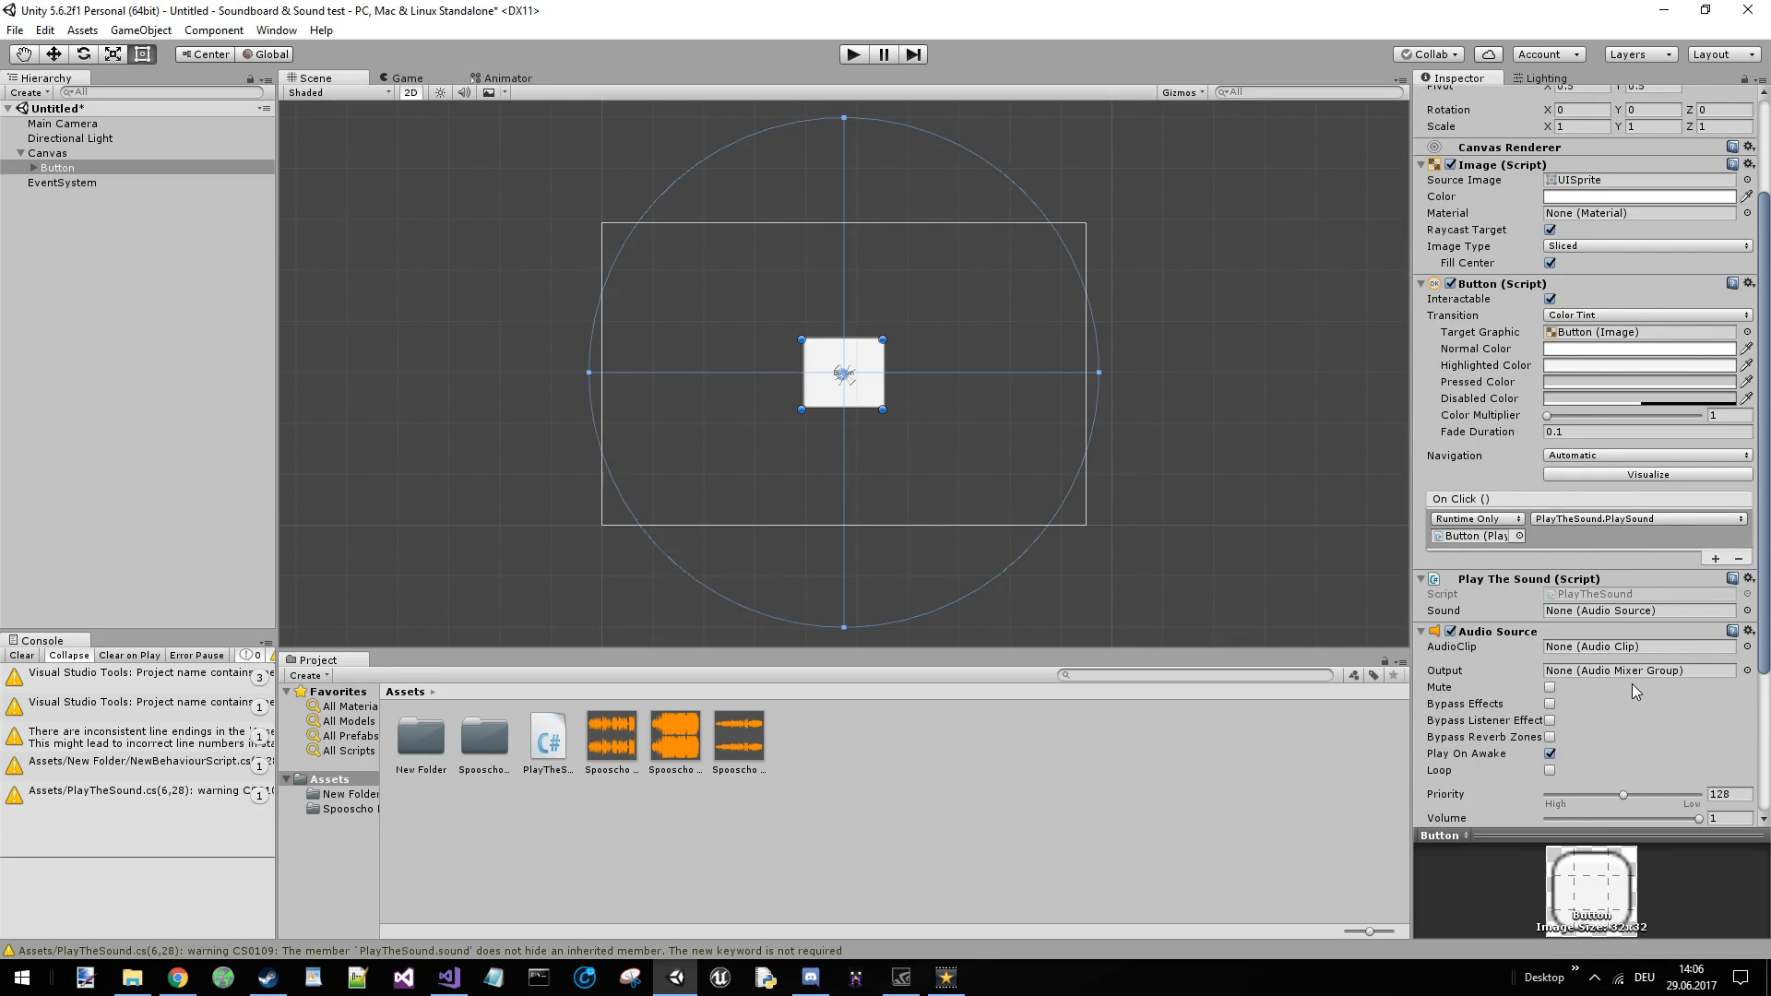
scroll(down, 3)
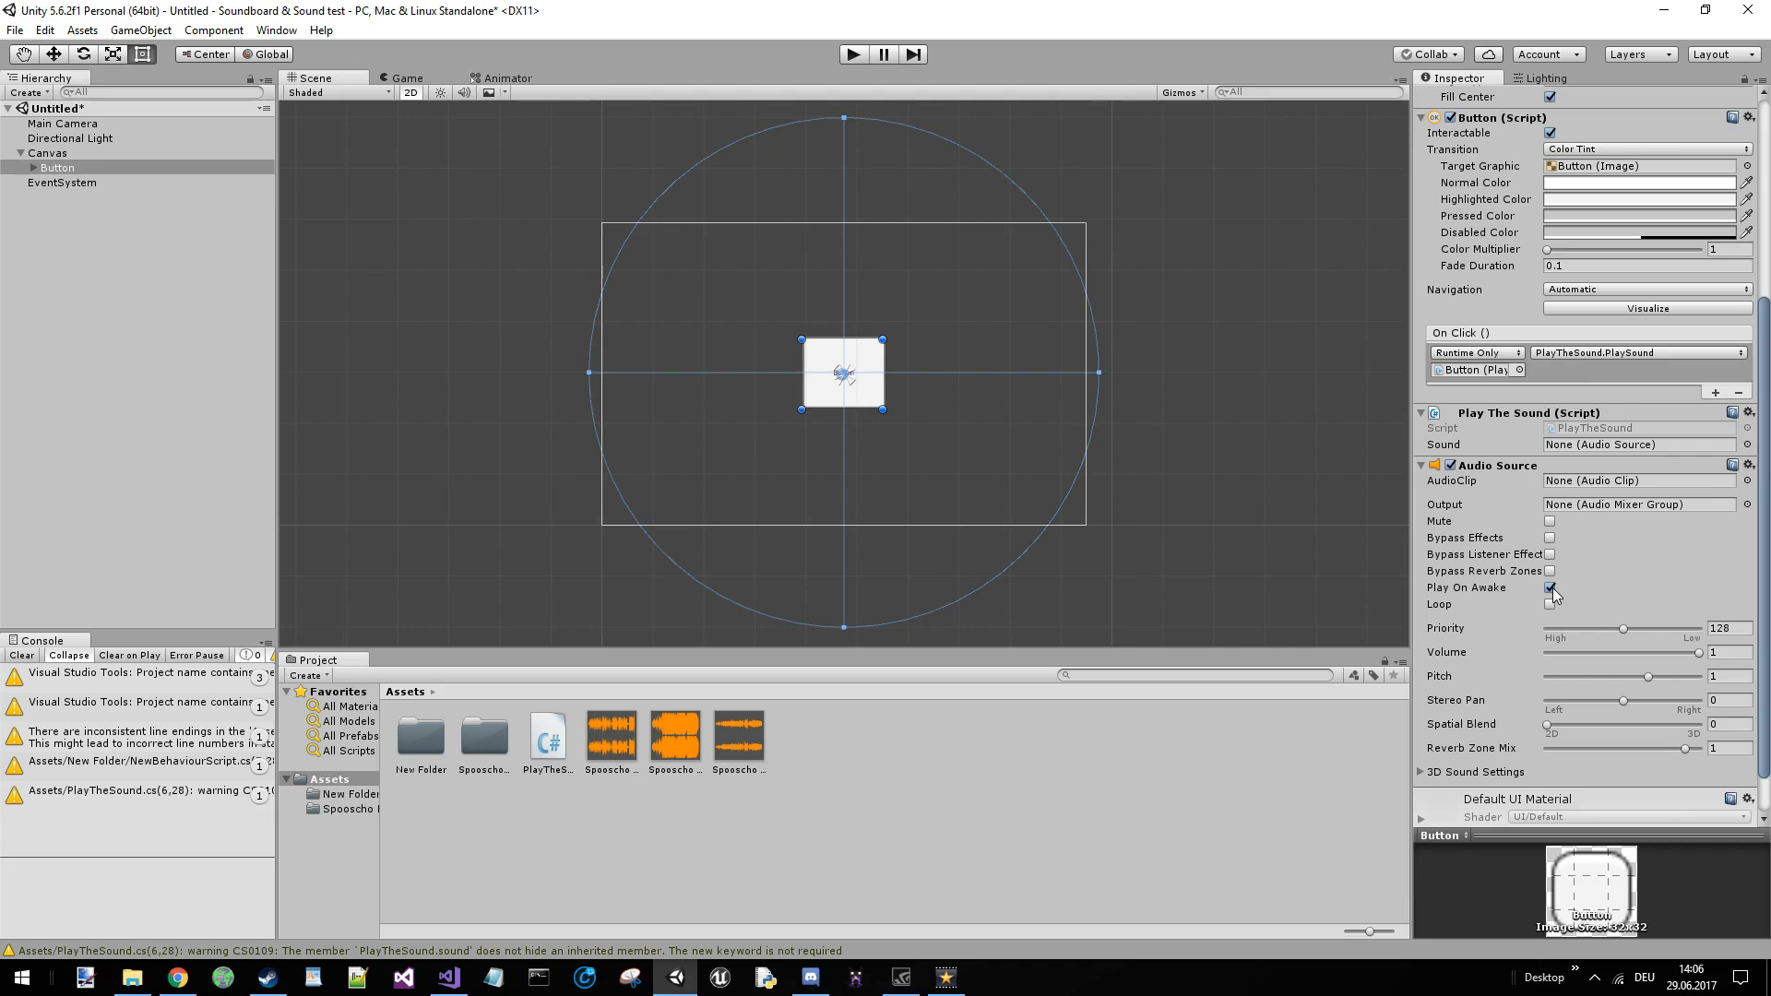
click(1549, 586)
text(0.4)
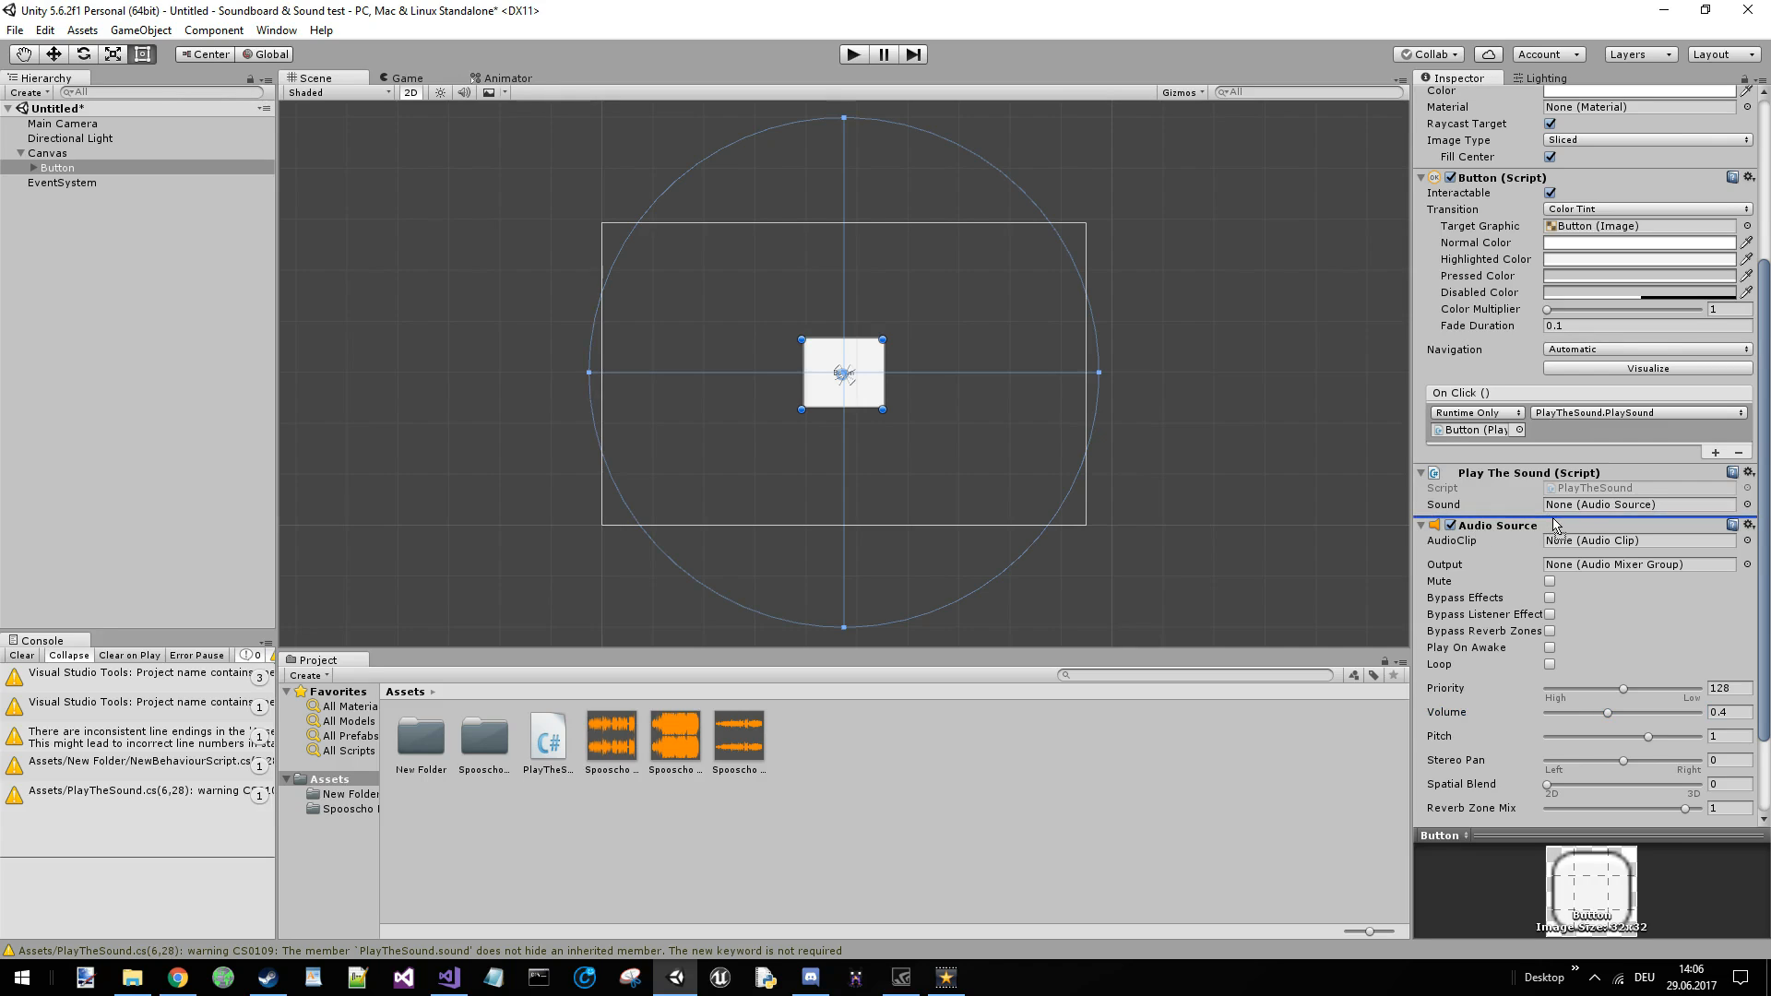
- Link the script's Sound field to the Button's Audio Source and assign it the Spooscho clip
click(1638, 506)
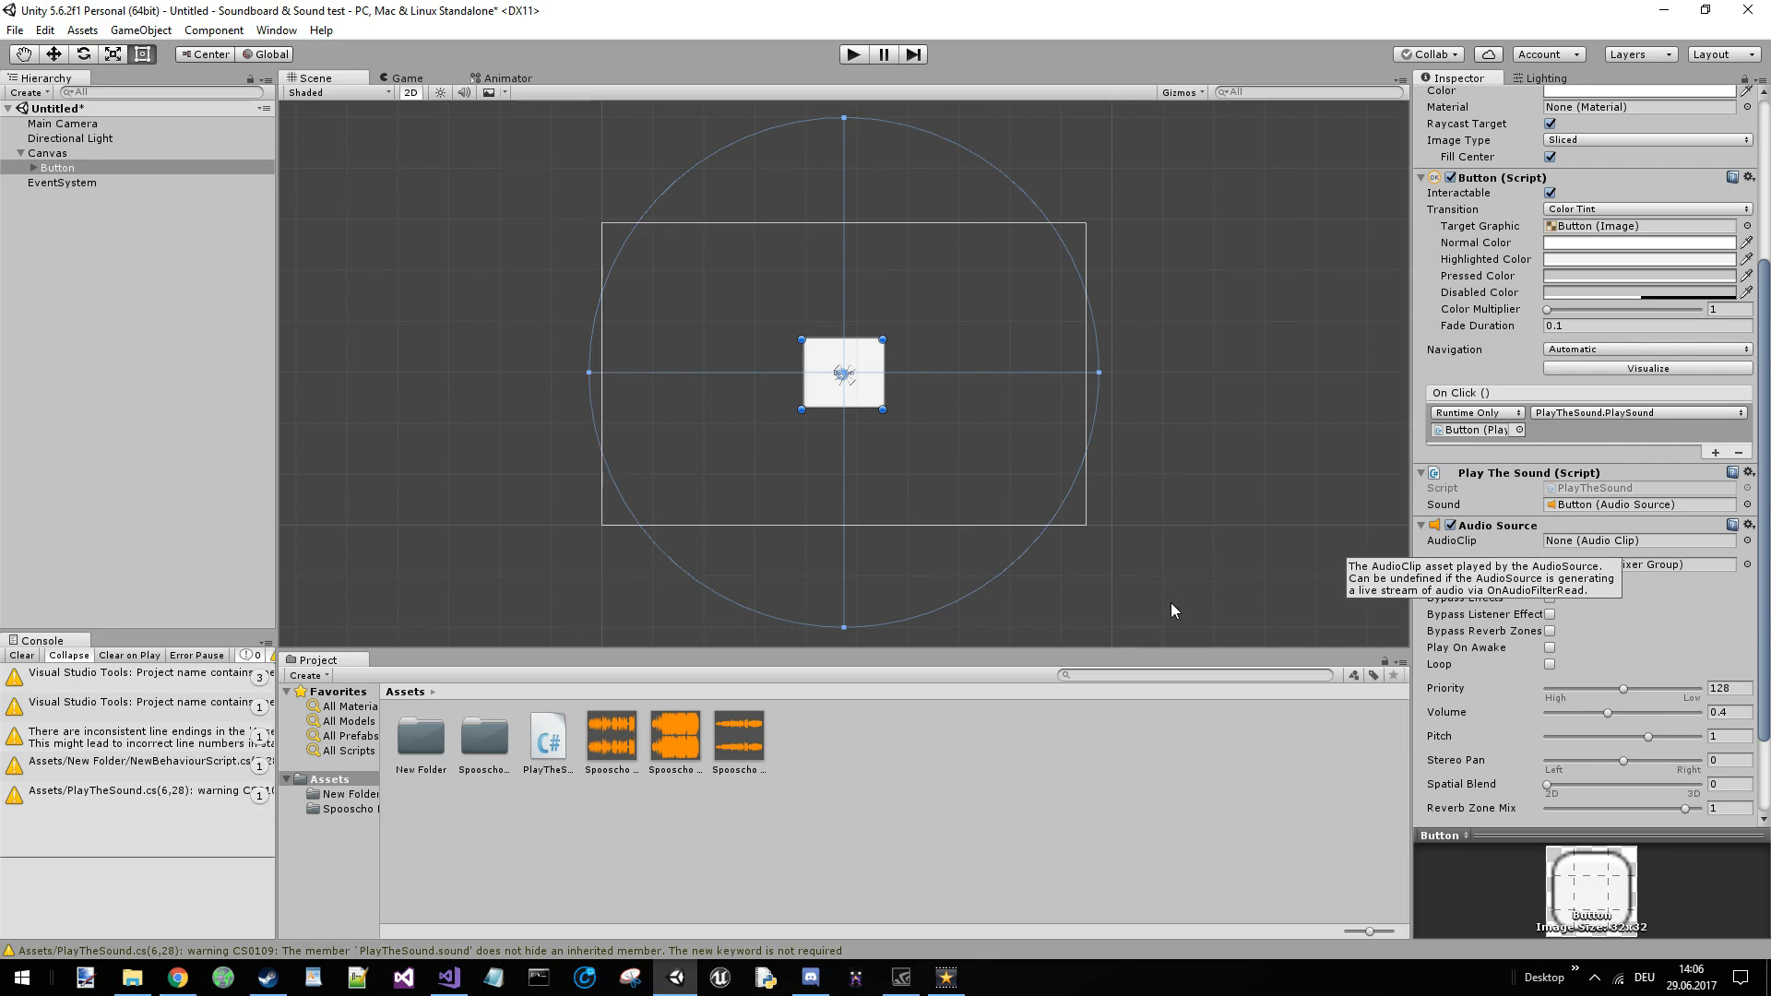
mouse_move(1282, 621)
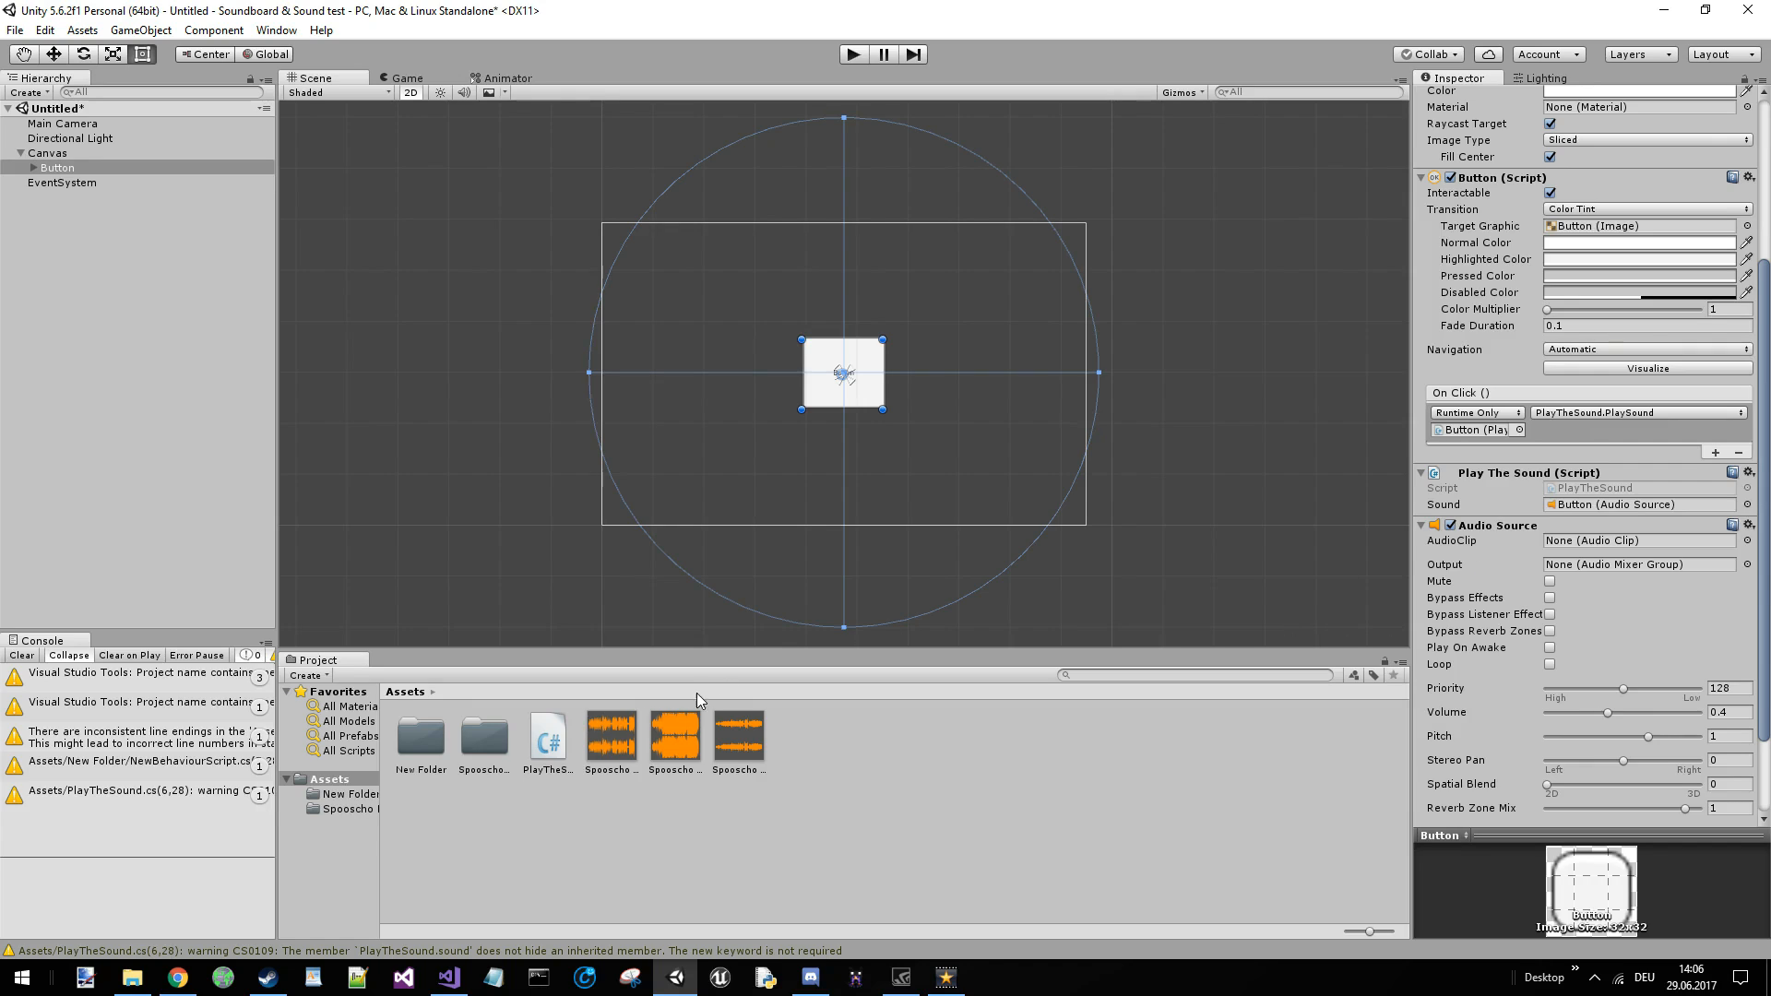
click(1638, 540)
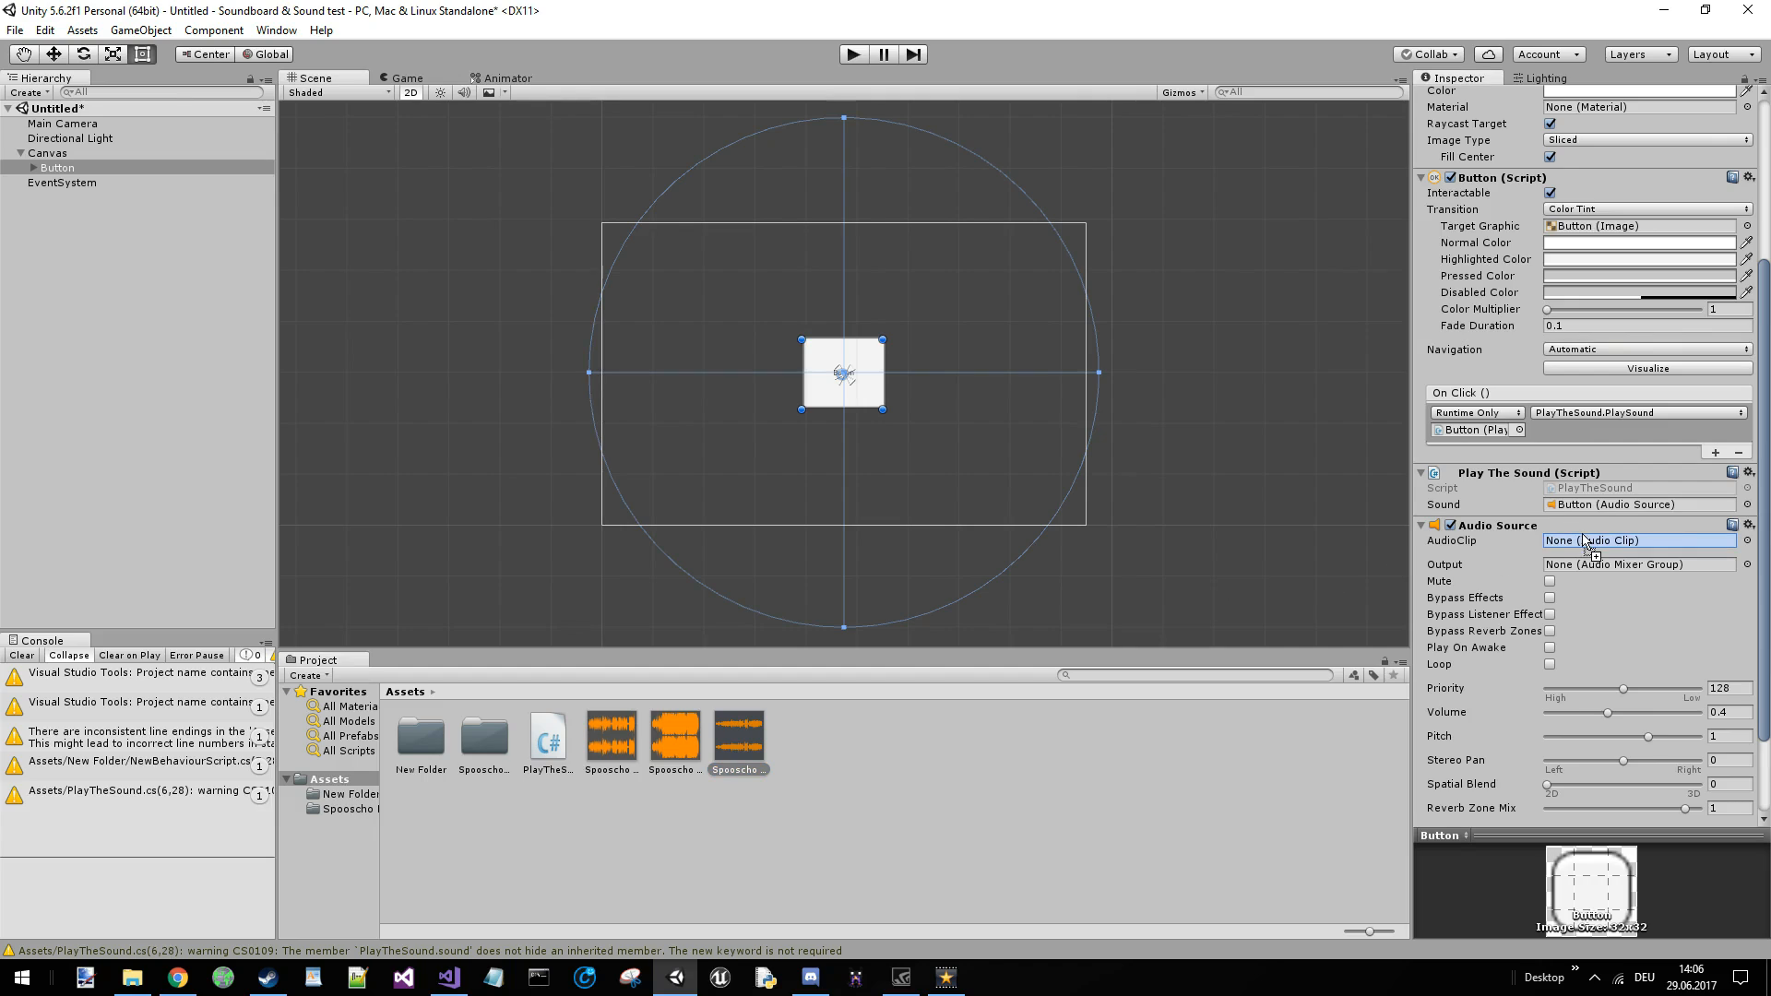
click(1637, 540)
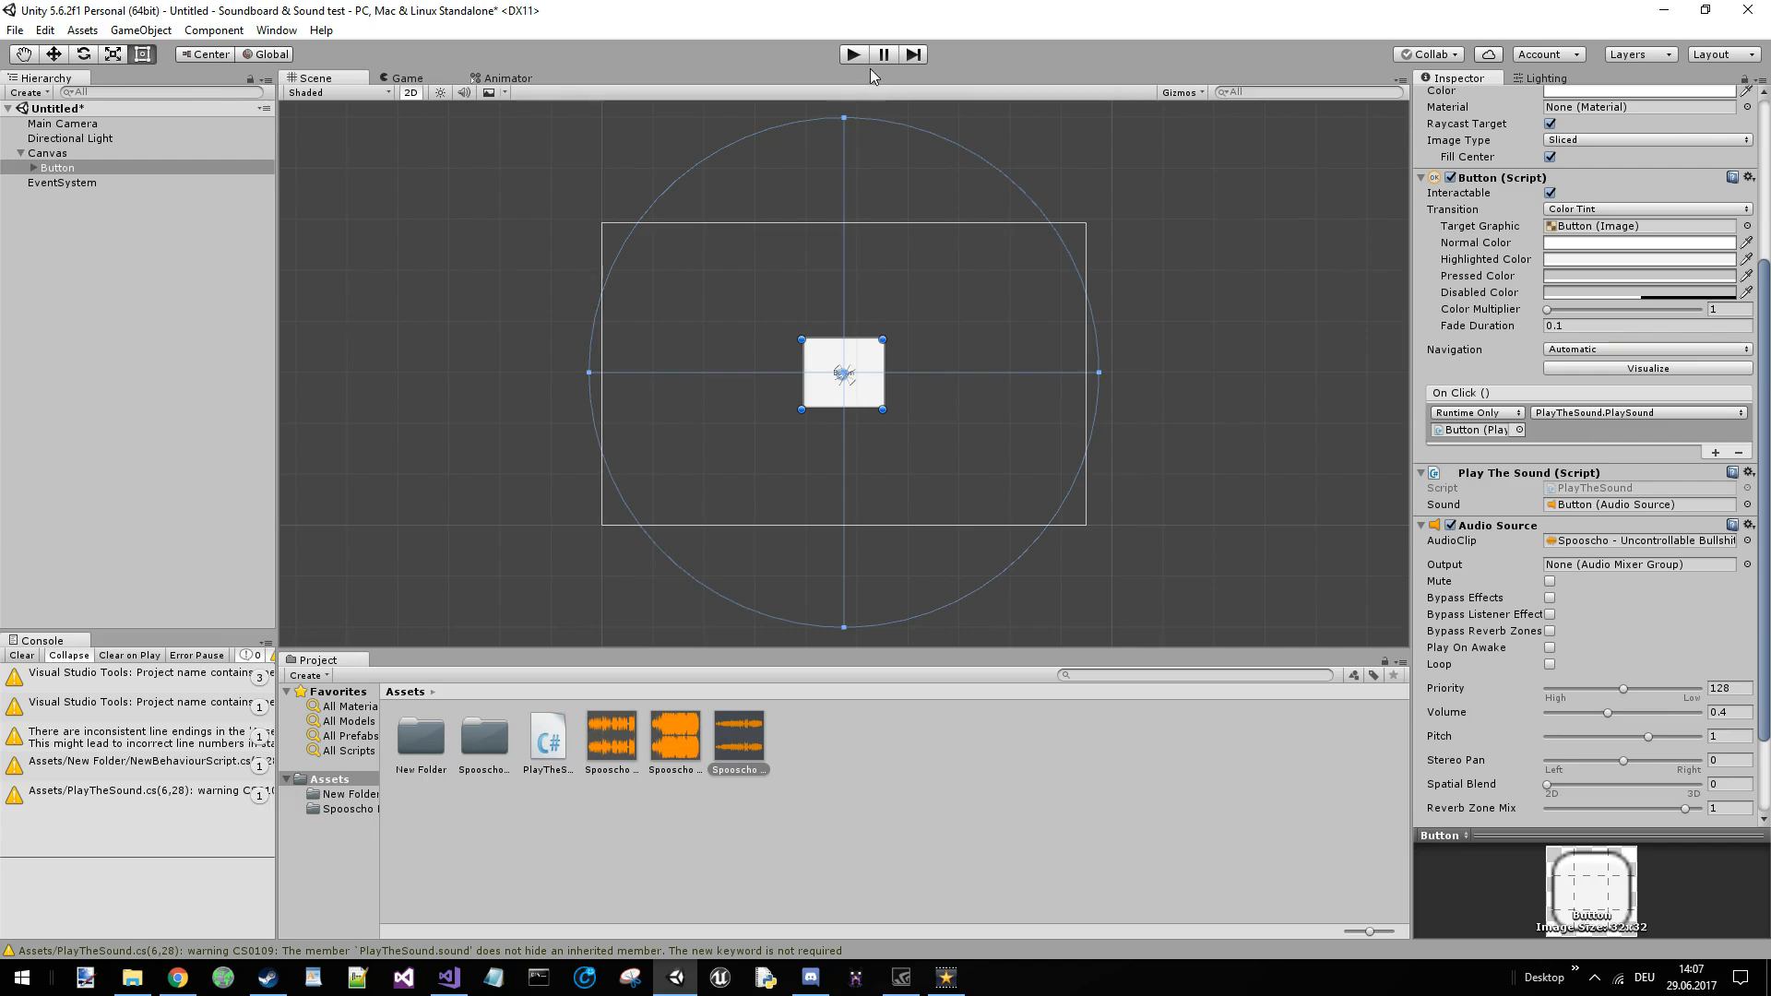
mouse_move(852, 68)
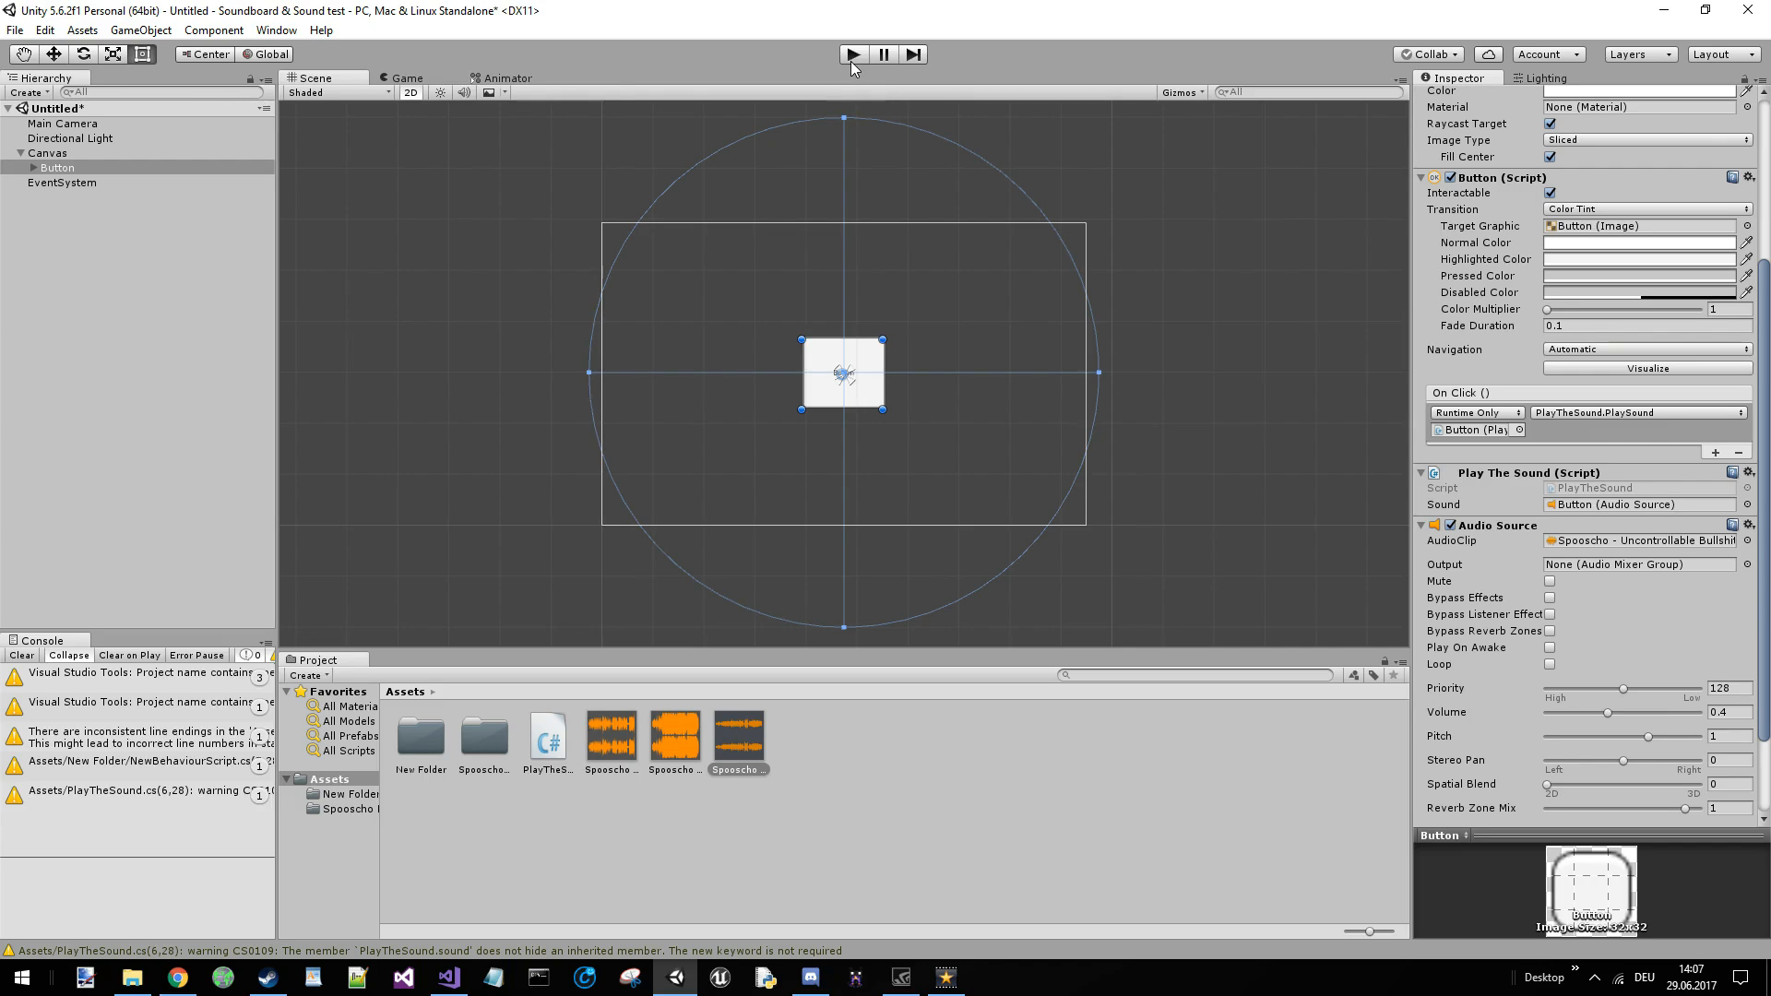
- Reselect the Button under the Canvas and review its components in the Inspector
click(48, 153)
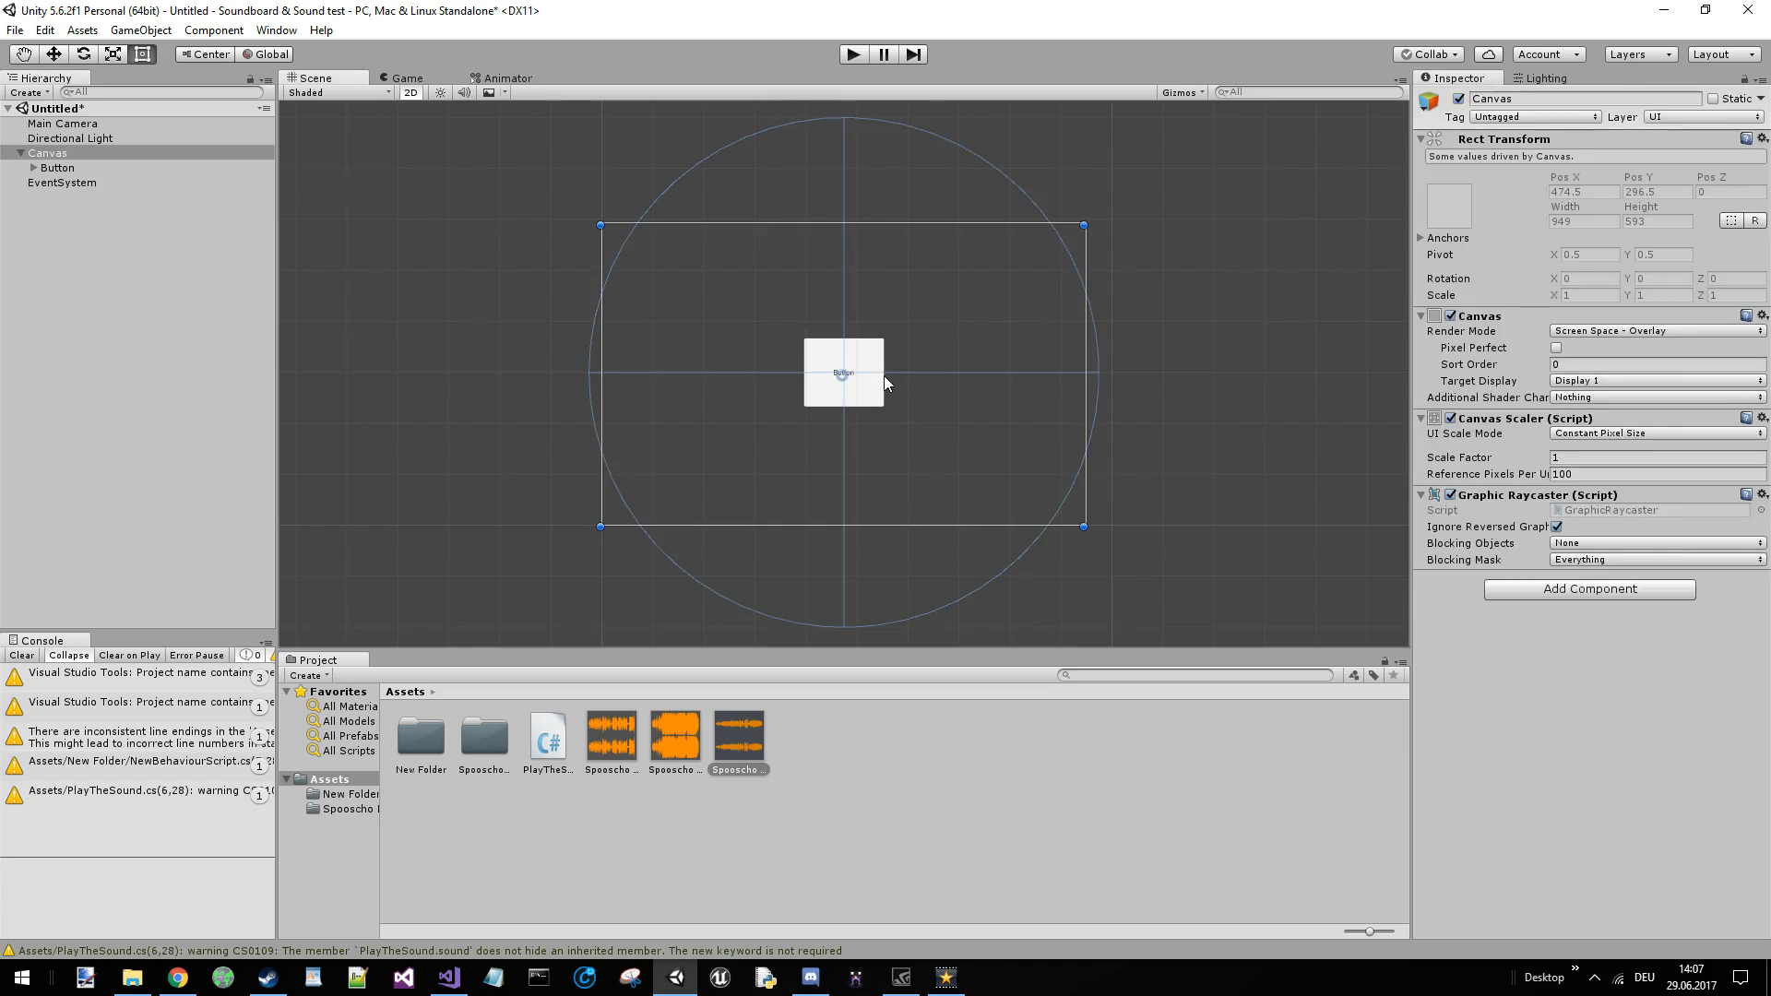
click(57, 168)
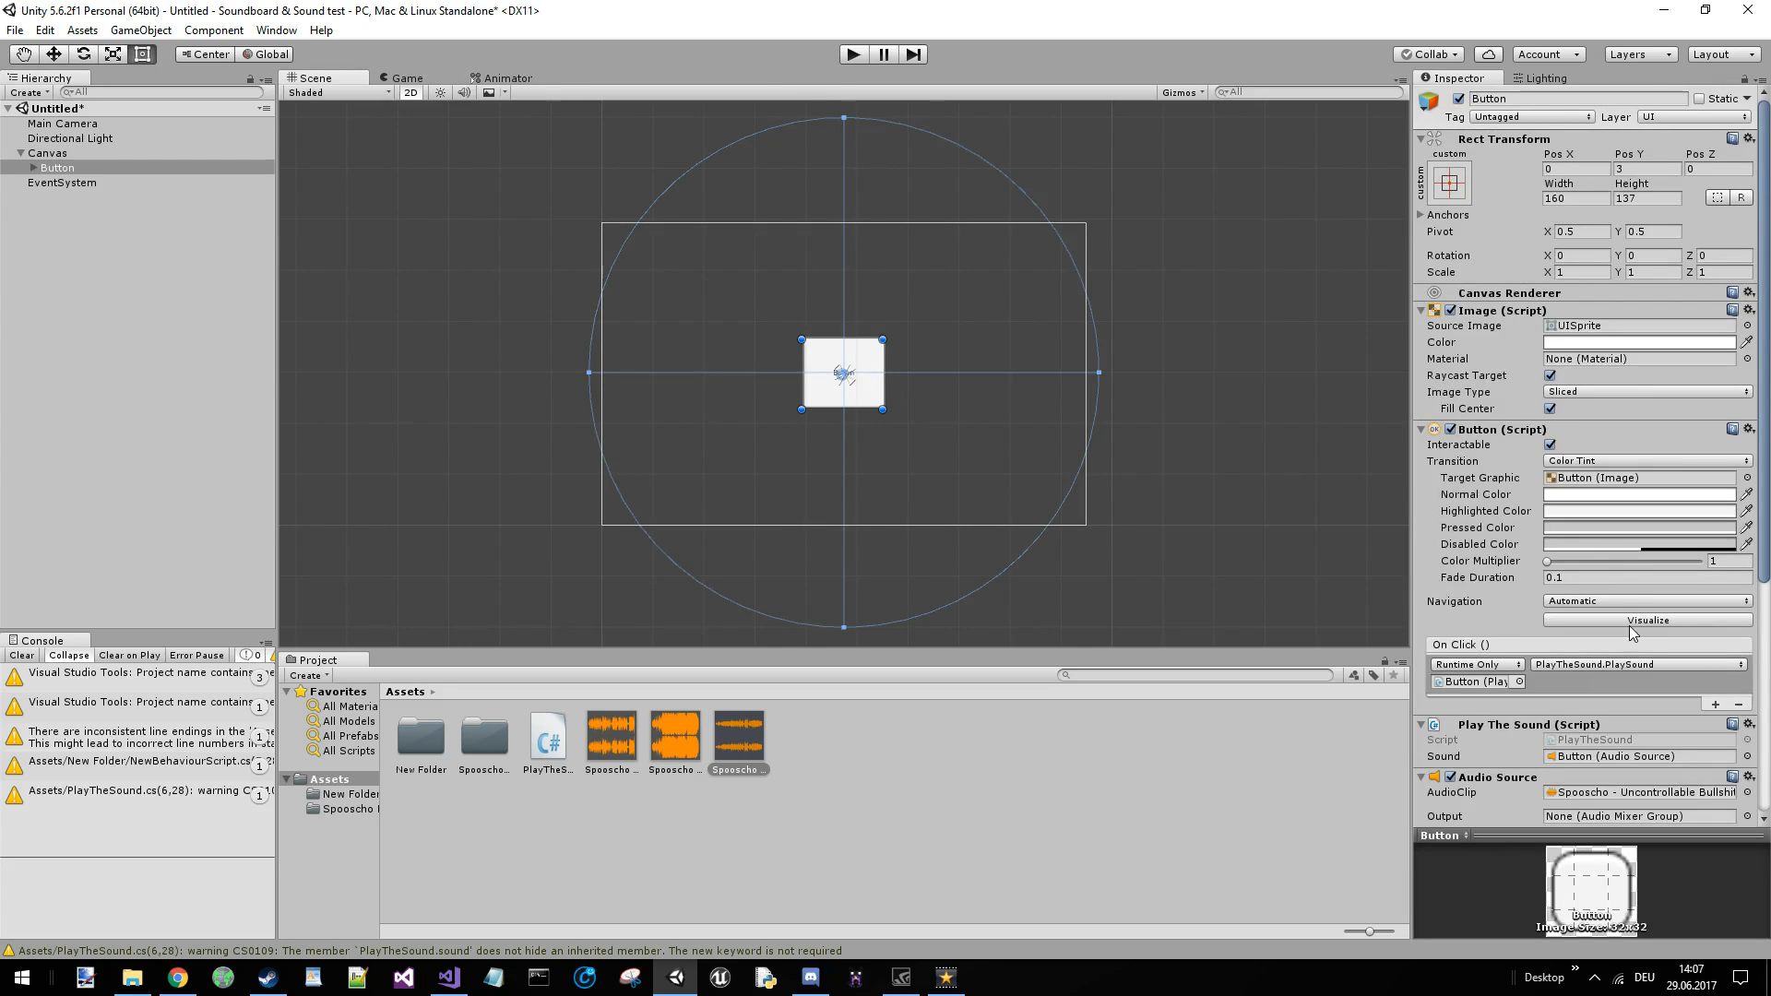
scroll(down, 3)
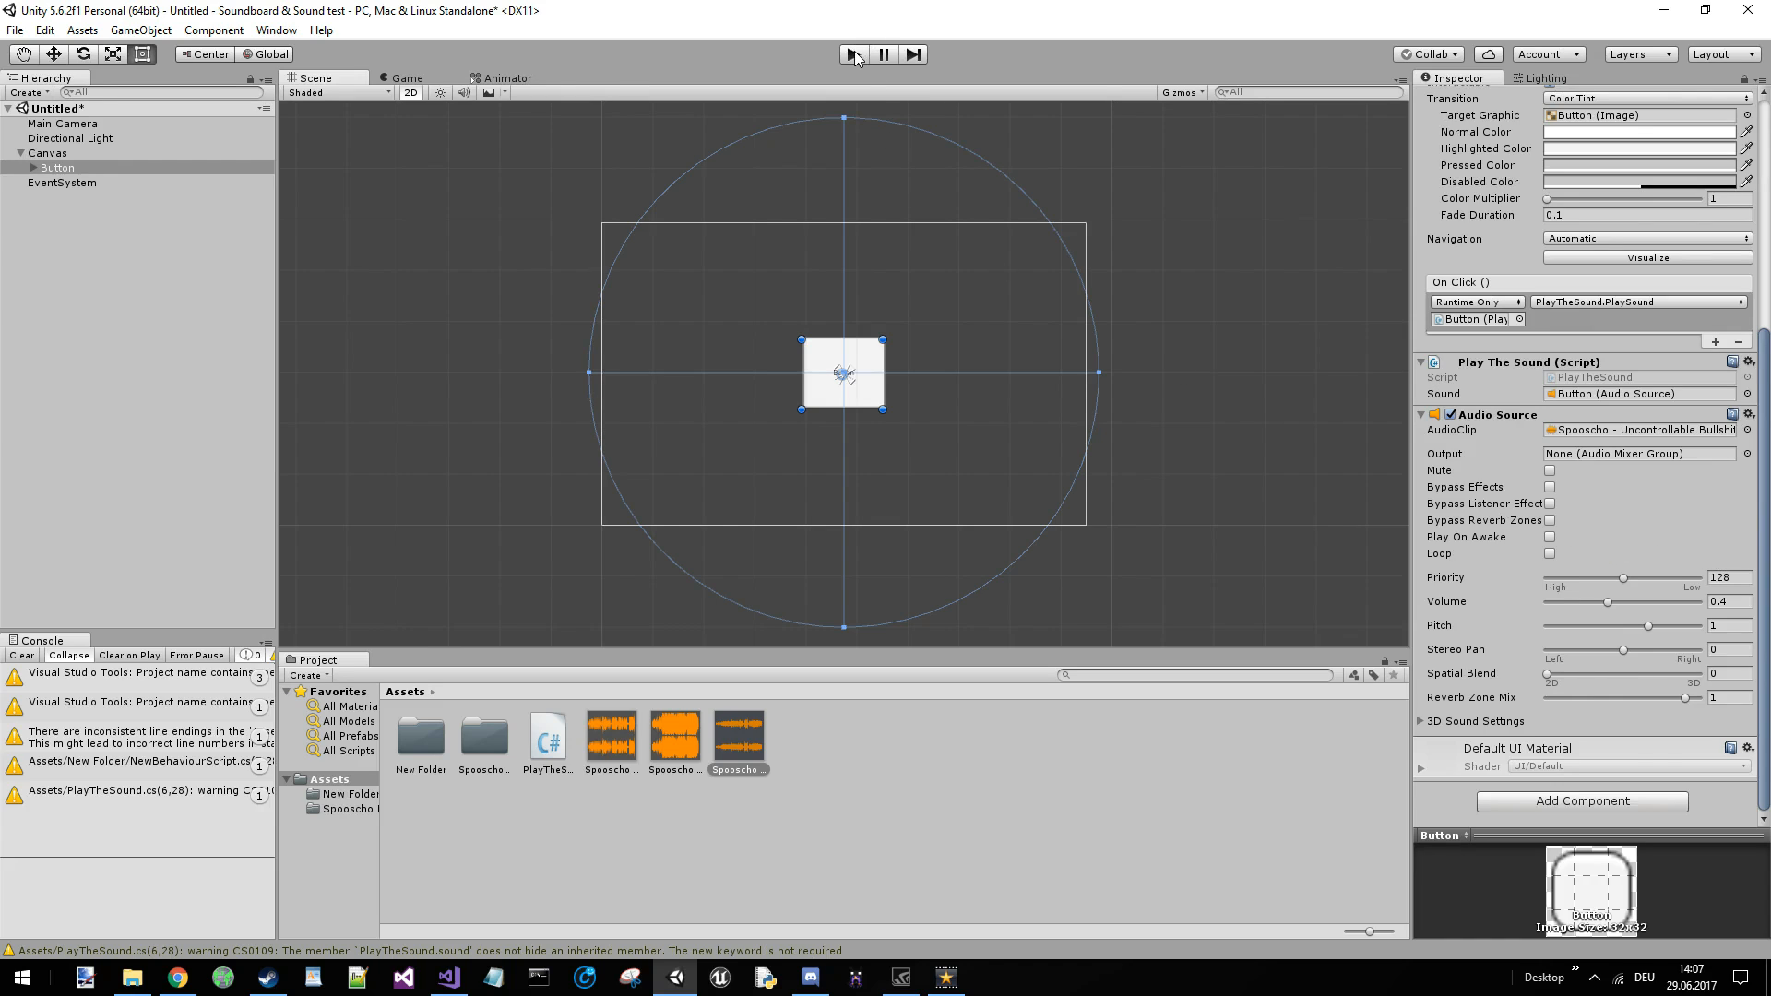
click(852, 54)
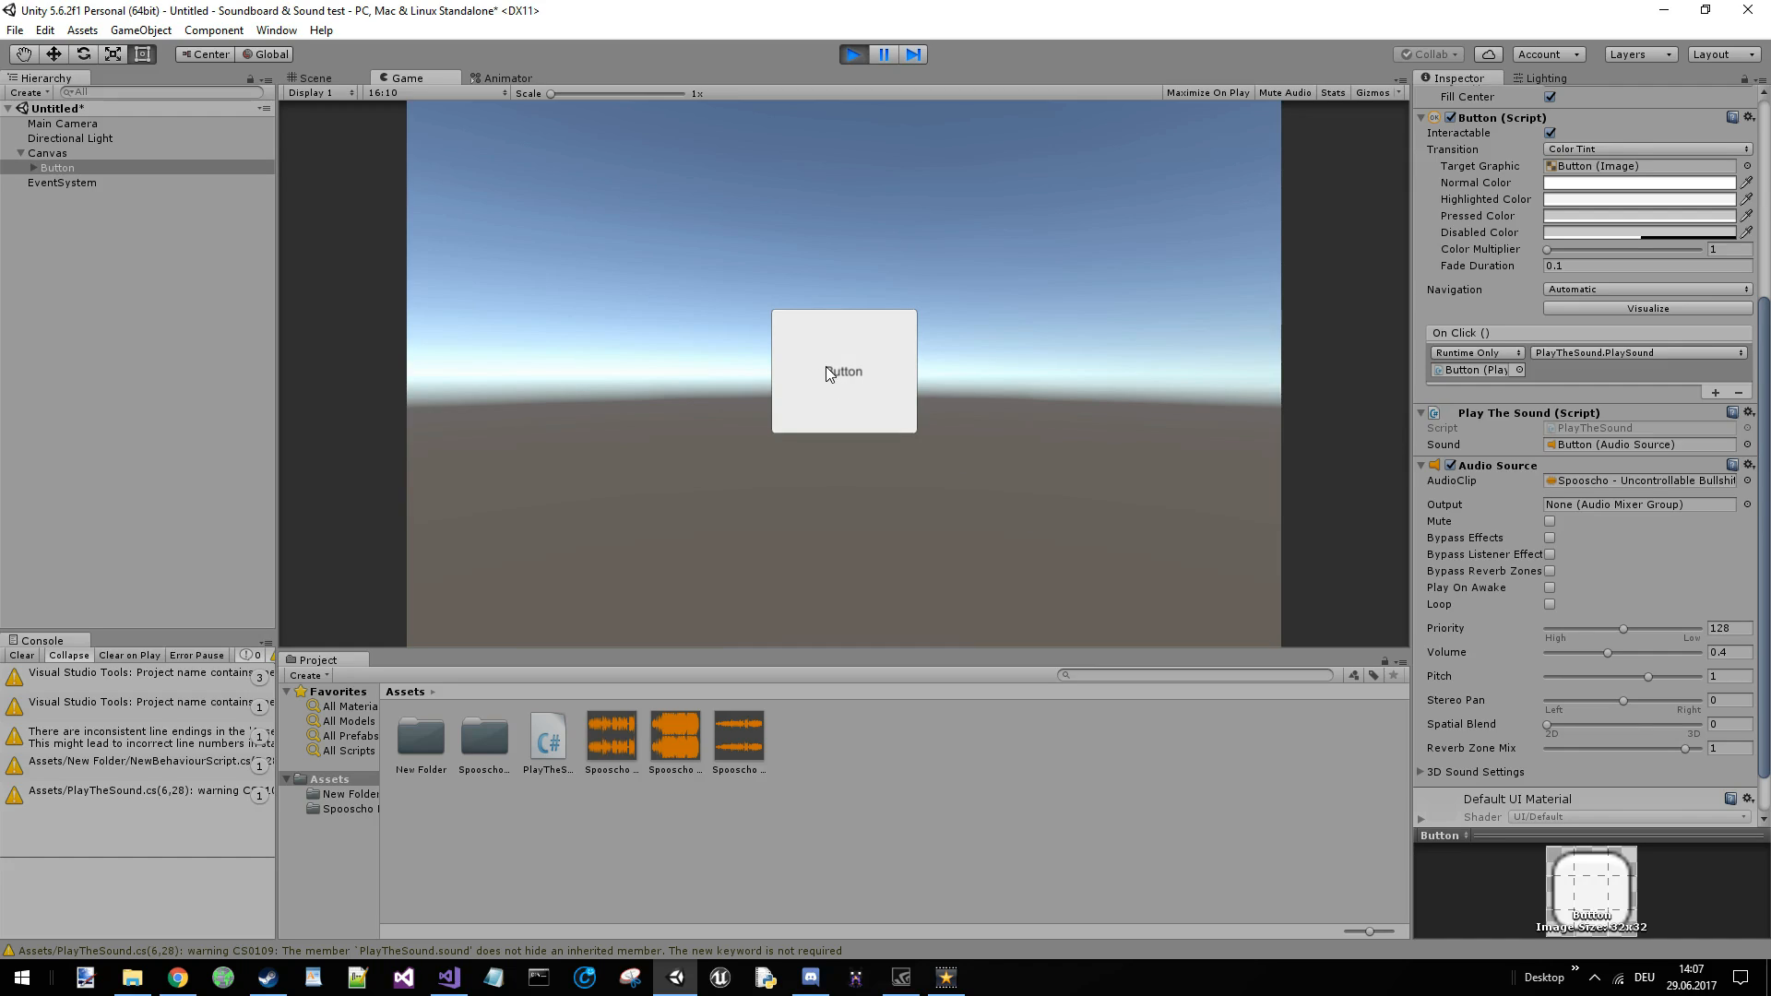
mouse_move(823, 376)
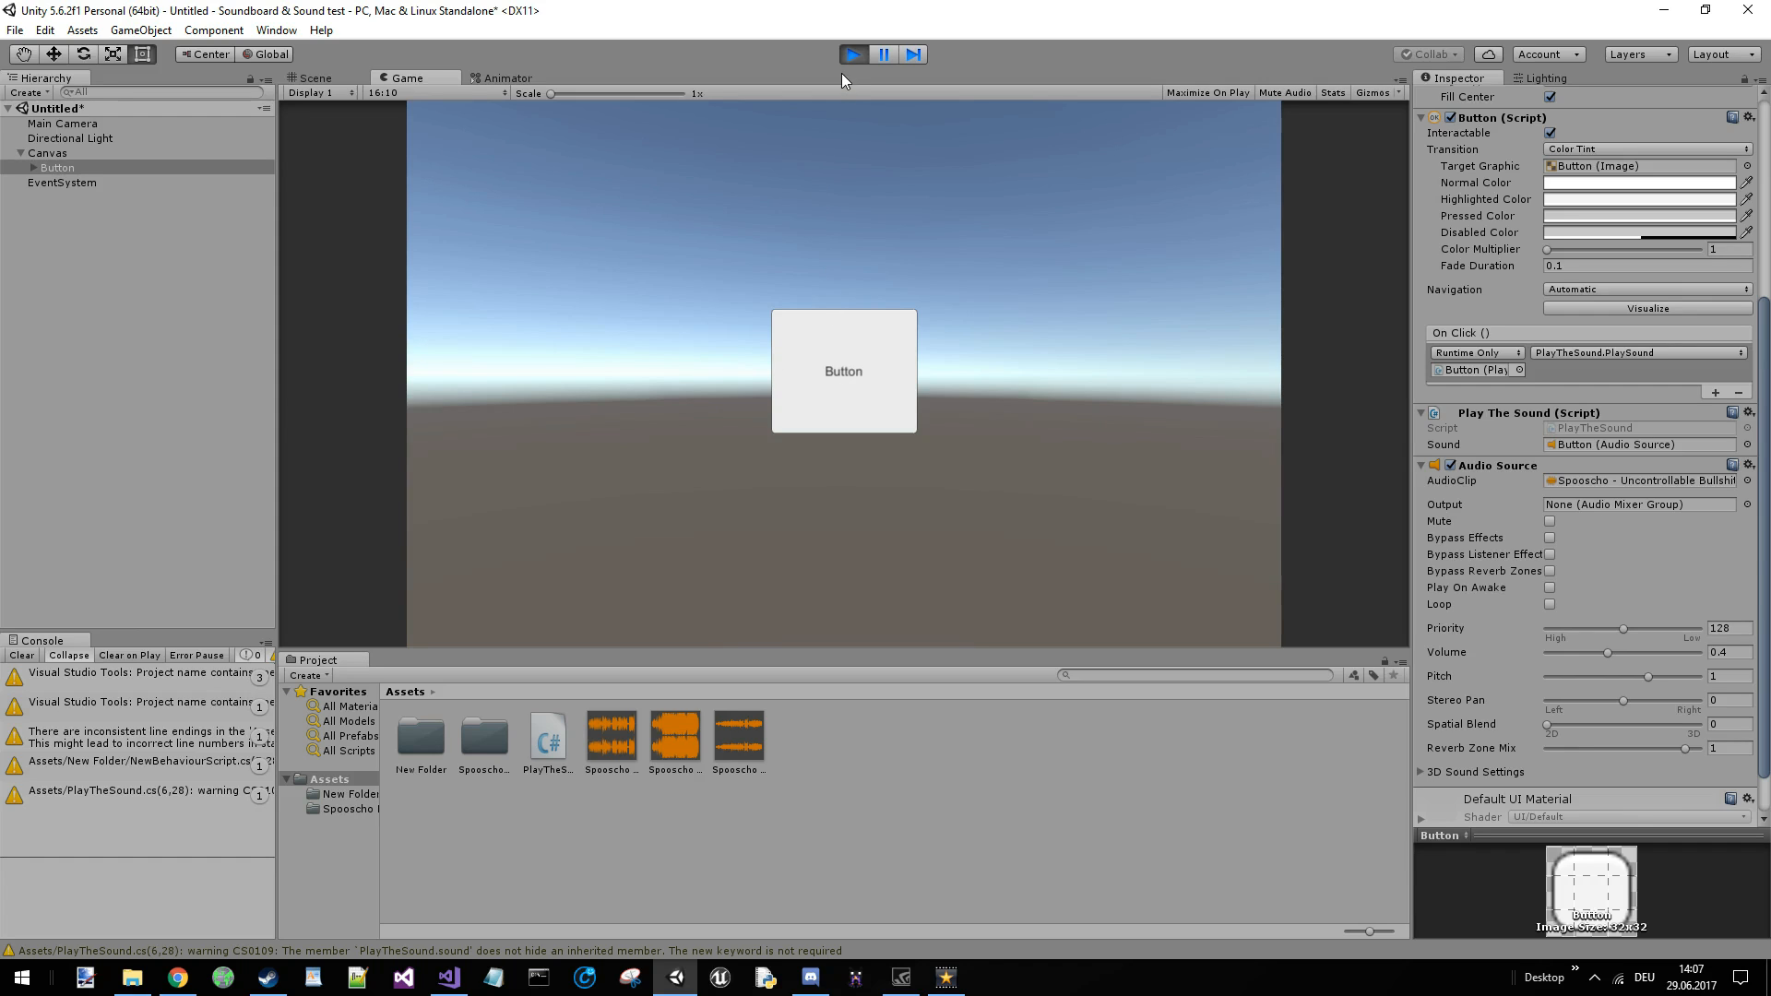
click(313, 78)
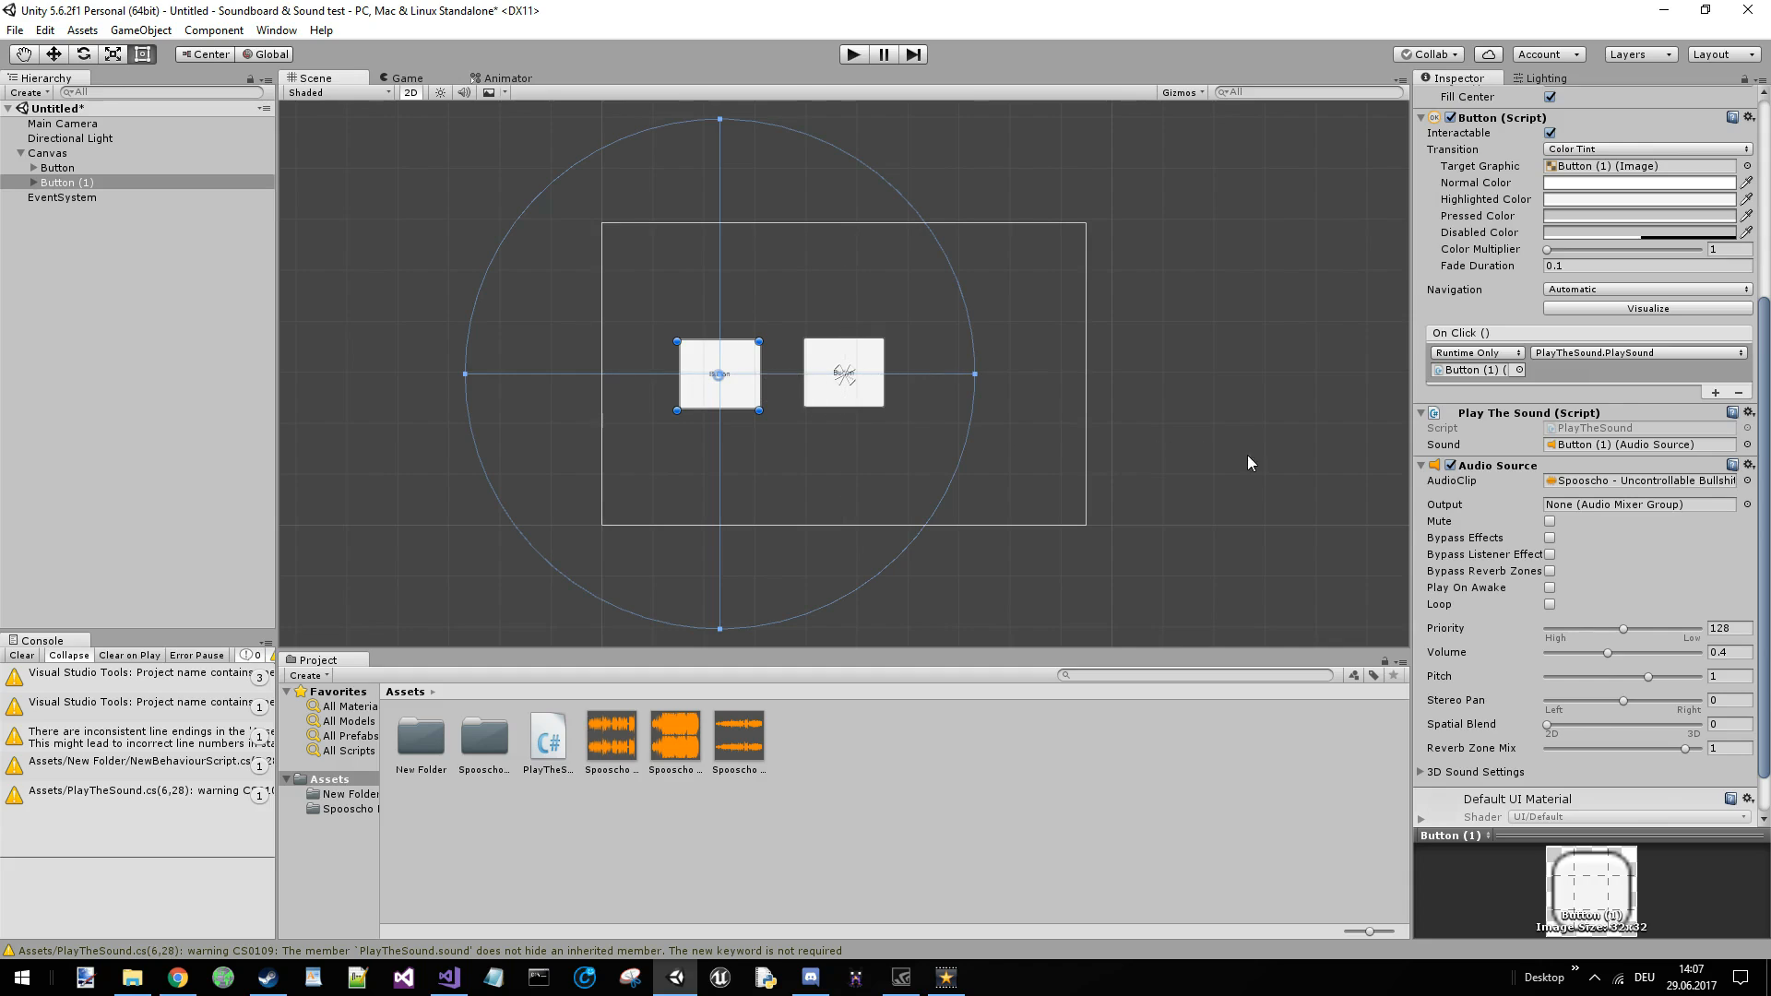
- Assign the Spooscho Metronome clip to Button (1)'s Audio Source
scroll(down, 3)
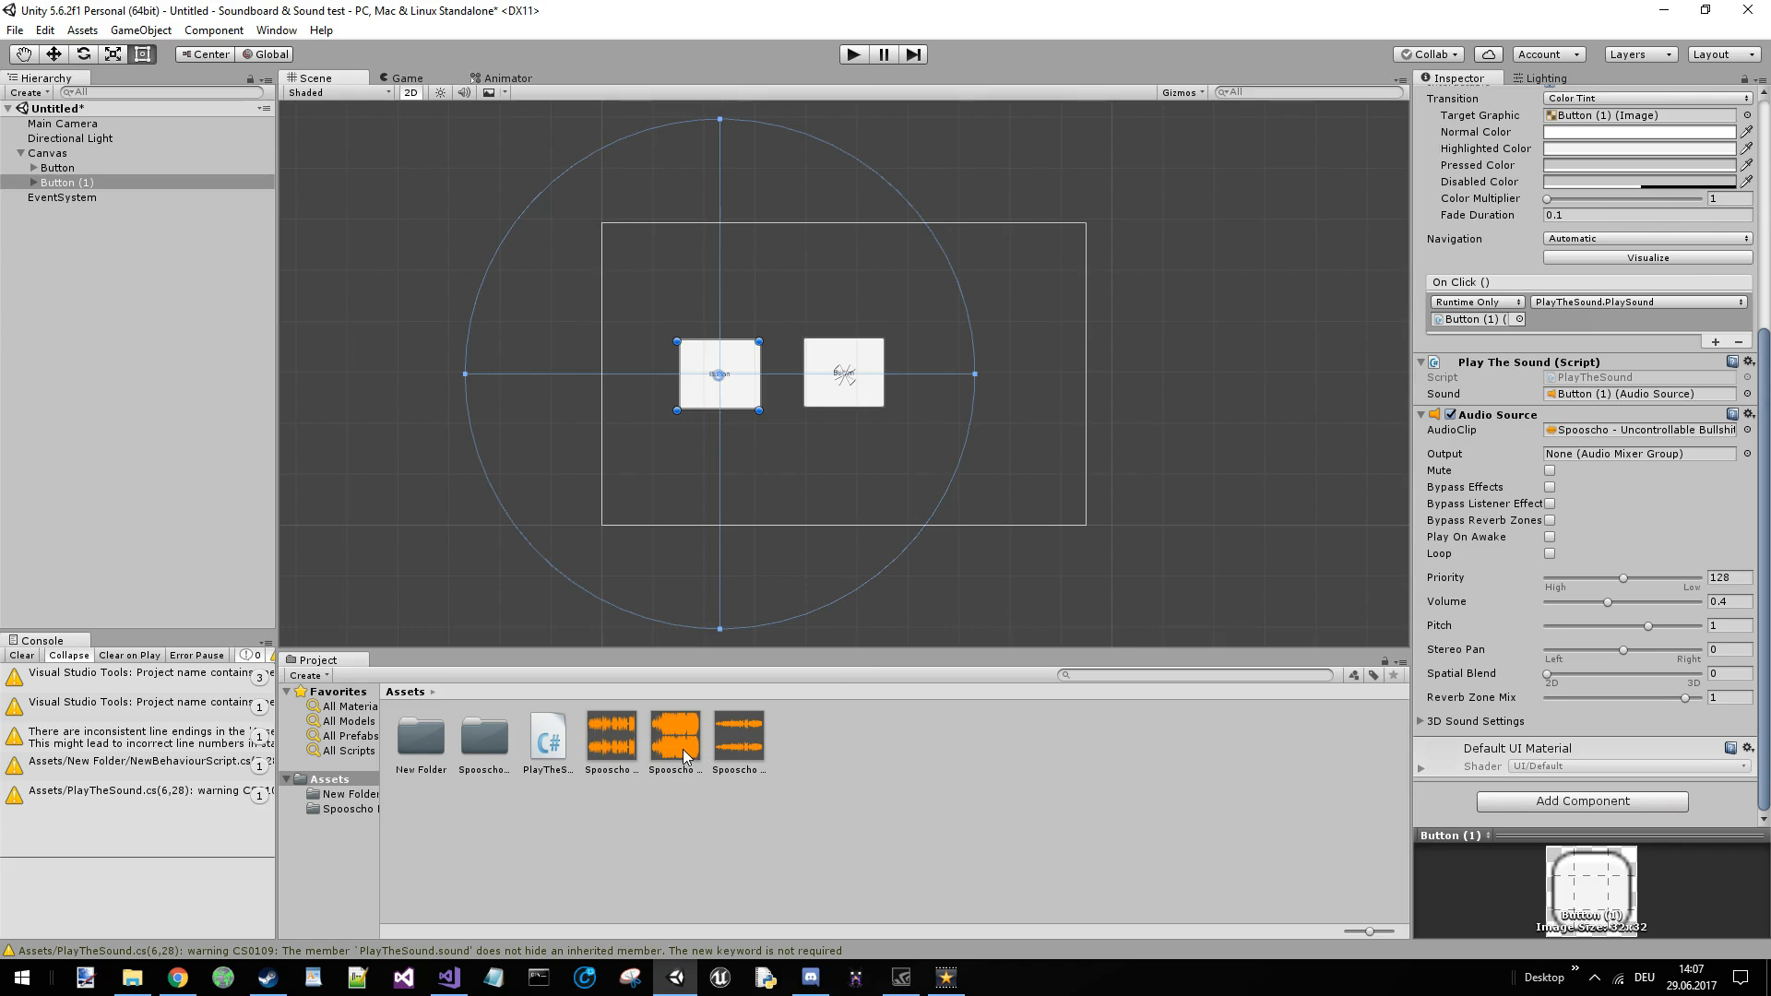
click(673, 732)
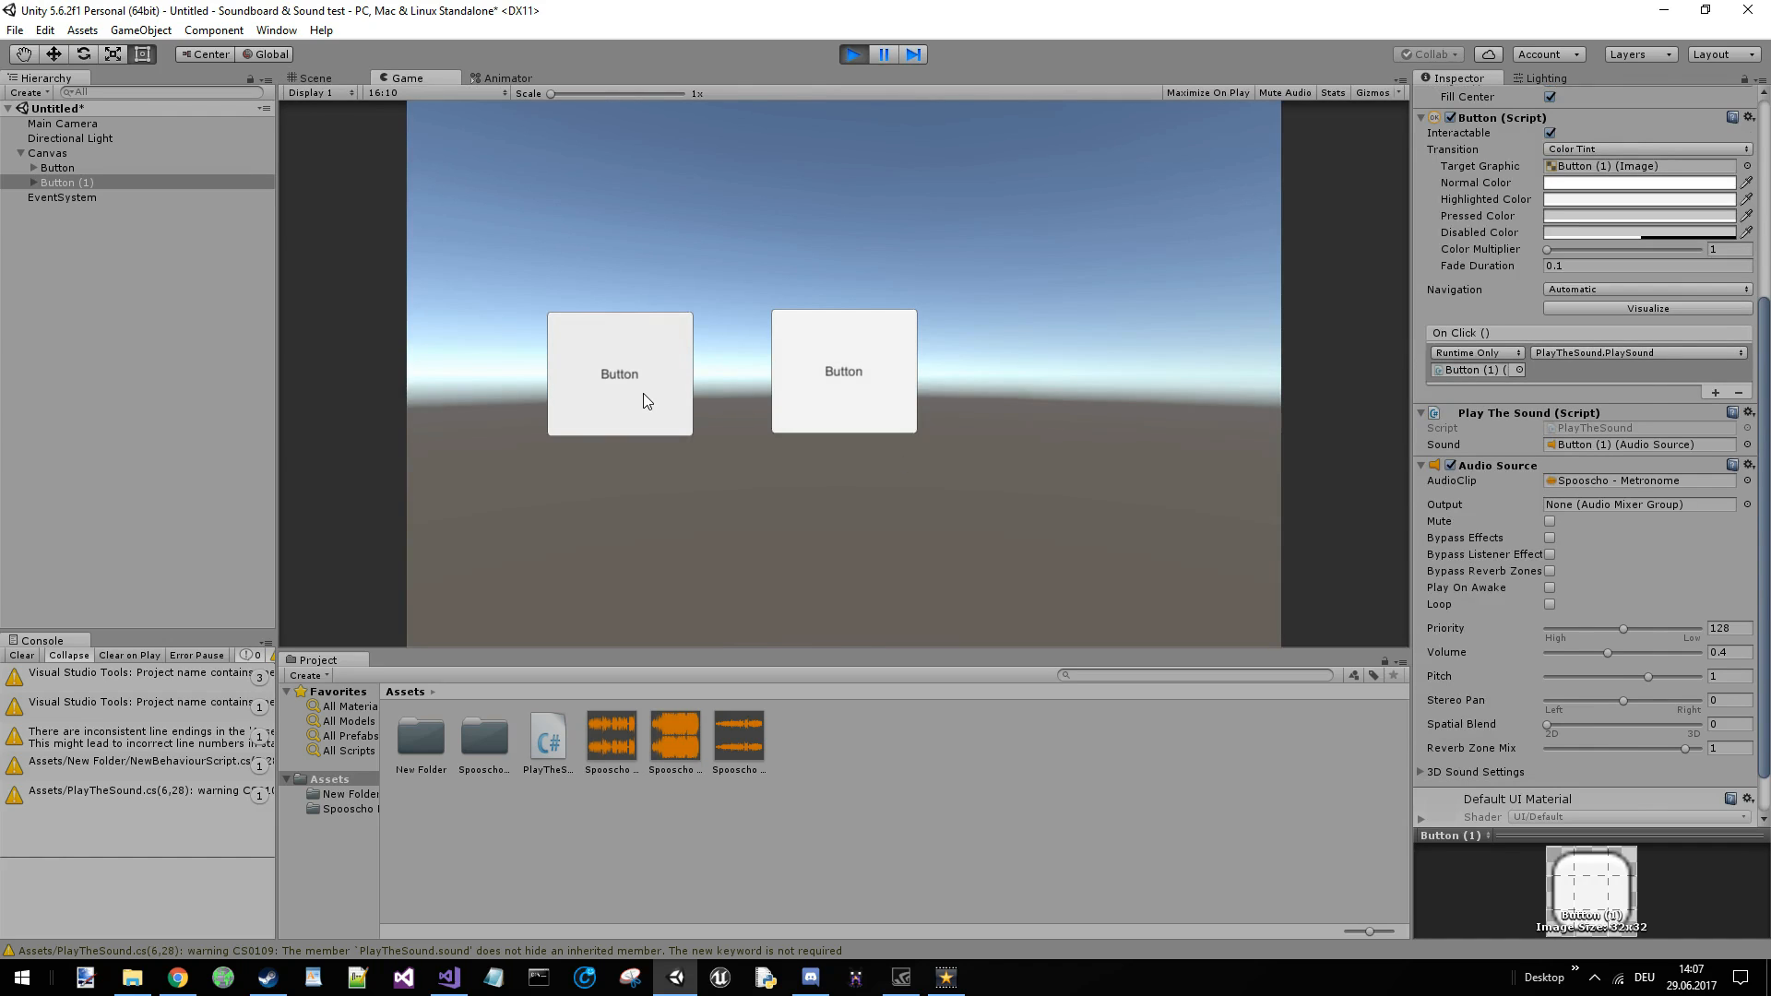
mouse_move(620, 398)
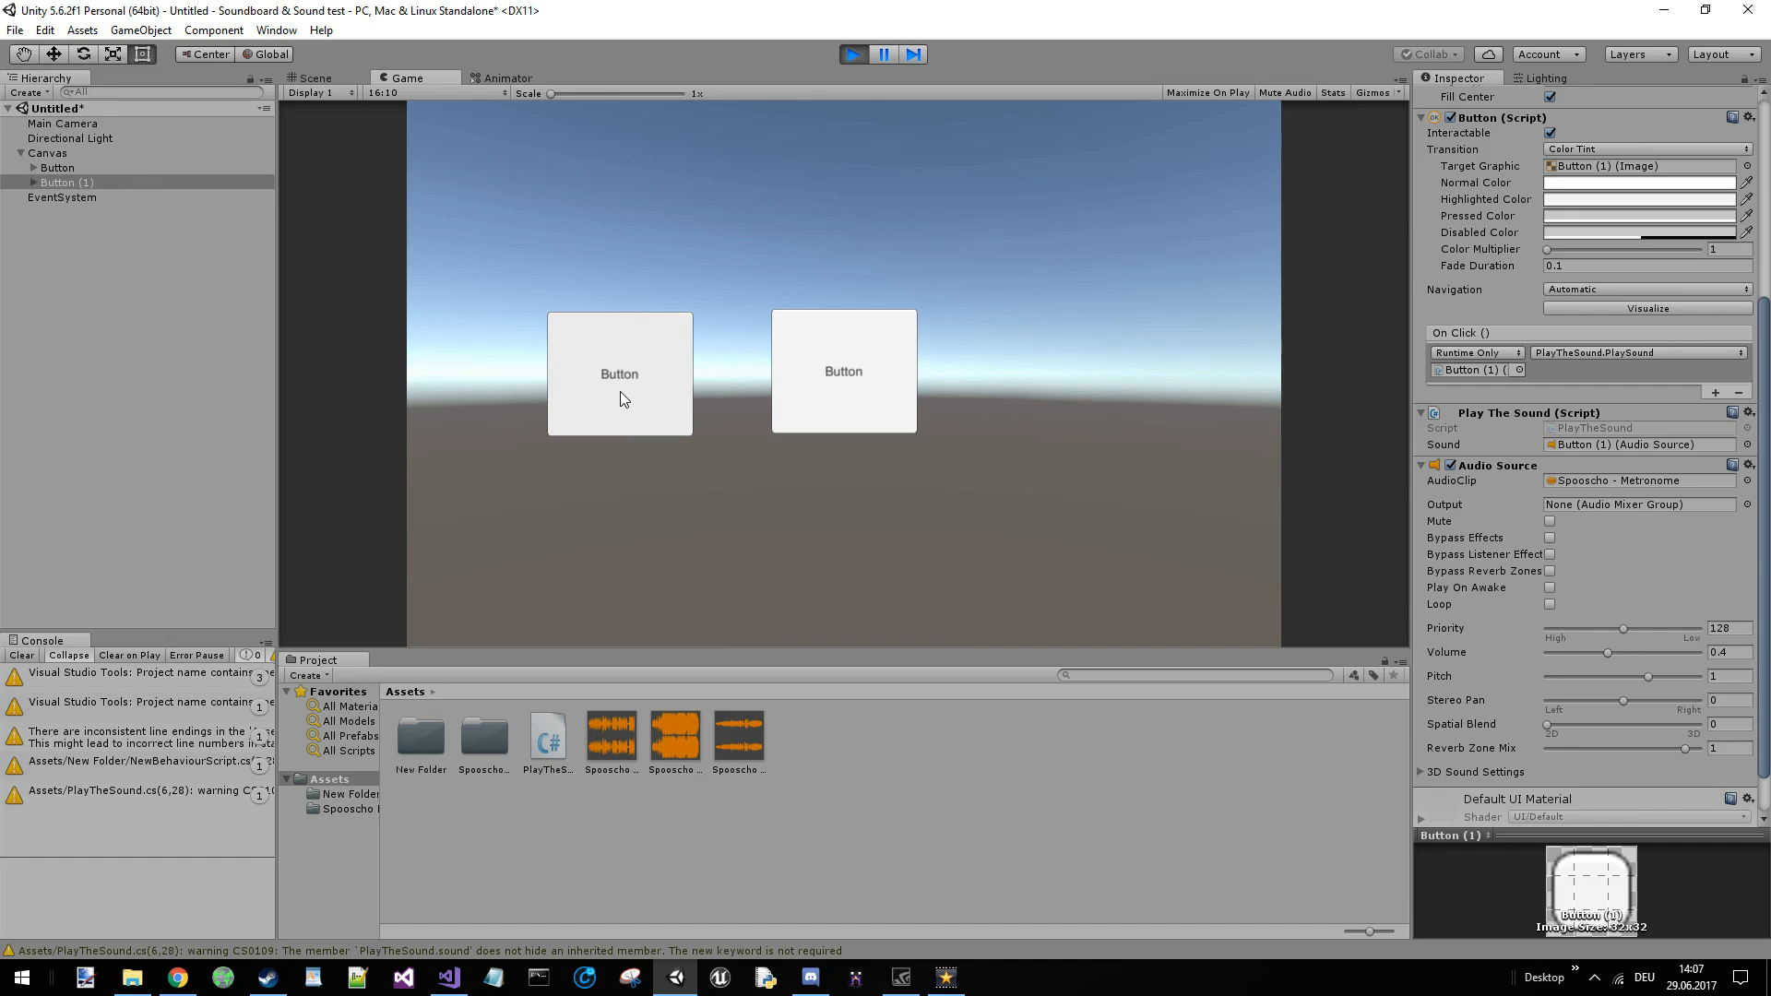
mouse_move(620, 433)
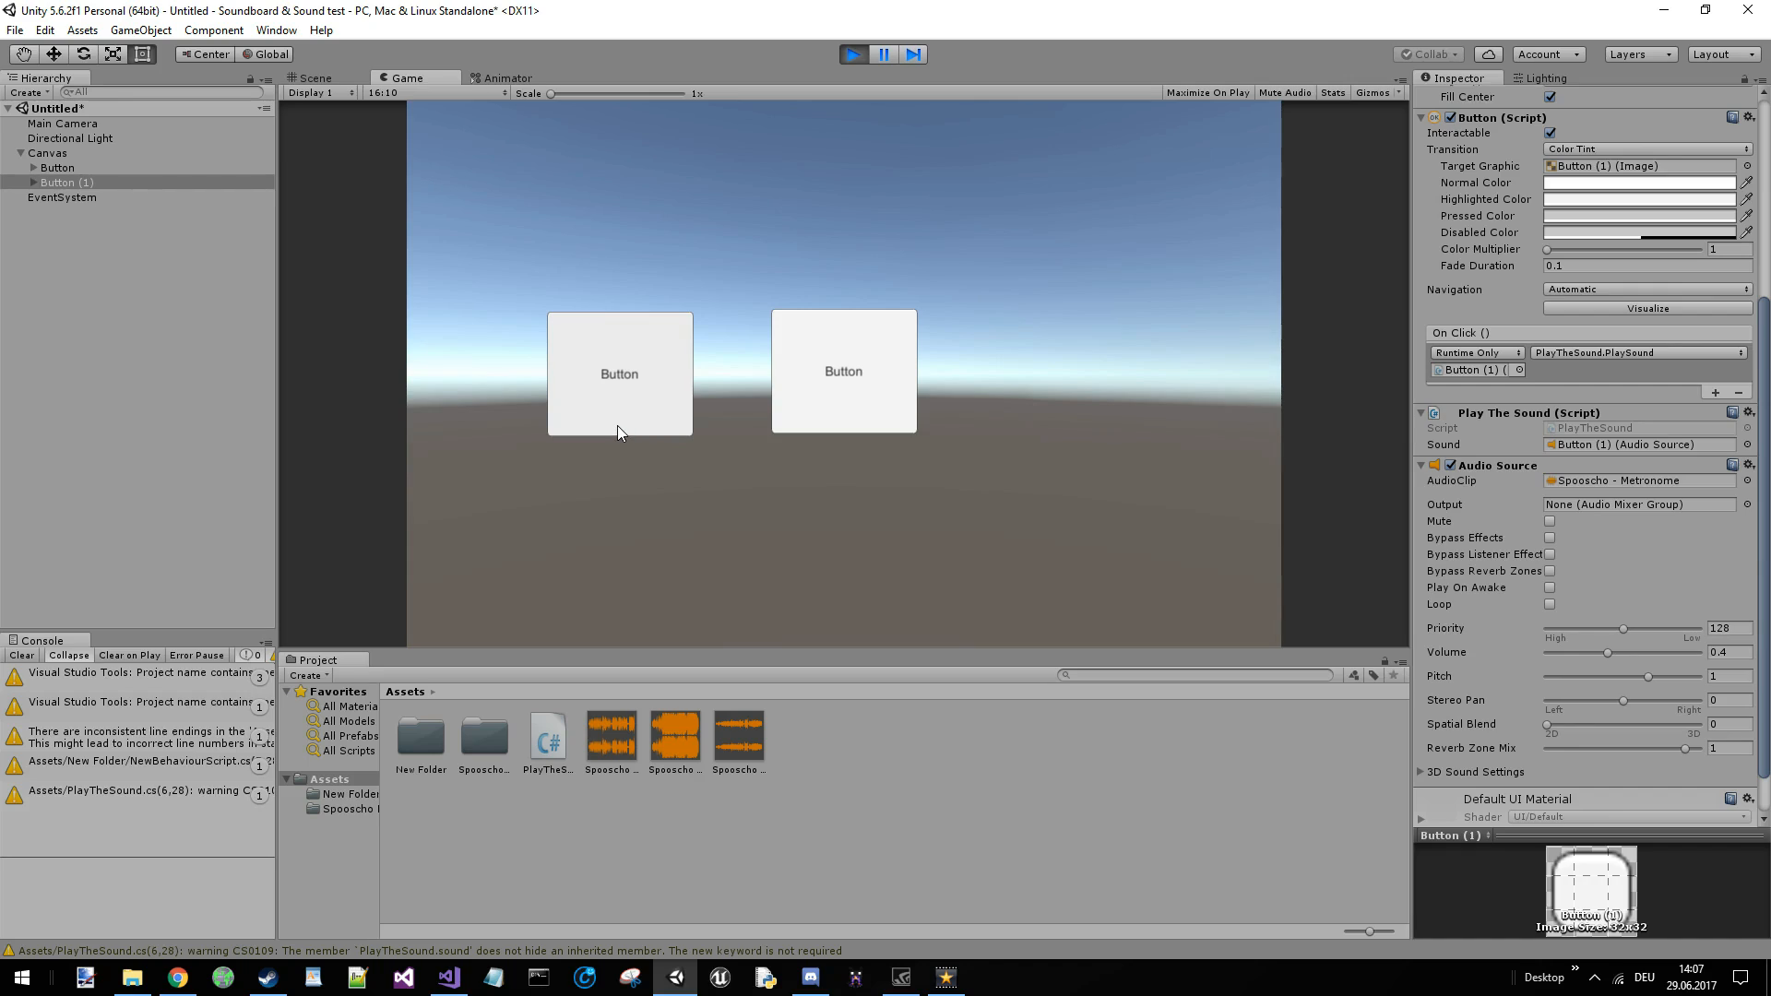
mouse_move(842, 371)
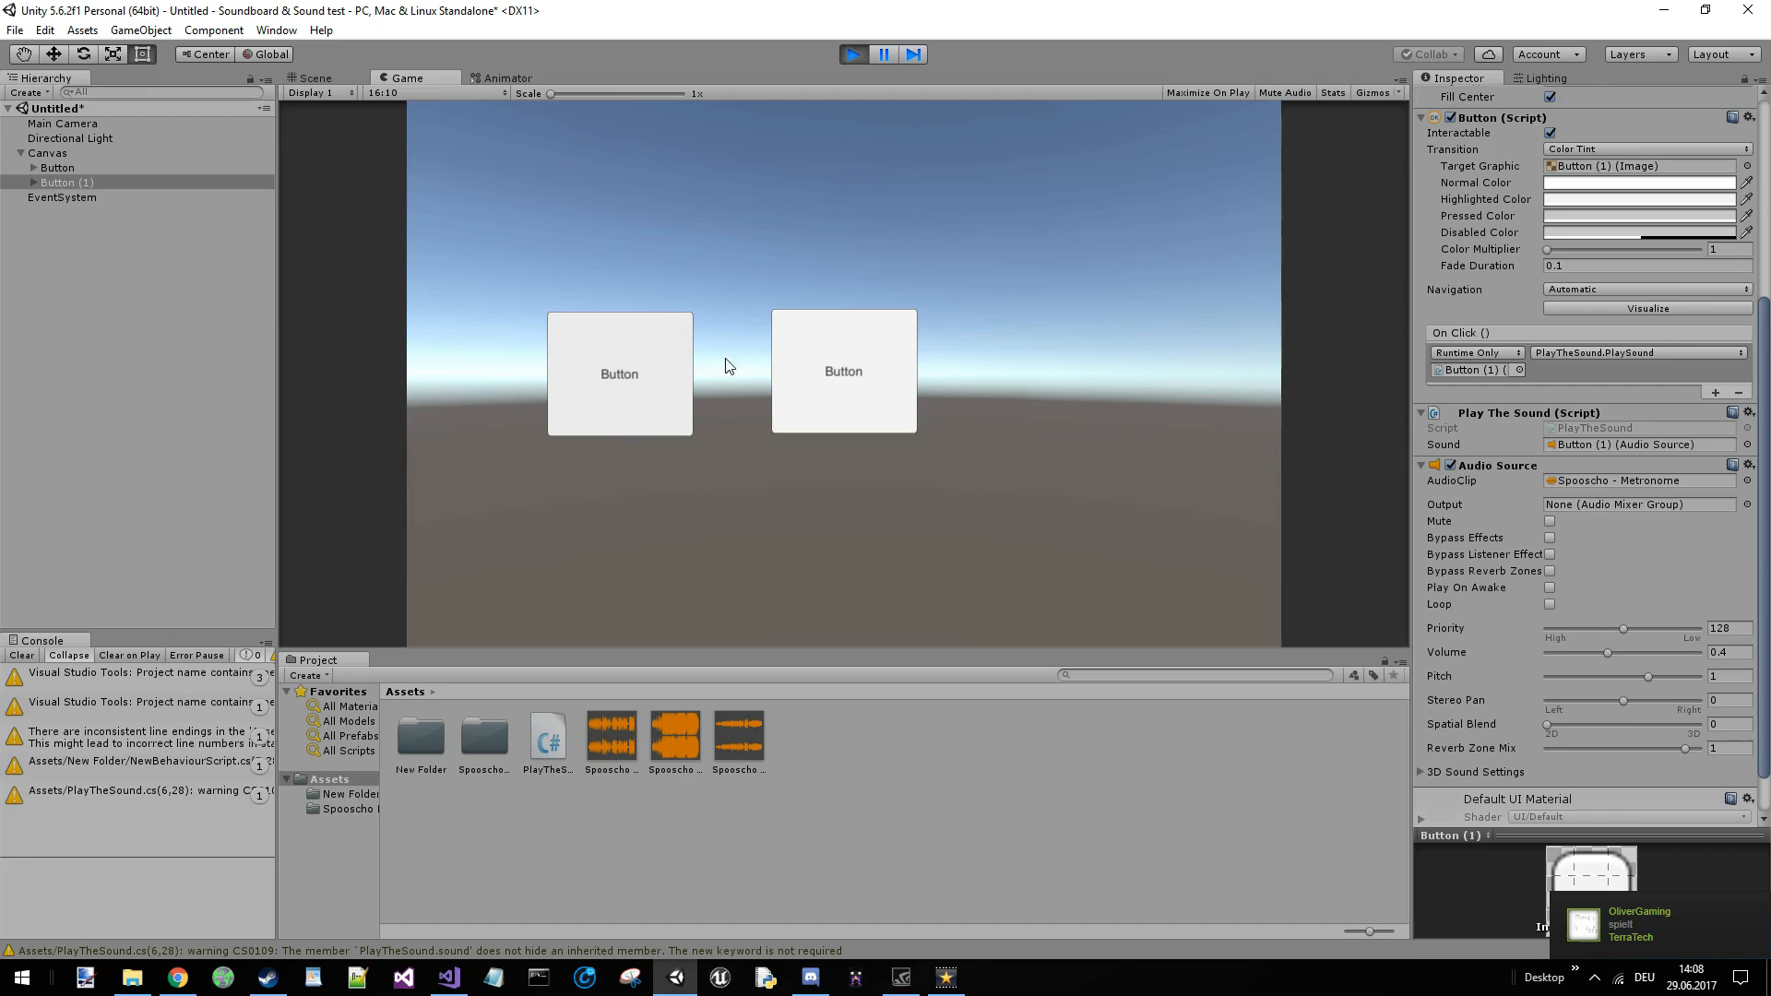
mouse_move(704, 382)
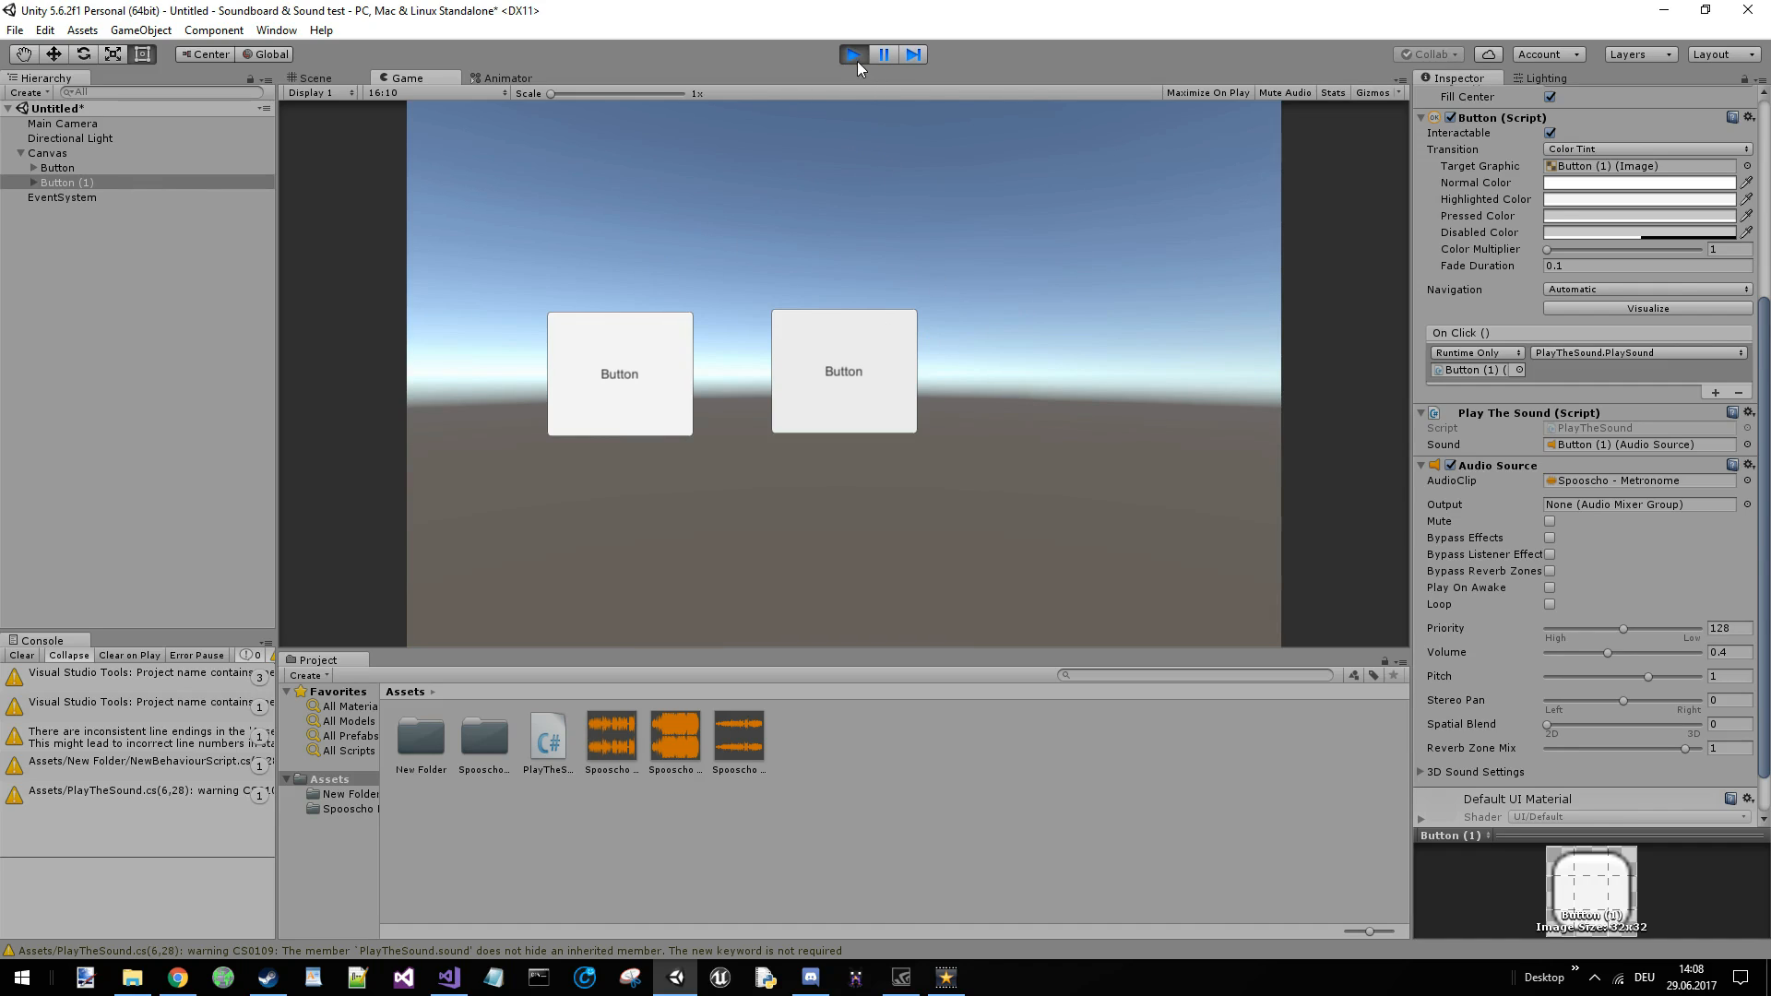
click(315, 78)
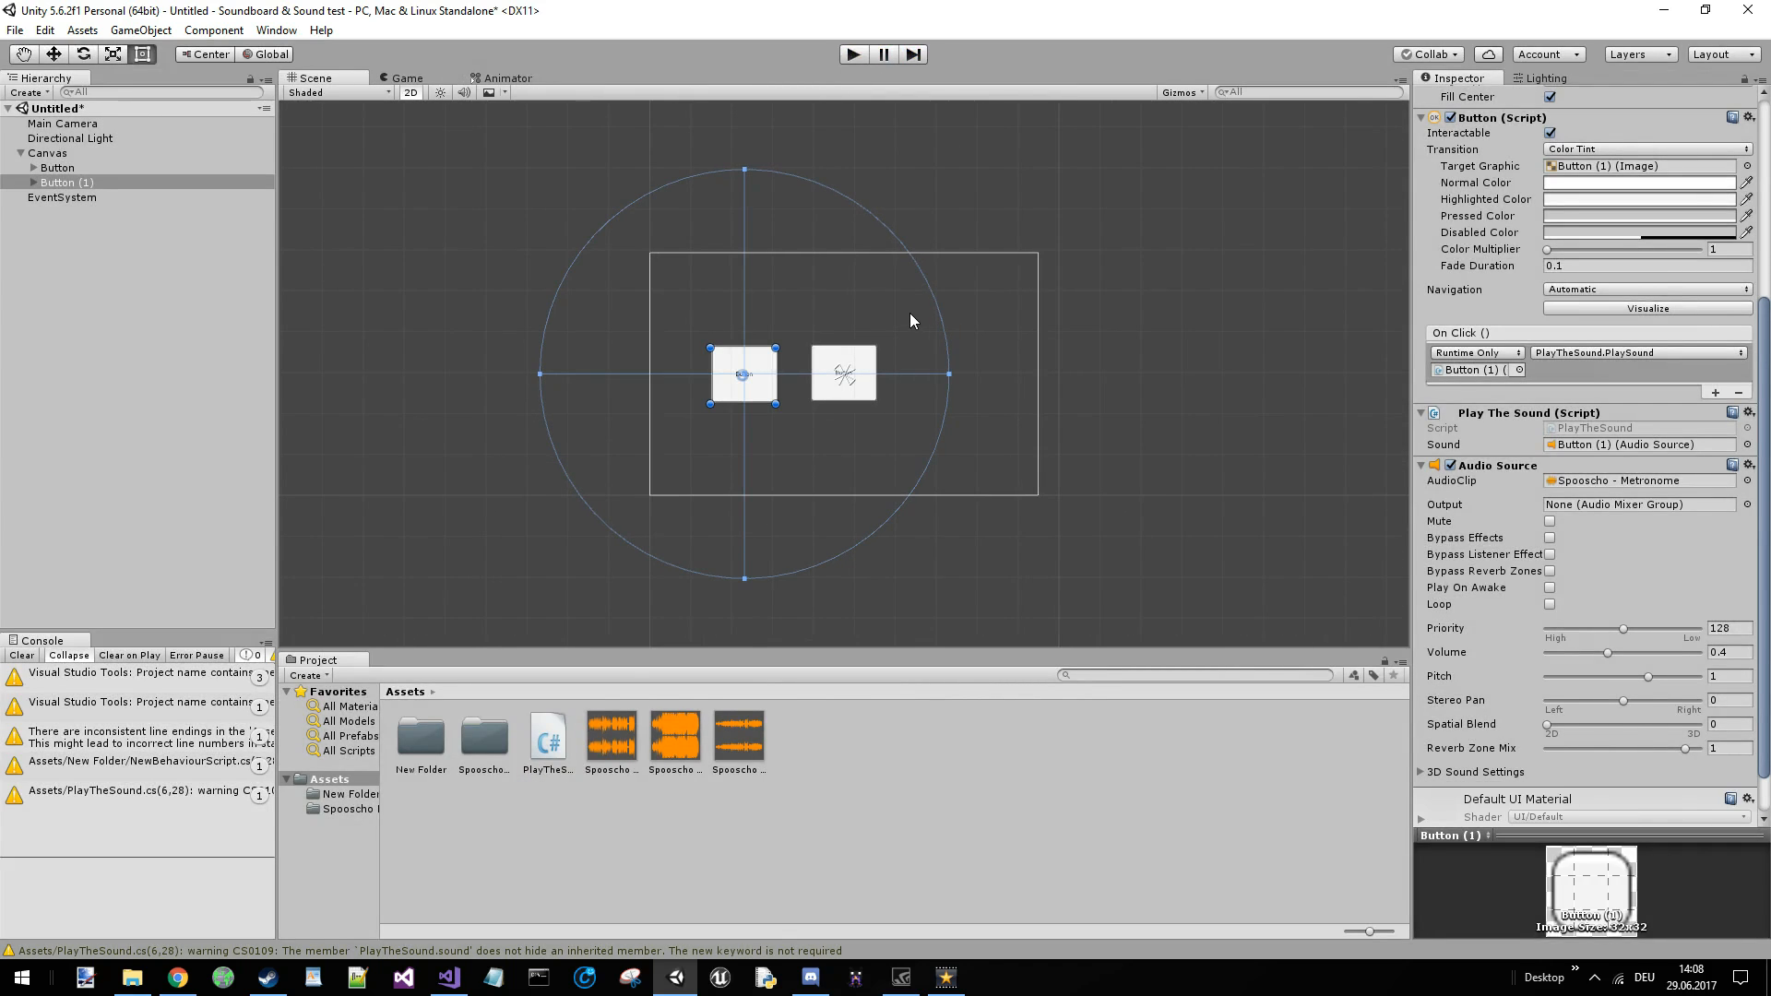
mouse_move(730, 258)
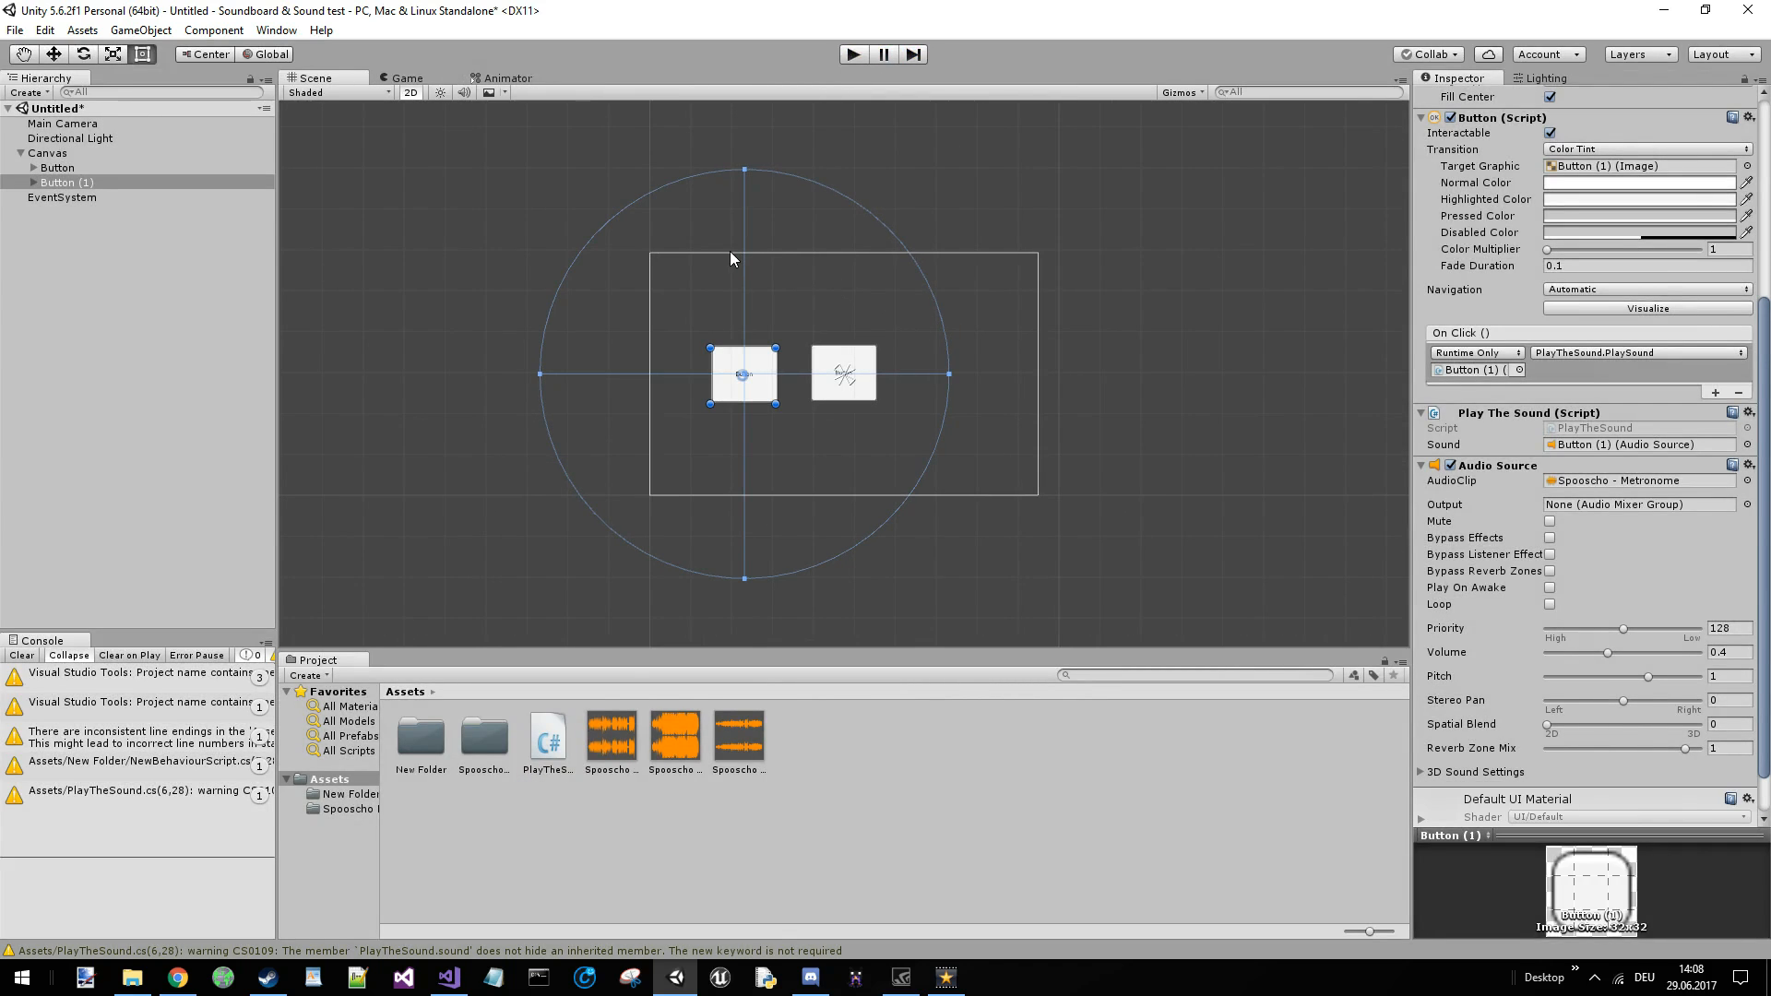